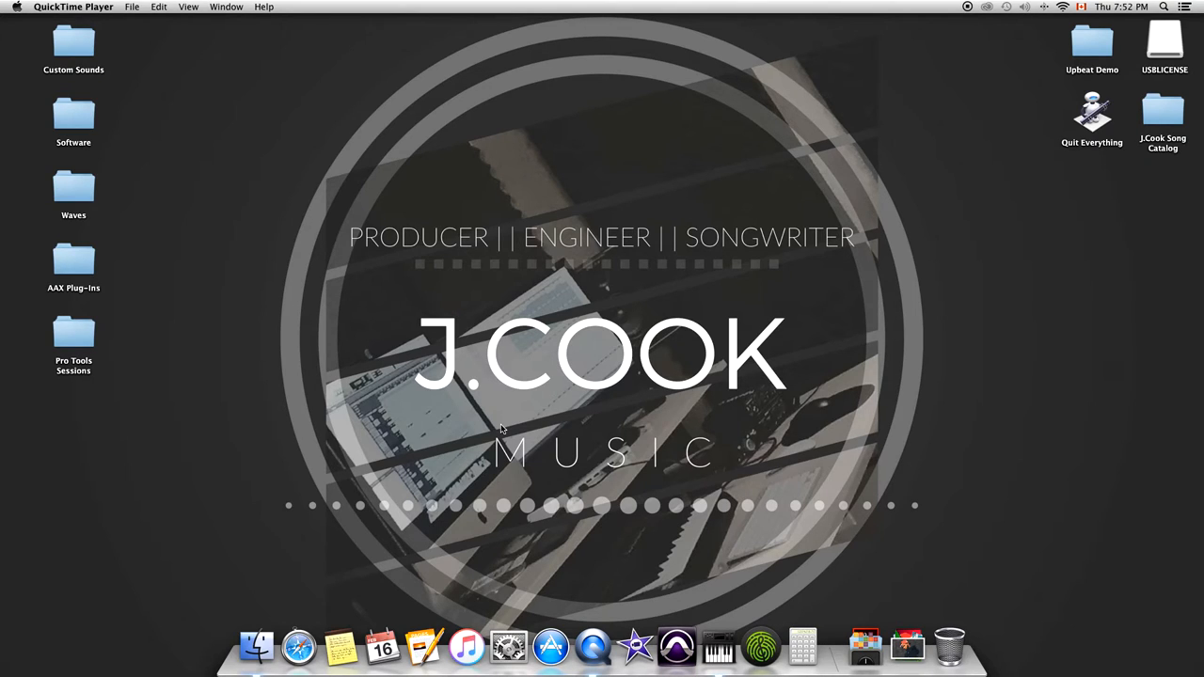
{"action": "mouse_move", "coordinate": [534, 429]}
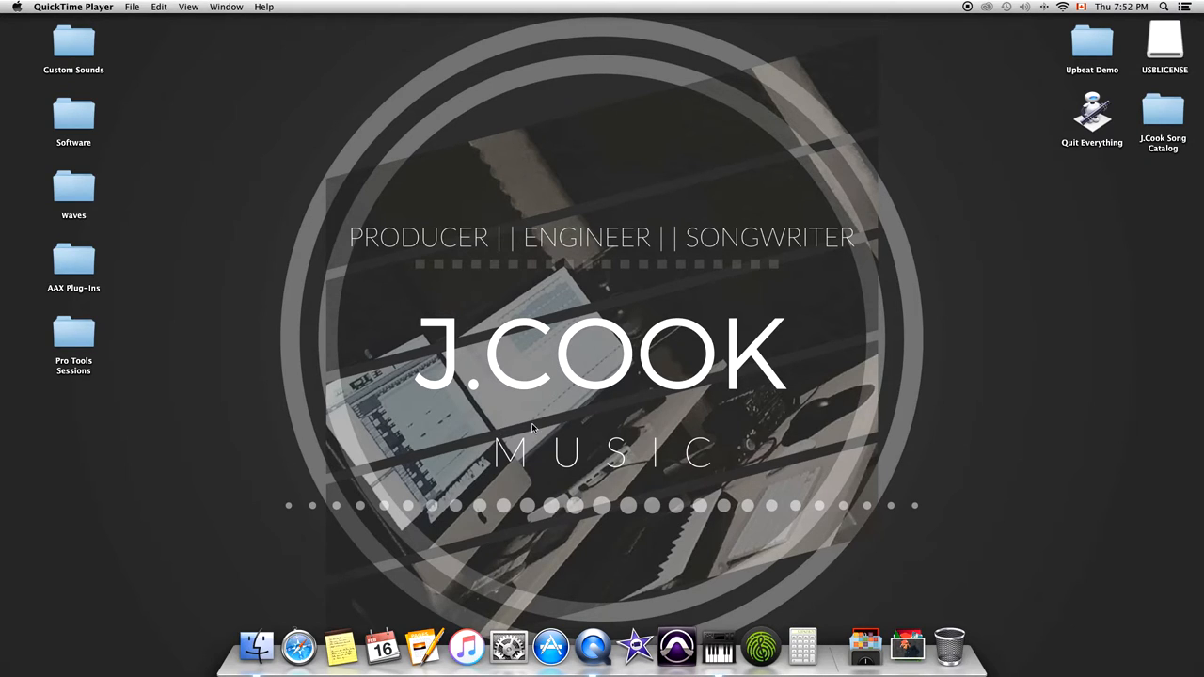
{"action": "mouse_move", "coordinate": [704, 482]}
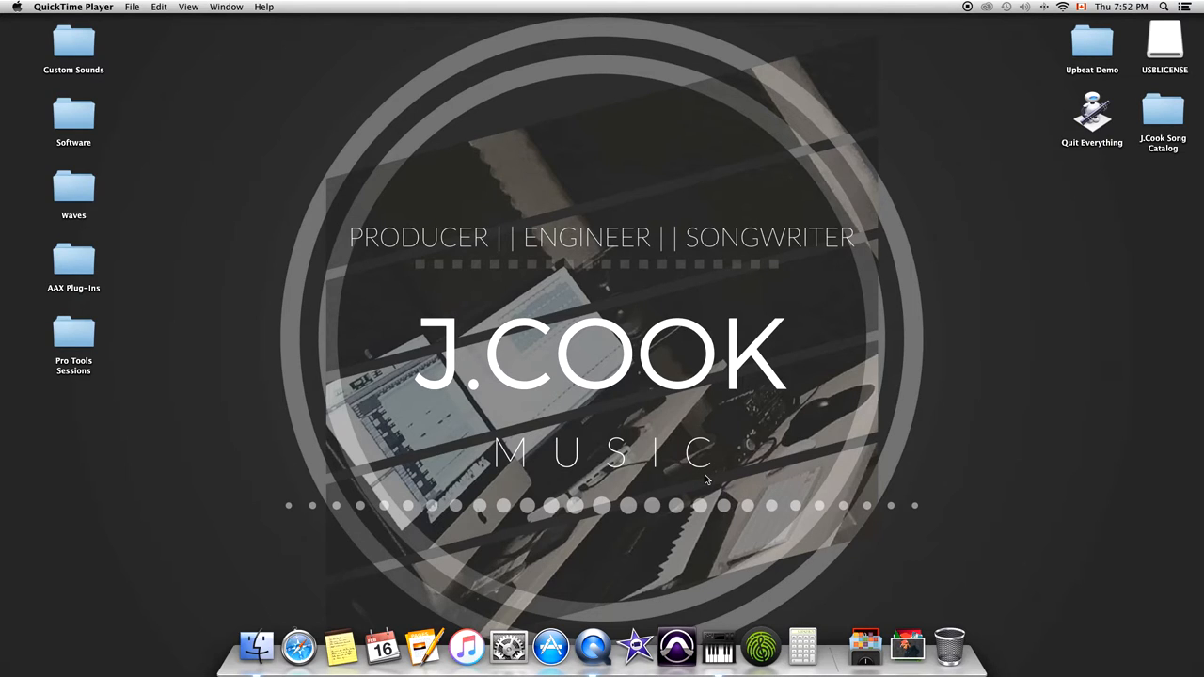
{"action": "mouse_move", "coordinate": [676, 647]}
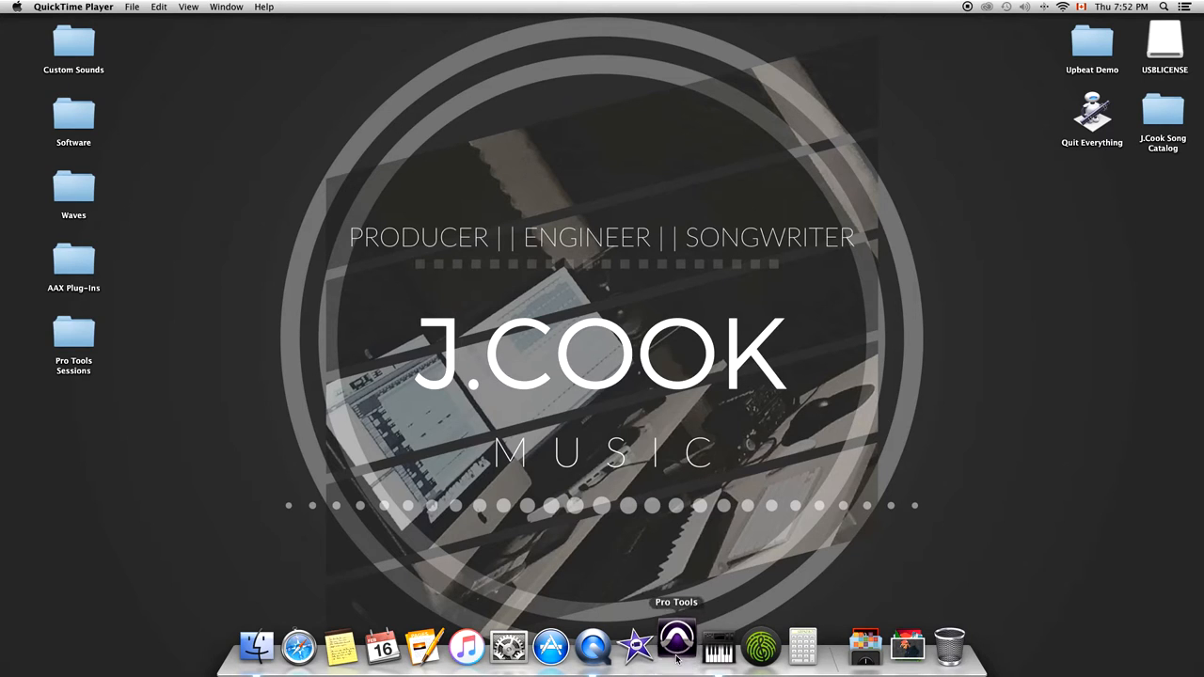
Step: Launch Pro Tools and set up a blank 24-bit WAV session at 44.1 kHz
{"action": "left_click", "coordinate": [676, 644]}
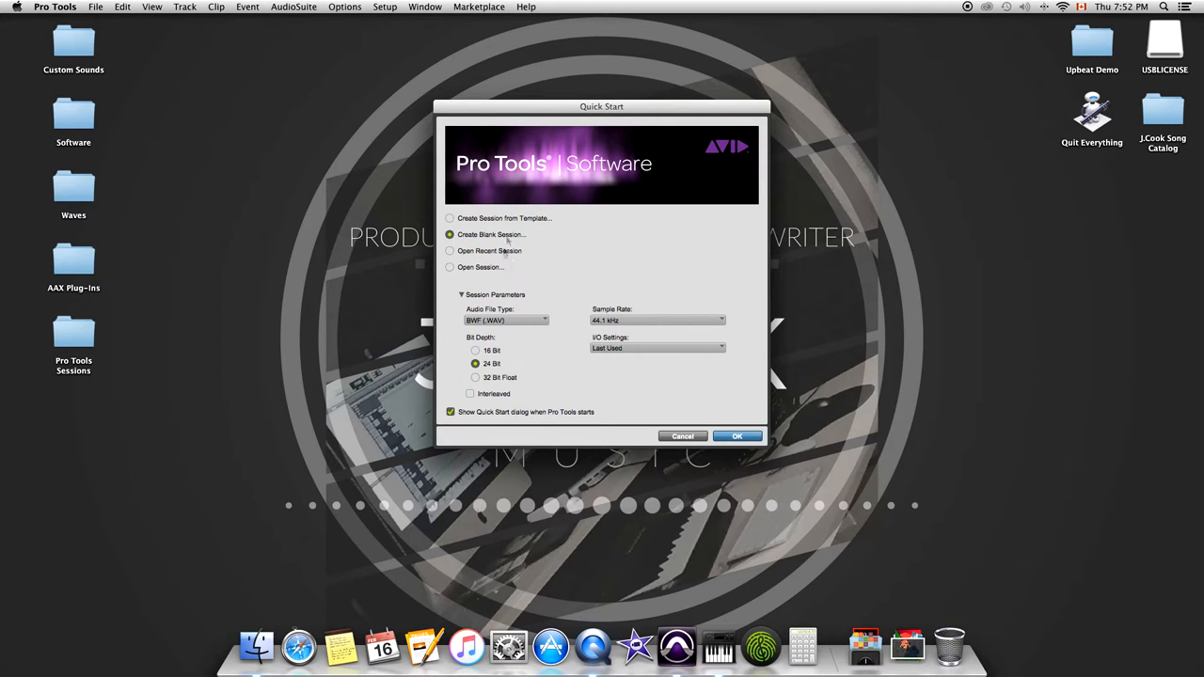
{"action": "mouse_move", "coordinate": [477, 274]}
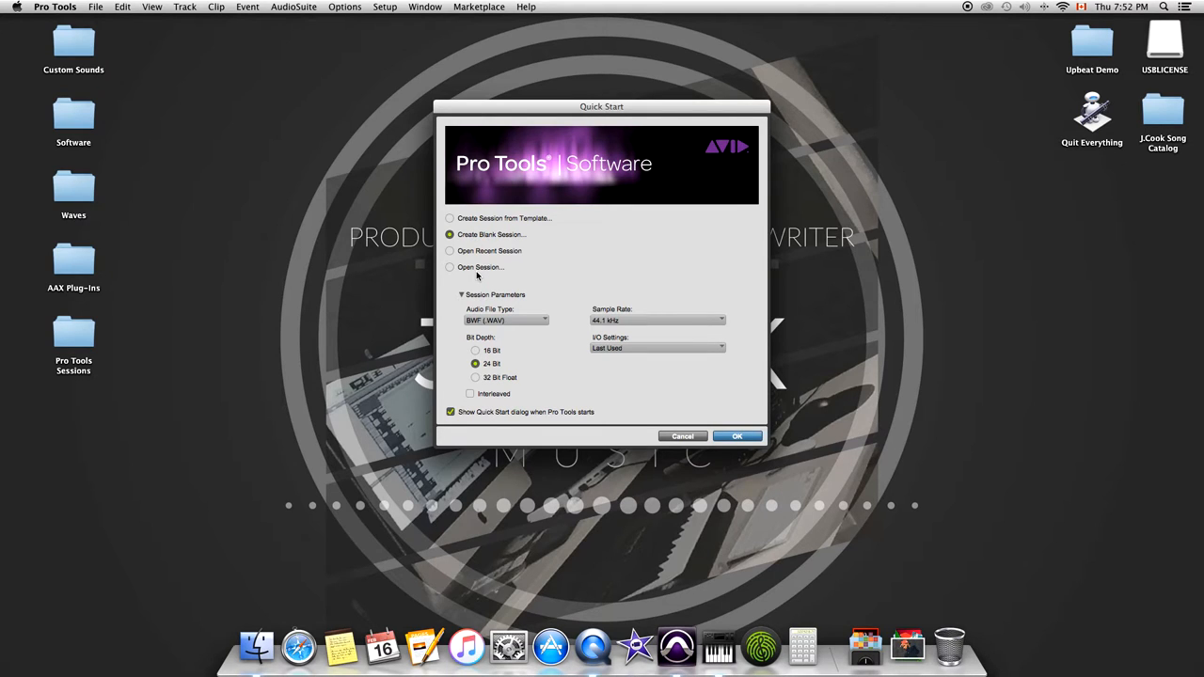
{"action": "left_click", "coordinate": [449, 218]}
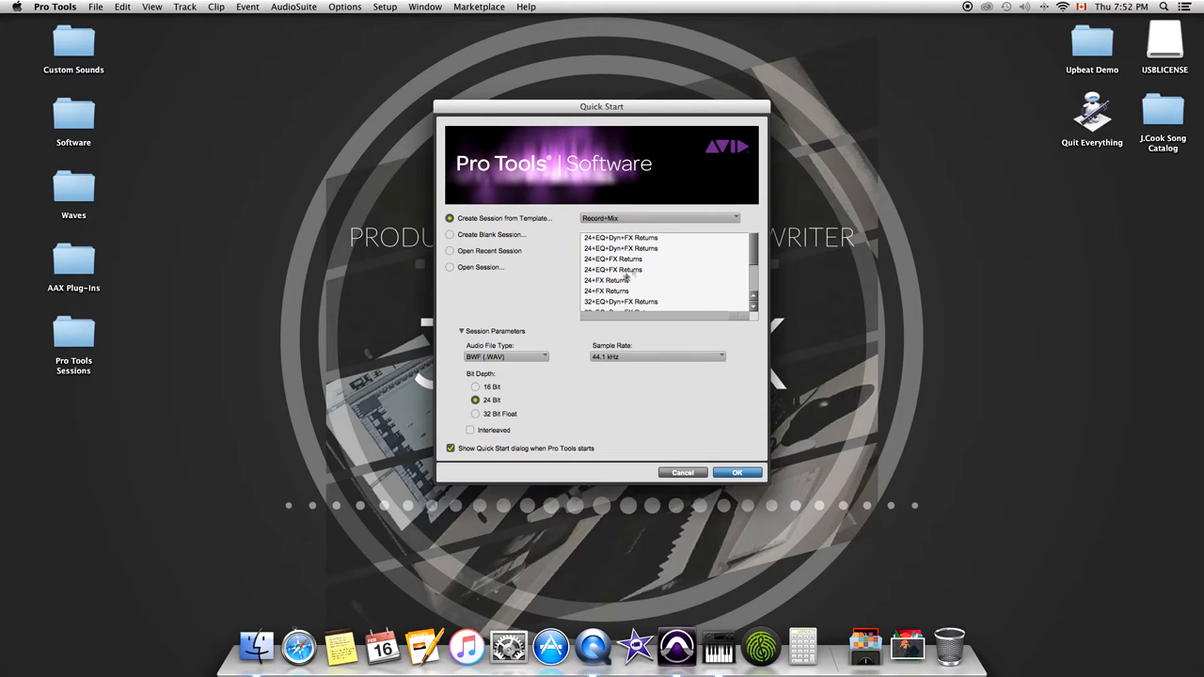
{"action": "left_click", "coordinate": [450, 235]}
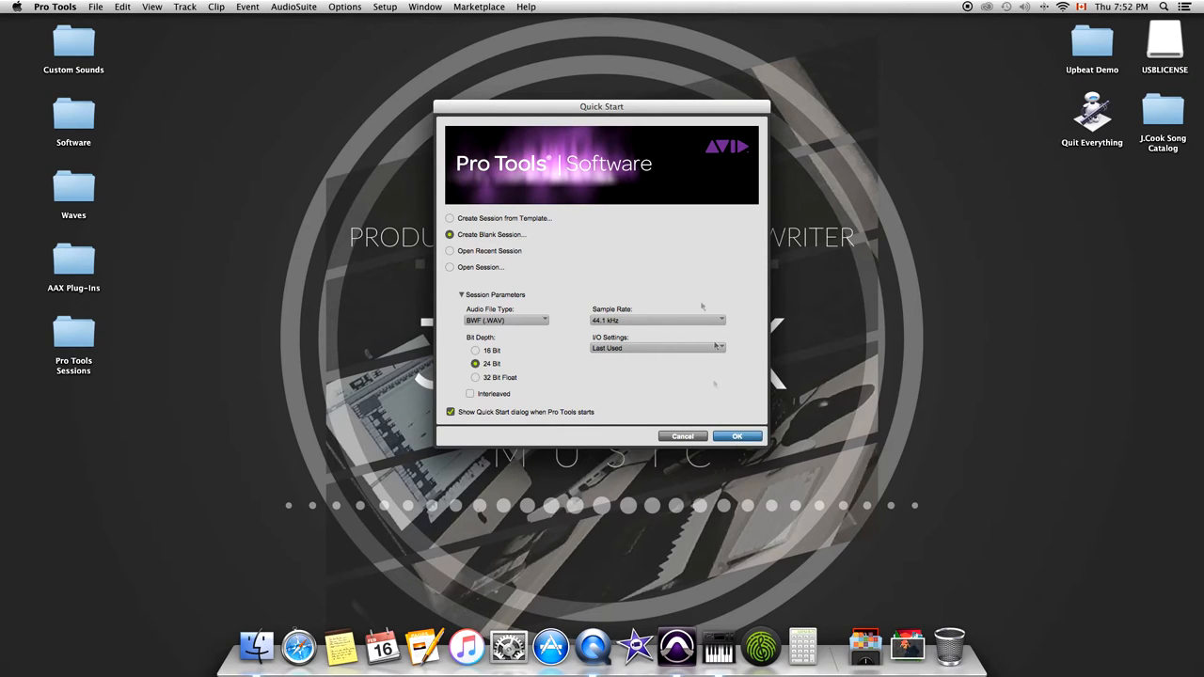
{"action": "mouse_move", "coordinate": [670, 375]}
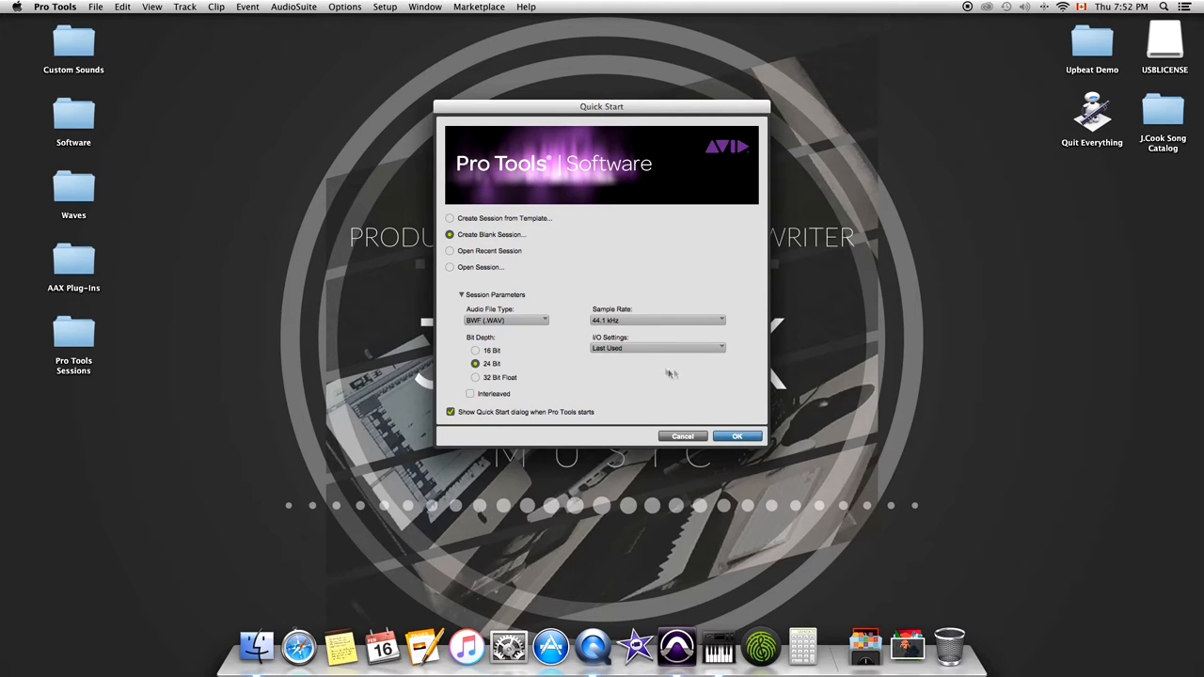
{"action": "mouse_move", "coordinate": [600, 347]}
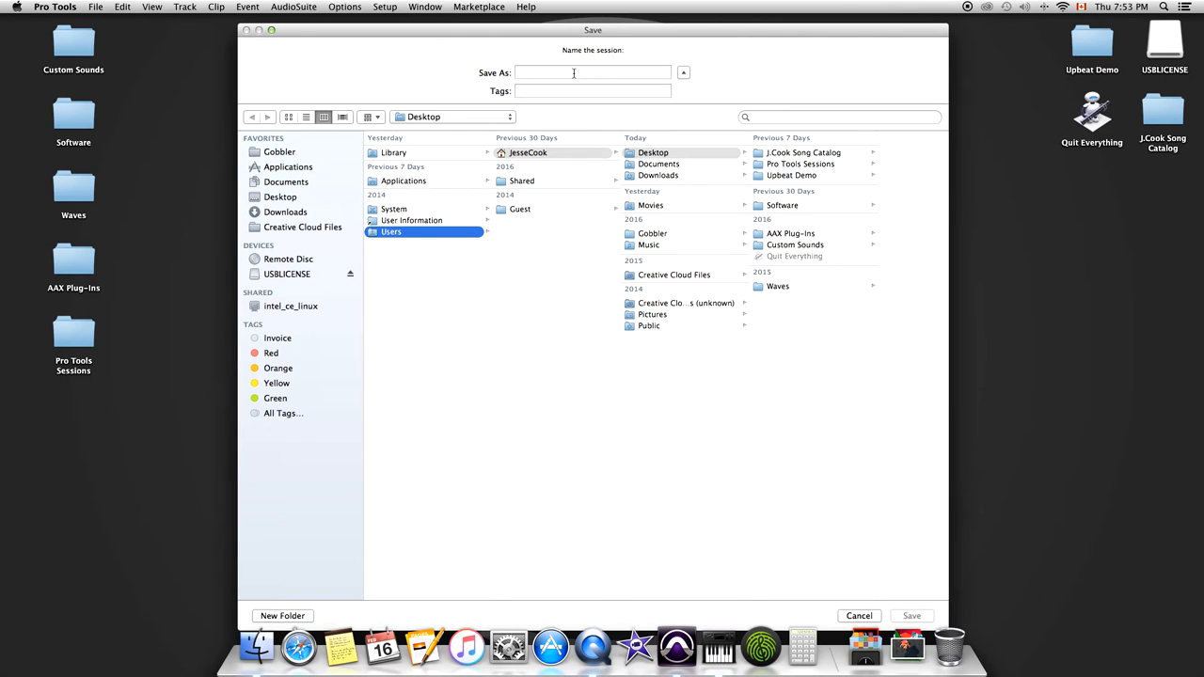
Step: Save the blank session on the Desktop as DEMO SESSION
{"action": "left_click", "coordinate": [593, 72]}
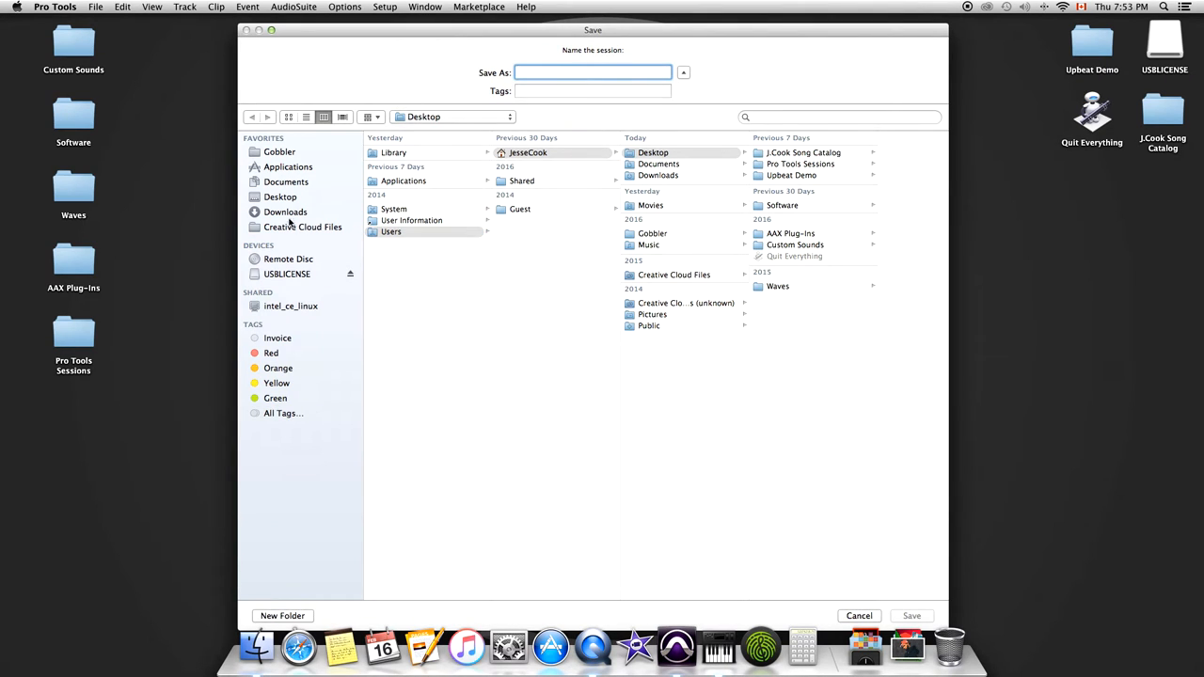
{"action": "left_click", "coordinate": [281, 197]}
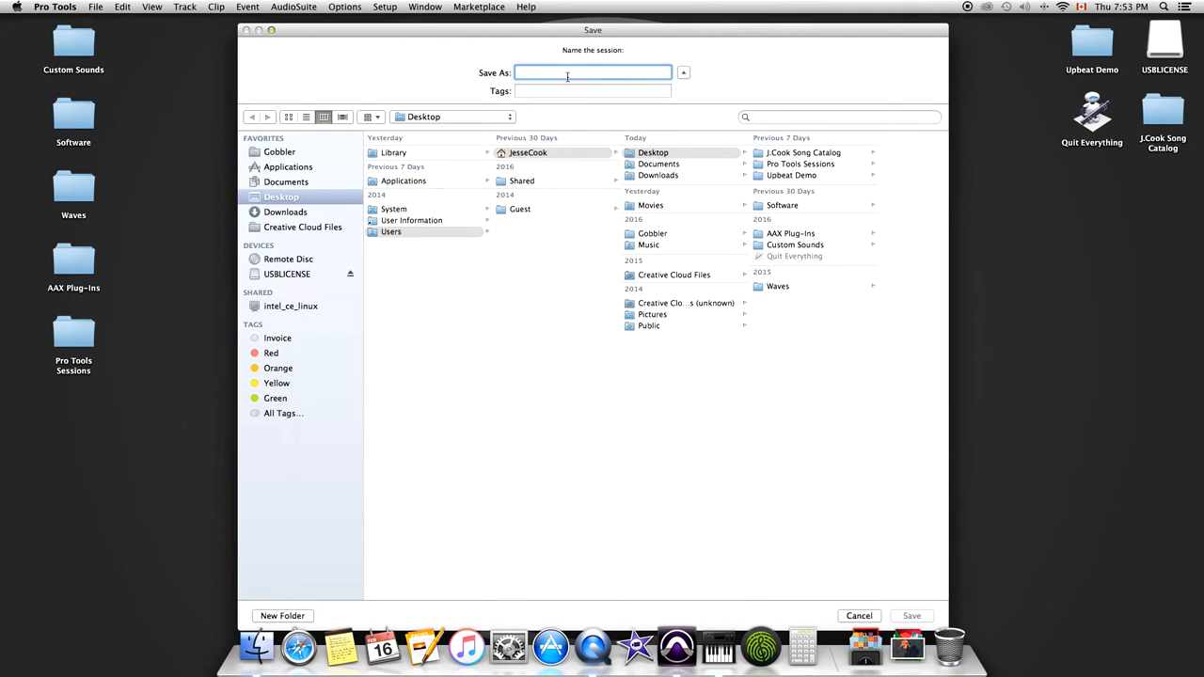
{"action": "type", "text": "DEMO"}
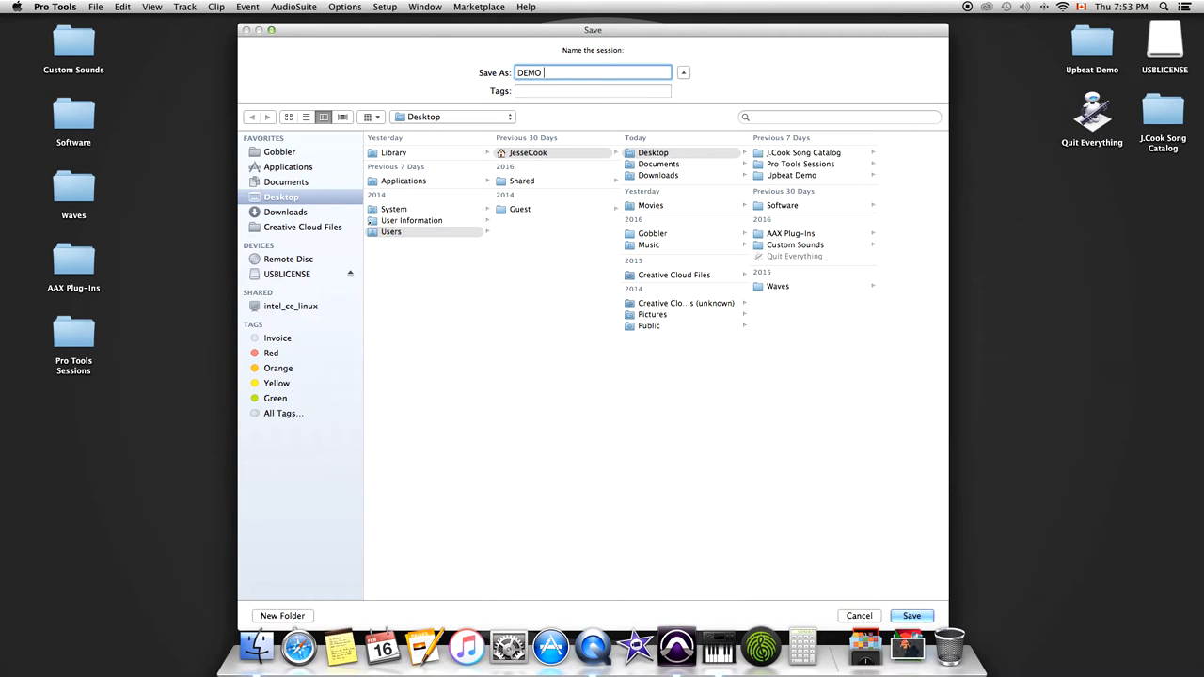
{"action": "left_click", "coordinate": [911, 615]}
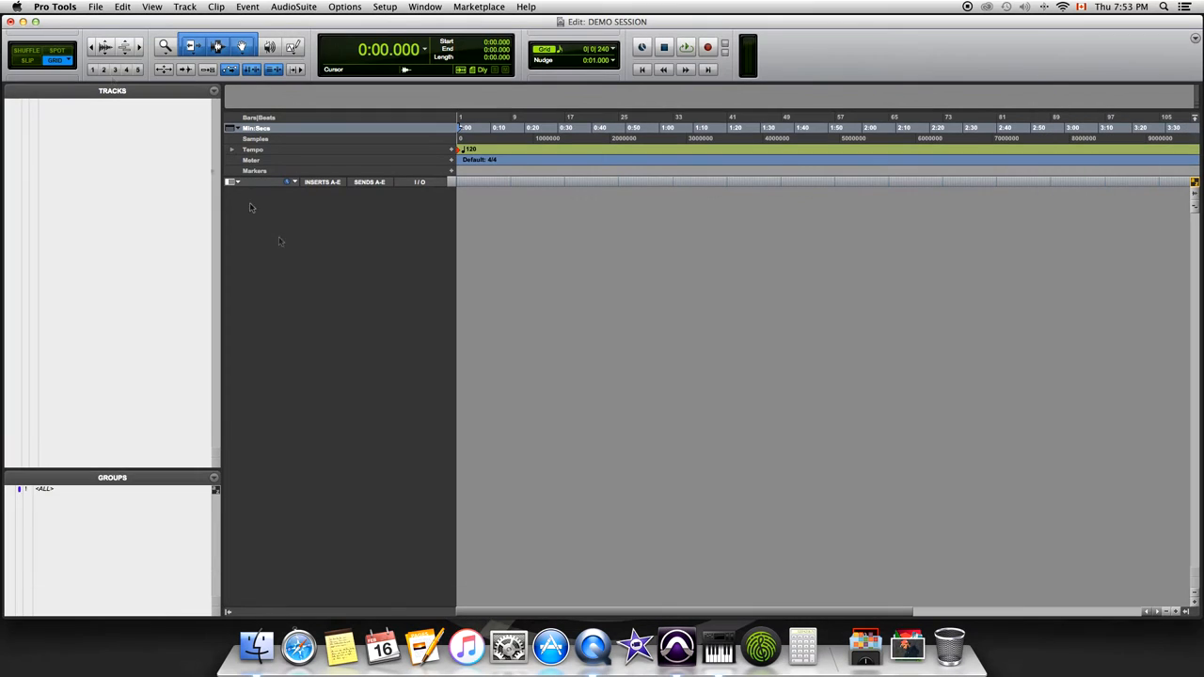
{"action": "mouse_move", "coordinate": [529, 343]}
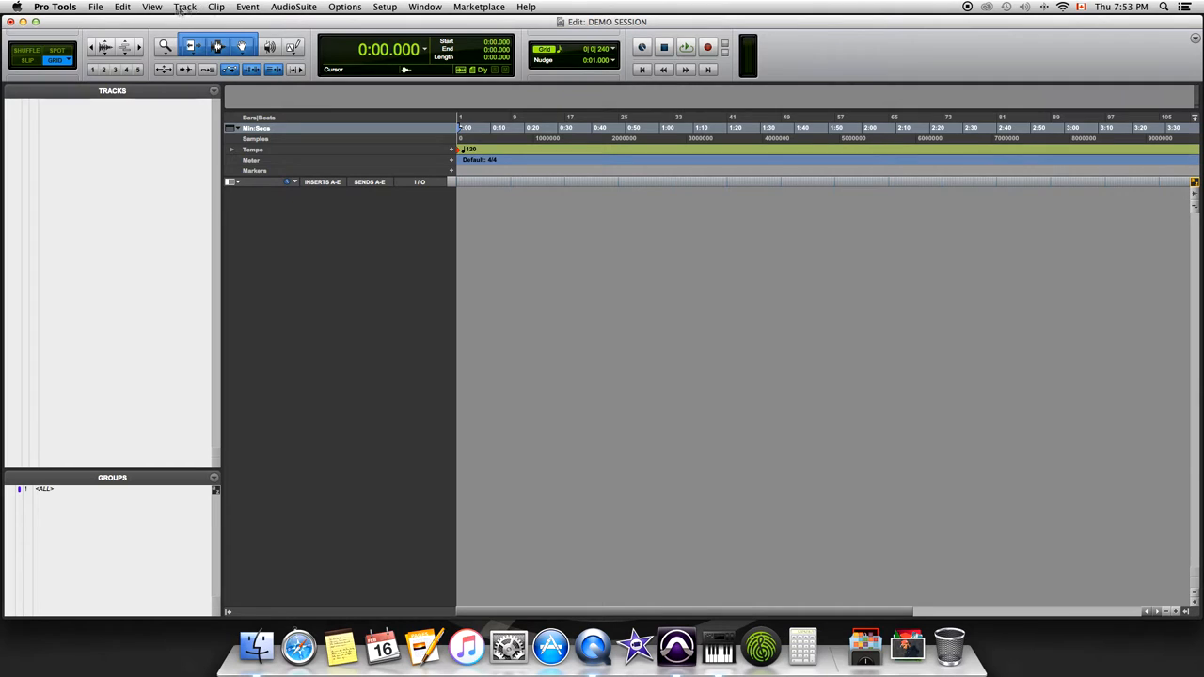
Step: Create 7 stereo Aux Input tracks and a stereo Master Fader with Track > New
{"action": "left_click", "coordinate": [184, 6]}
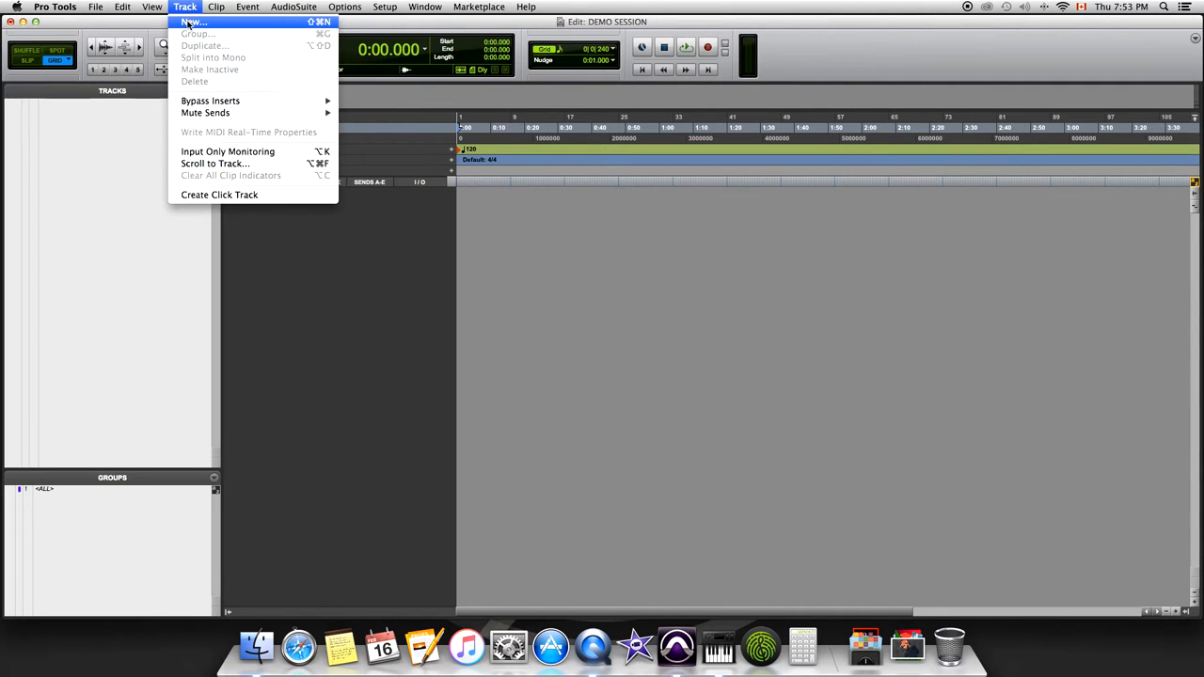
{"action": "left_click", "coordinate": [194, 22]}
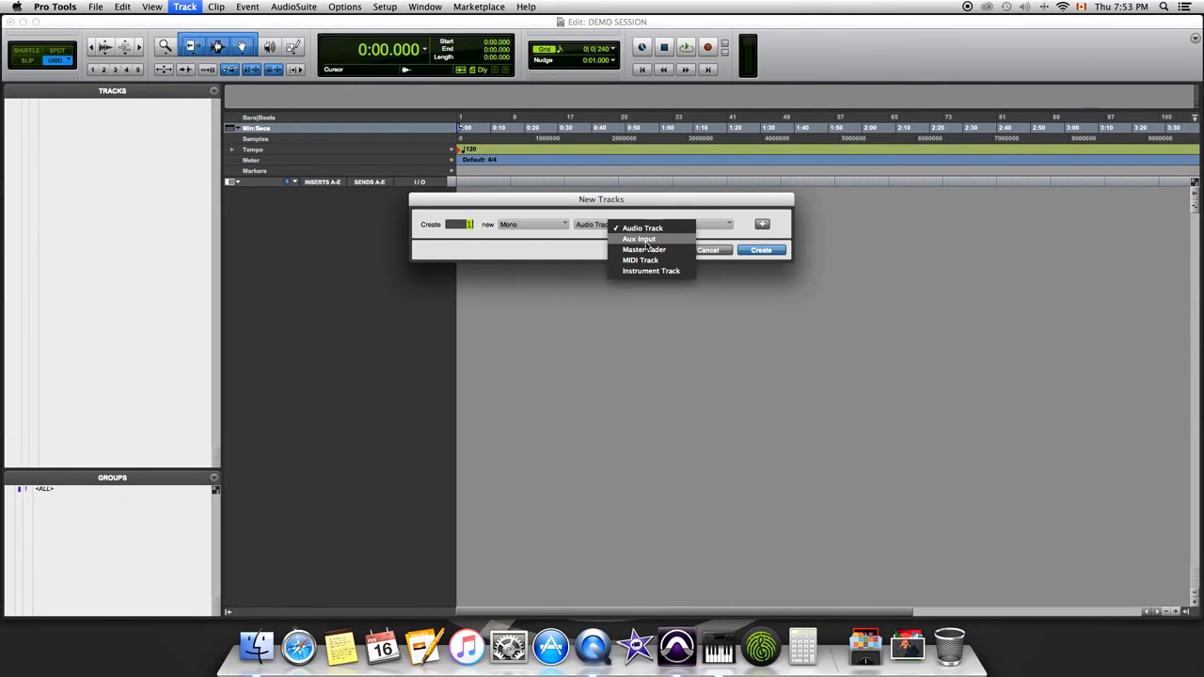
{"action": "left_click", "coordinate": [639, 238]}
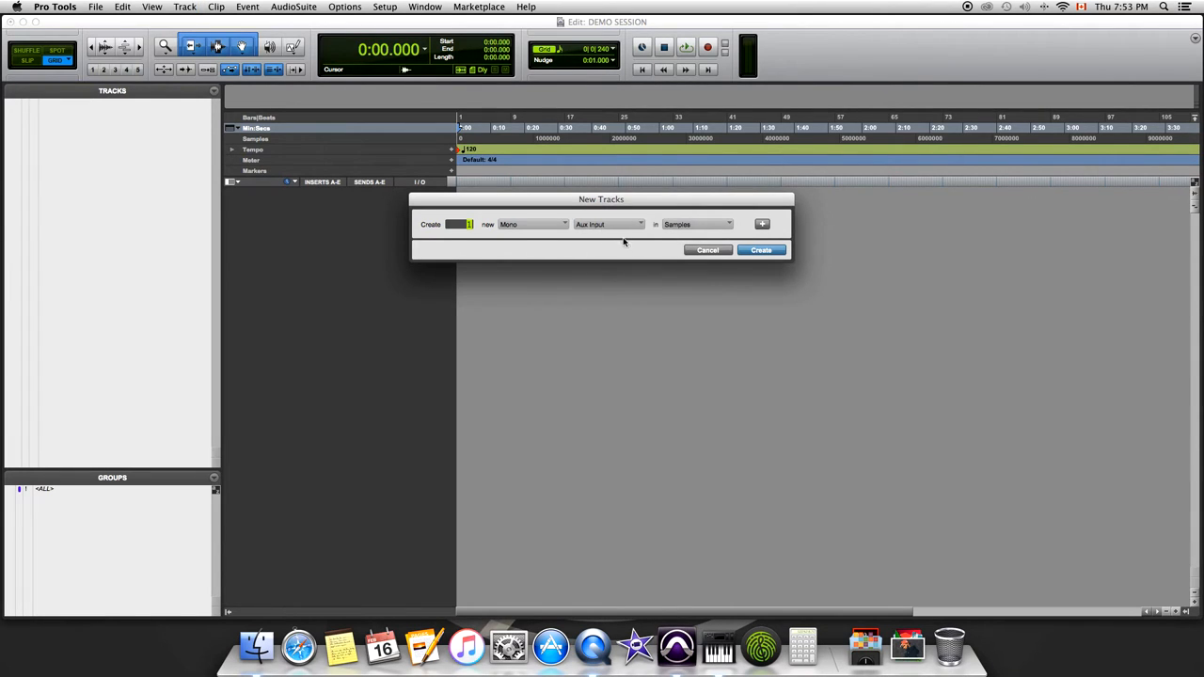
{"action": "mouse_move", "coordinate": [588, 224]}
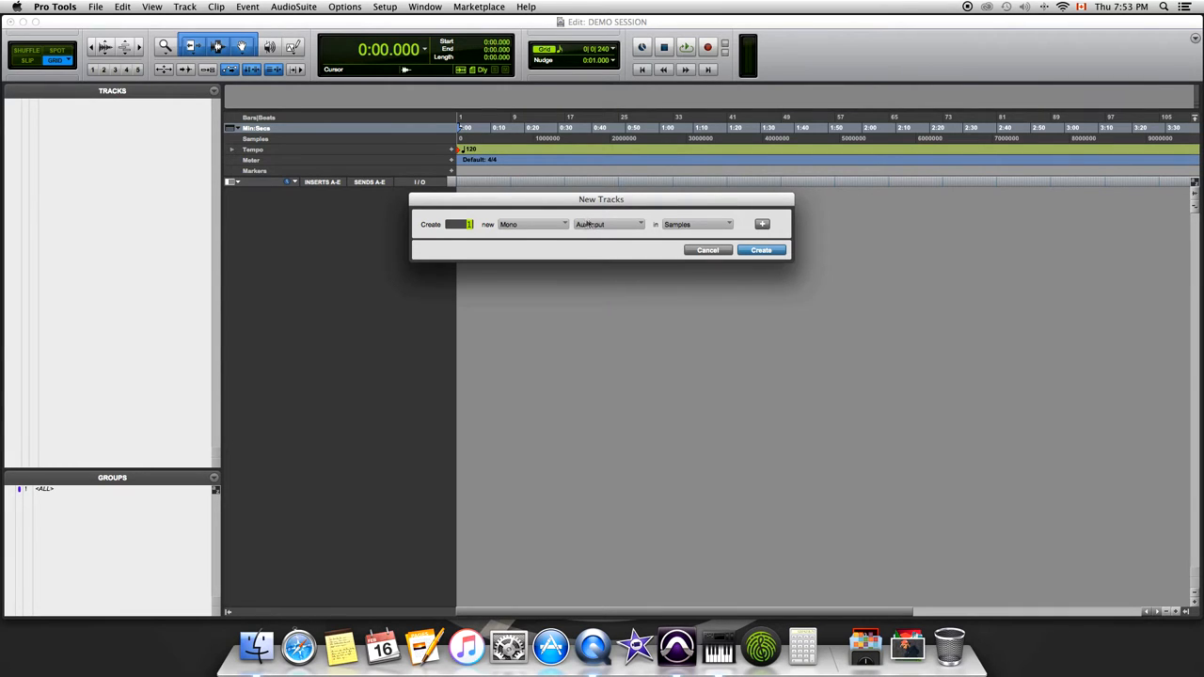
{"action": "left_click", "coordinate": [533, 224]}
{"action": "type", "text": "7"}
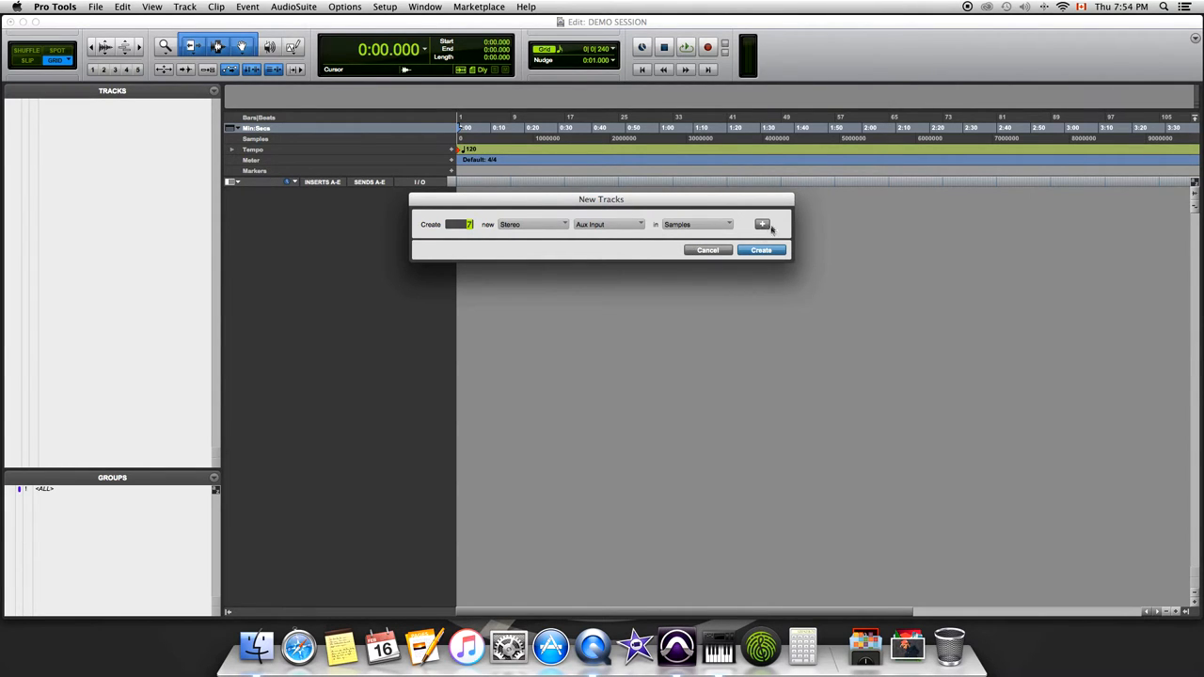
{"action": "left_click", "coordinate": [762, 224]}
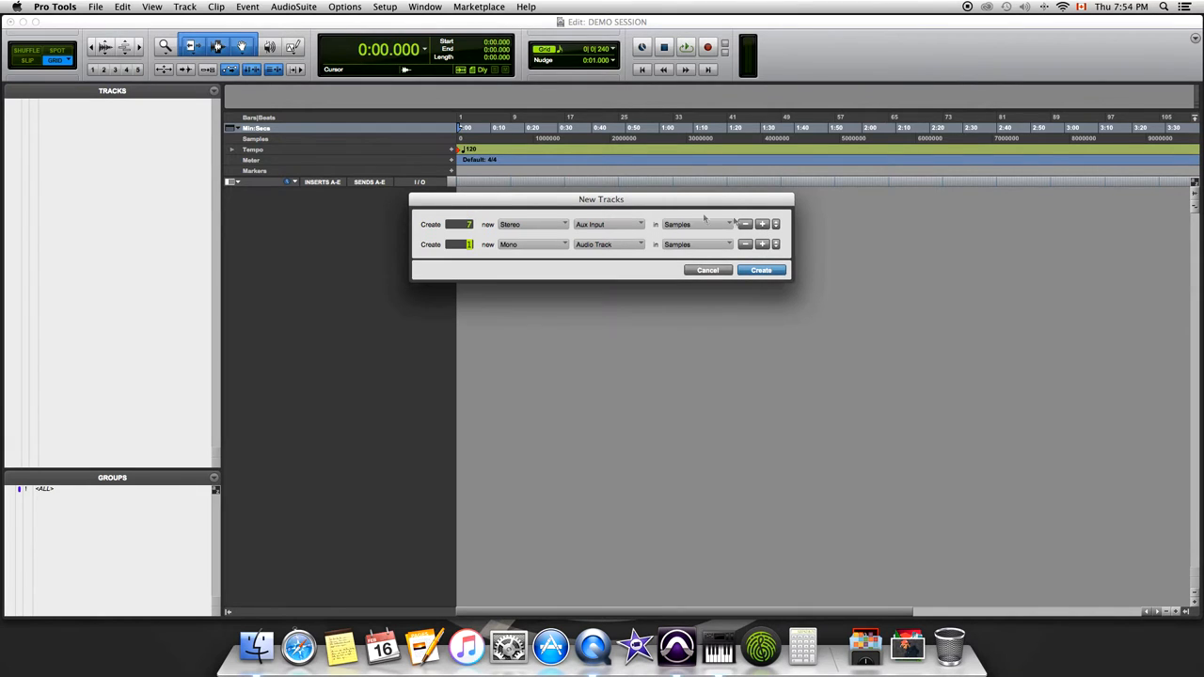
{"action": "left_click", "coordinate": [610, 245]}
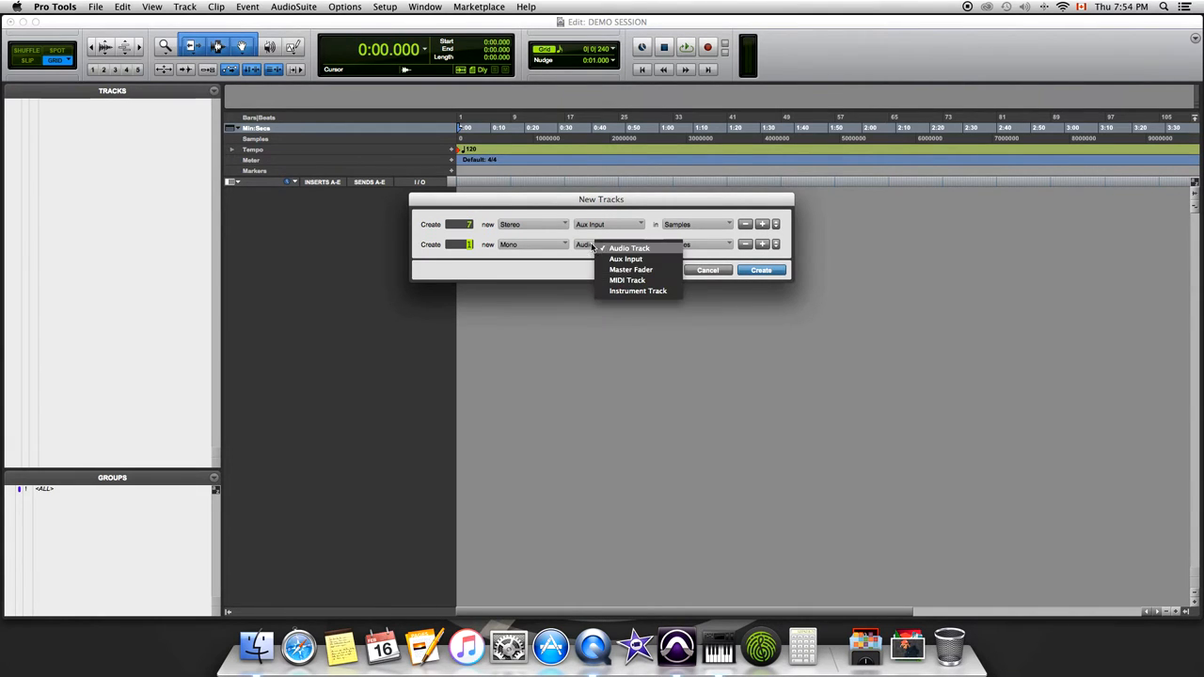
{"action": "left_click", "coordinate": [630, 269]}
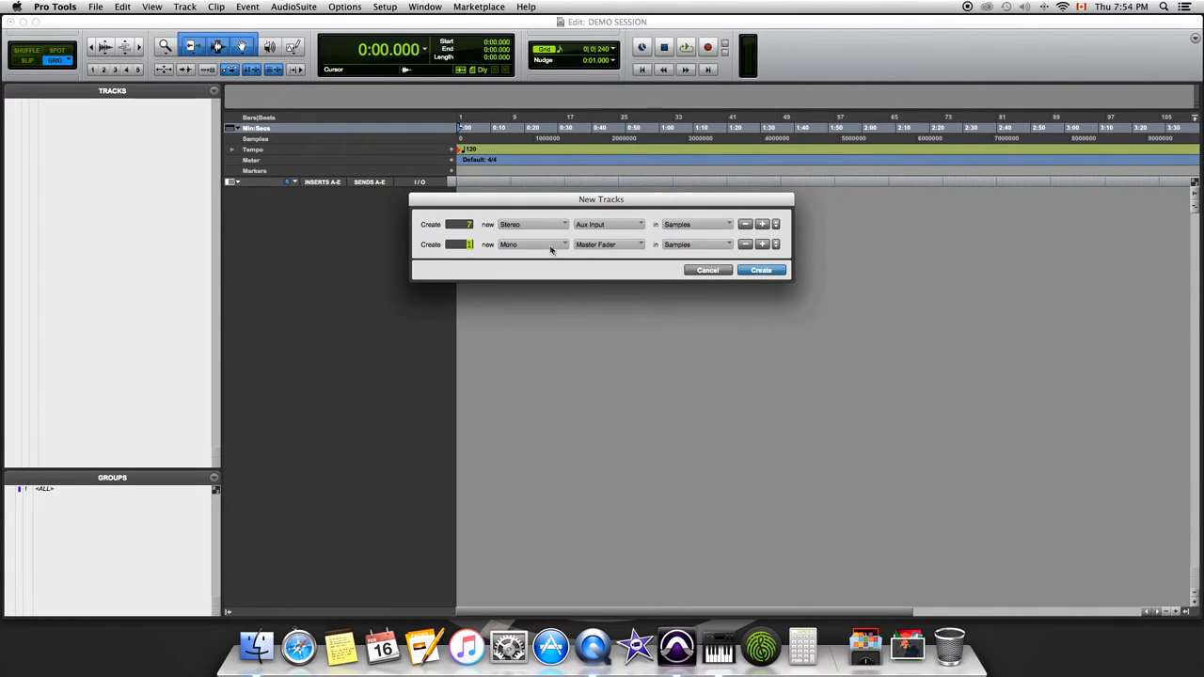
{"action": "left_click", "coordinate": [531, 245]}
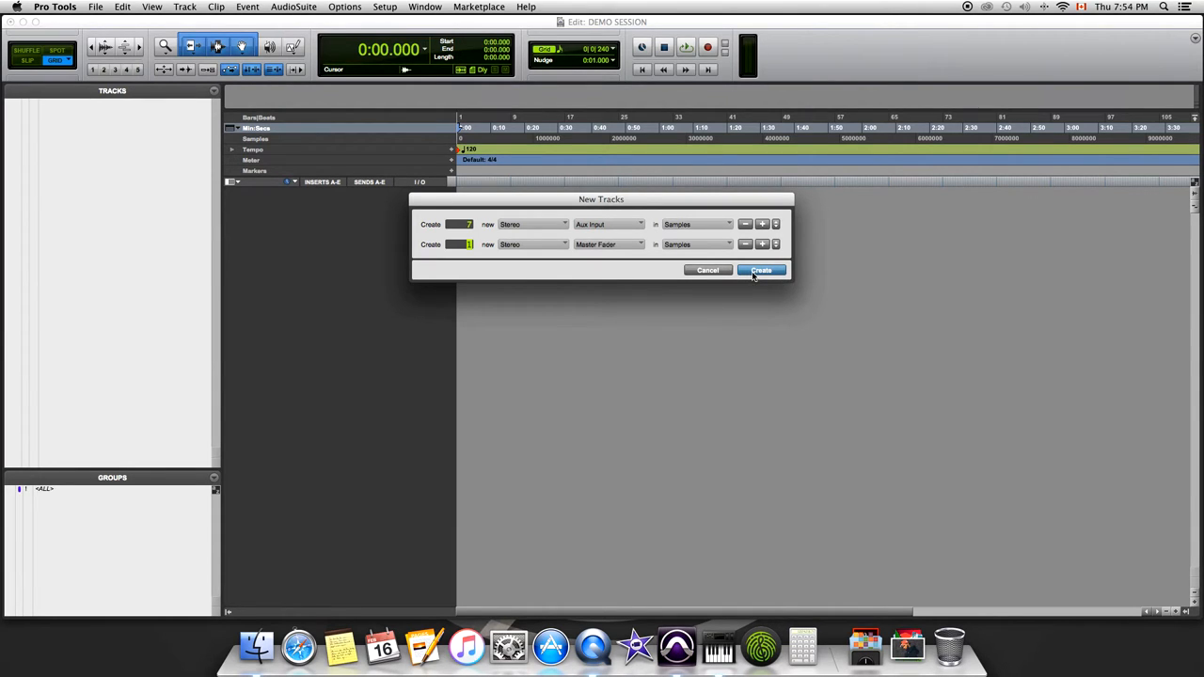
{"action": "left_click", "coordinate": [760, 270]}
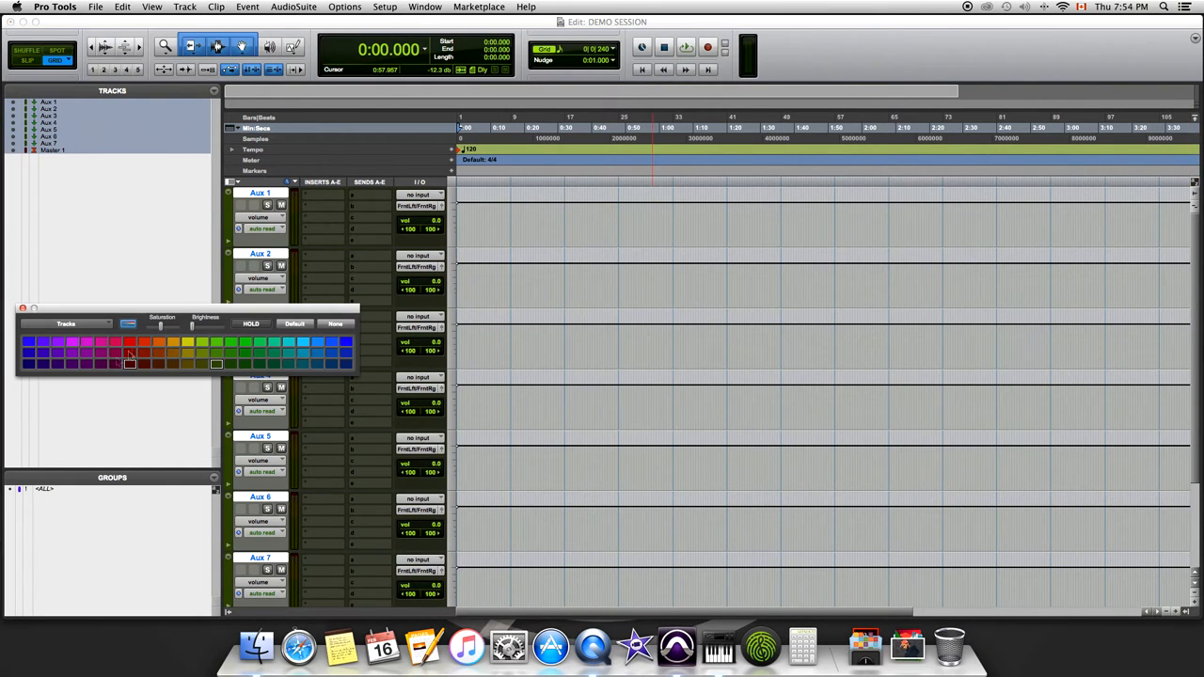
Step: Use the Color Palette to make the aux tracks yellow and the master fader red
{"action": "left_click", "coordinate": [188, 342]}
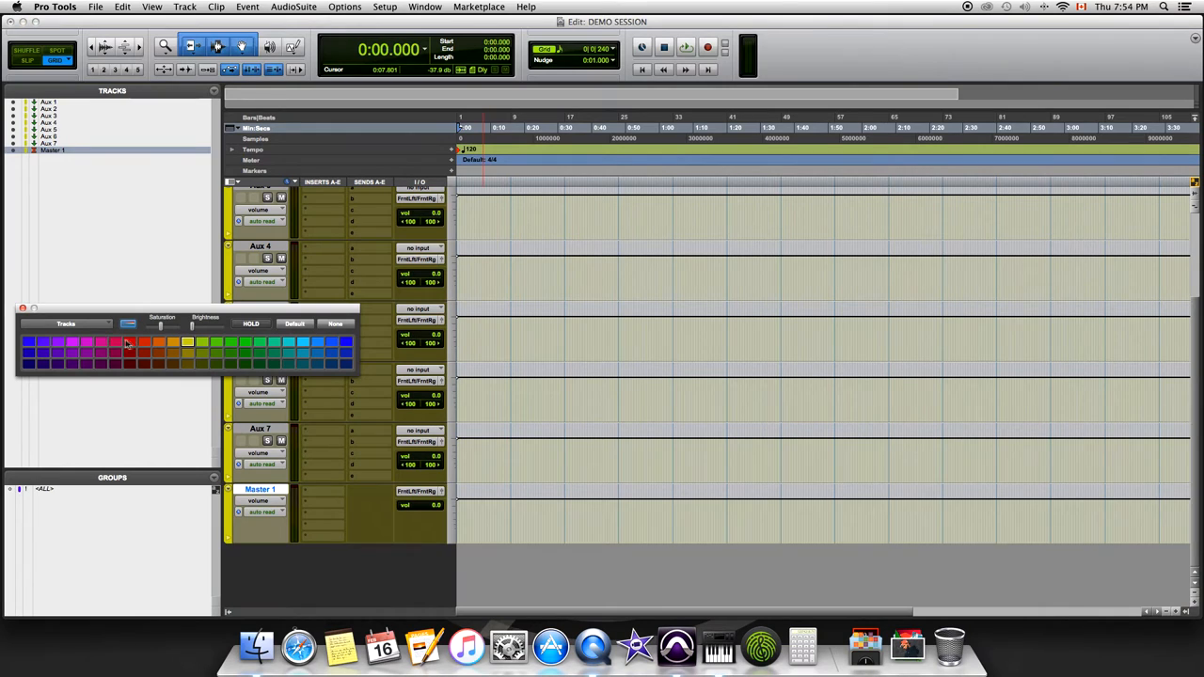
{"action": "left_click", "coordinate": [127, 342]}
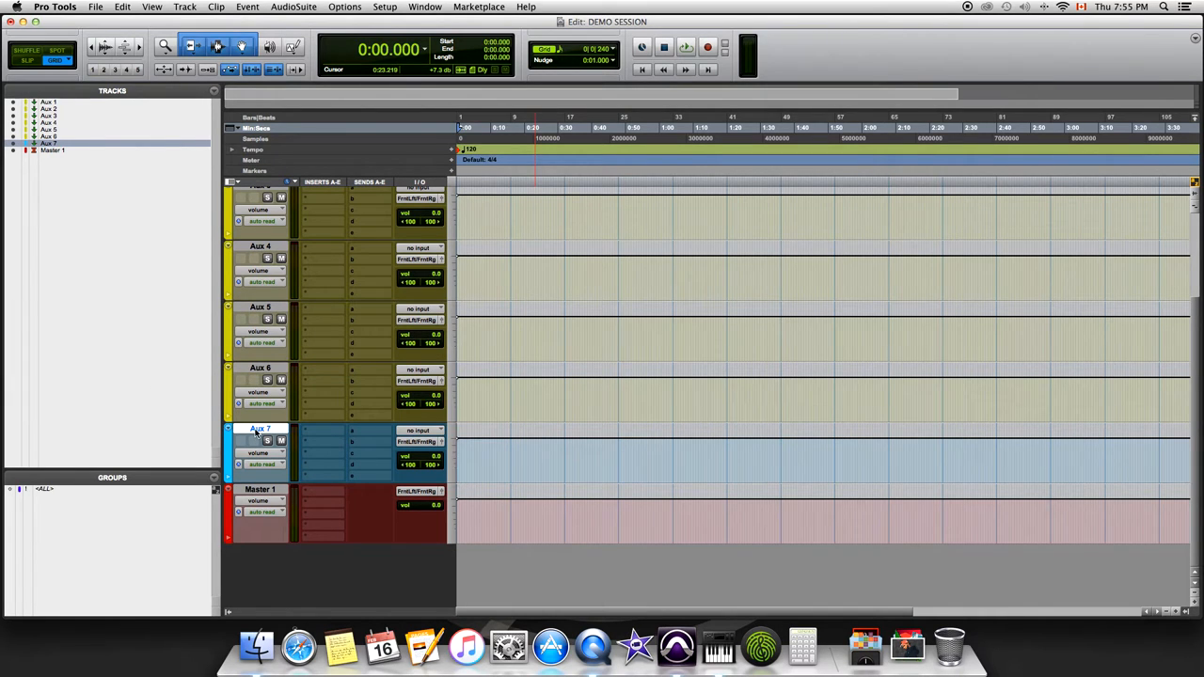
Step: Rename the Aux 7 track to SUBMIX
{"action": "double_click", "coordinate": [261, 429]}
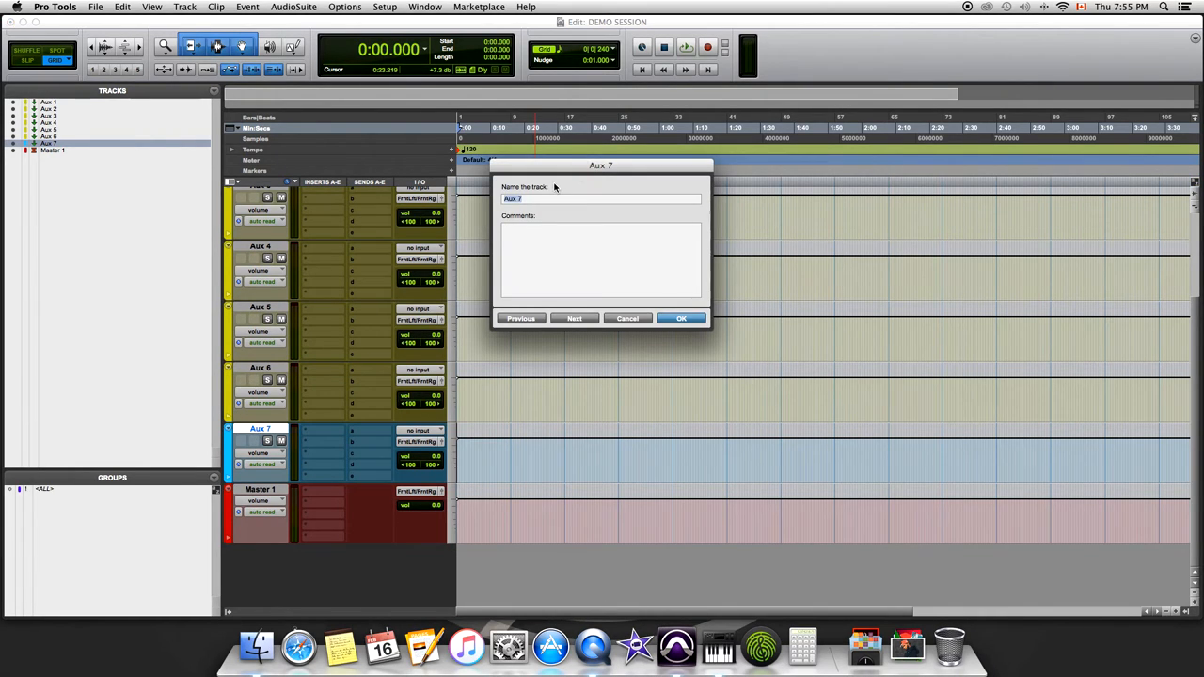
{"action": "type", "text": "SUBMI"}
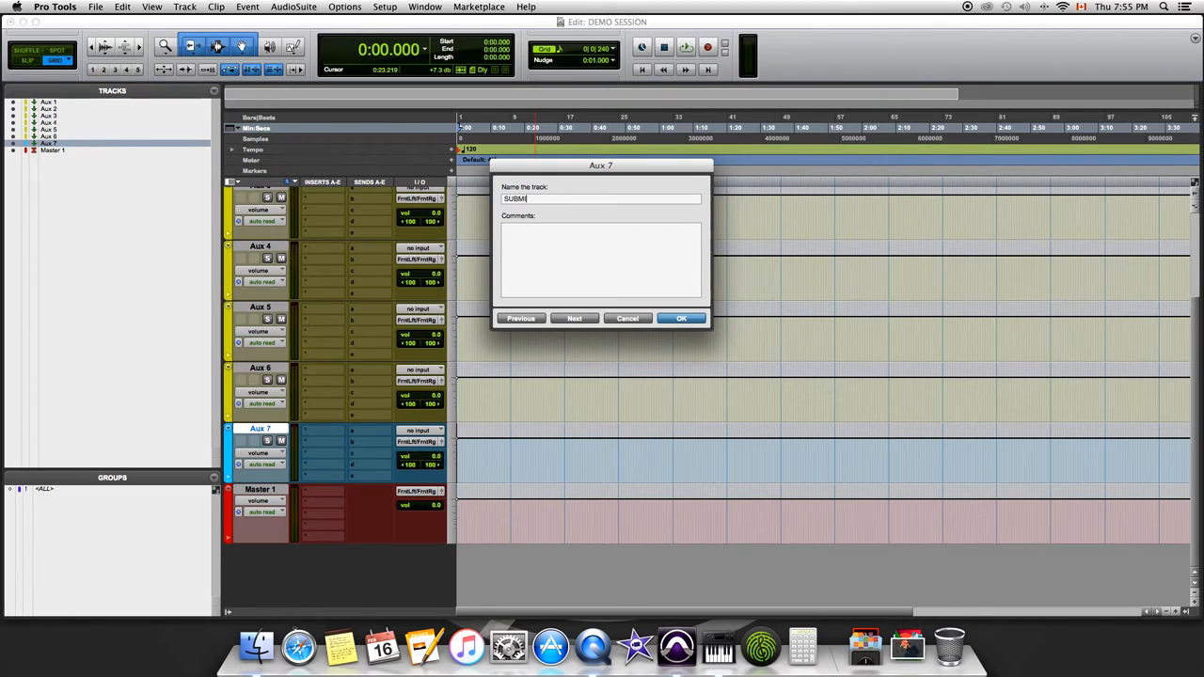
{"action": "left_click", "coordinate": [681, 318]}
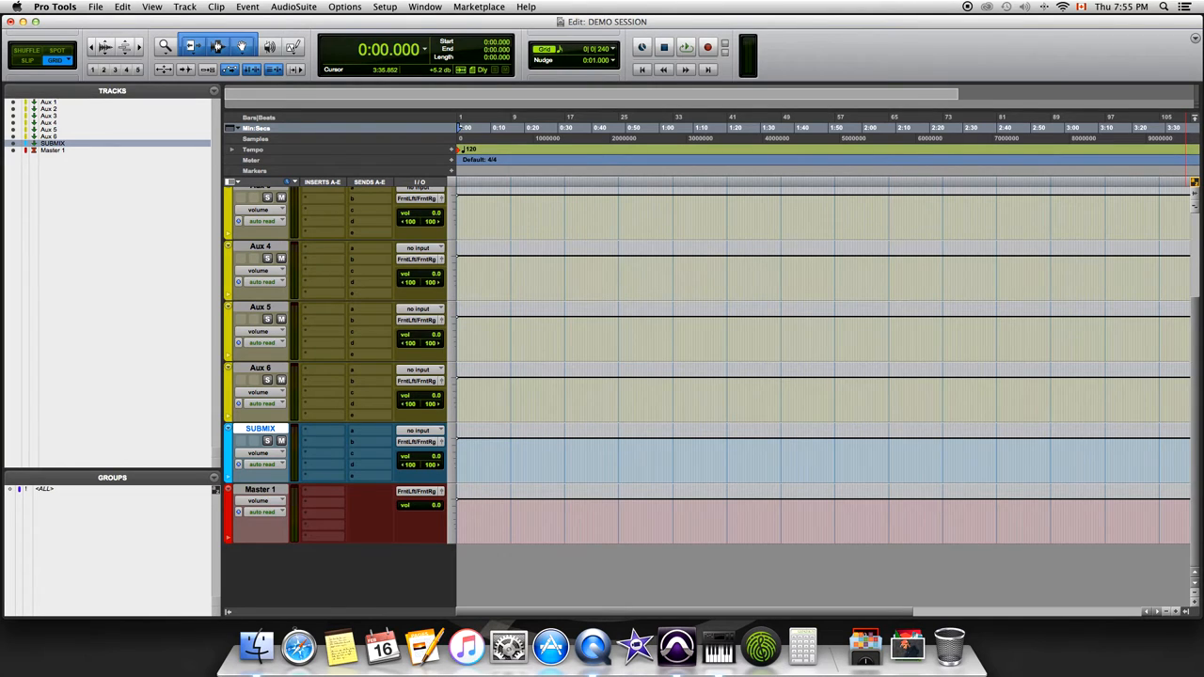
Step: Rename Aux 6 to VOXBUS and Aux 5 to DRUMBUS
{"action": "left_click", "coordinate": [261, 368]}
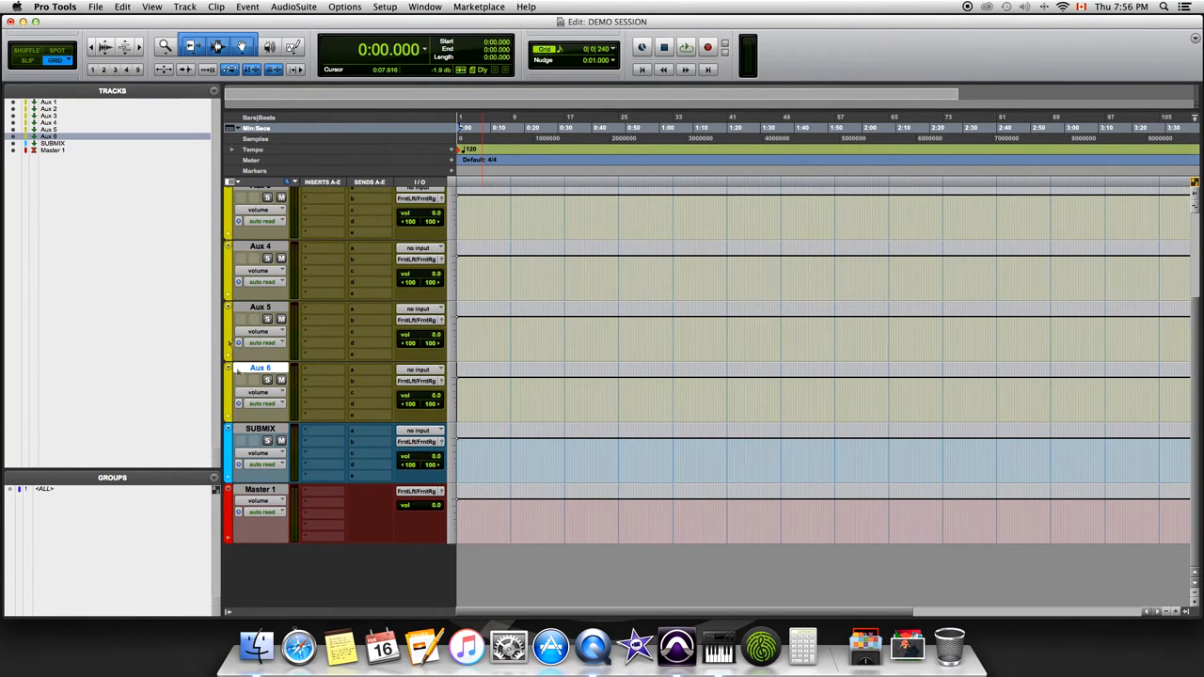
{"action": "double_click", "coordinate": [260, 367]}
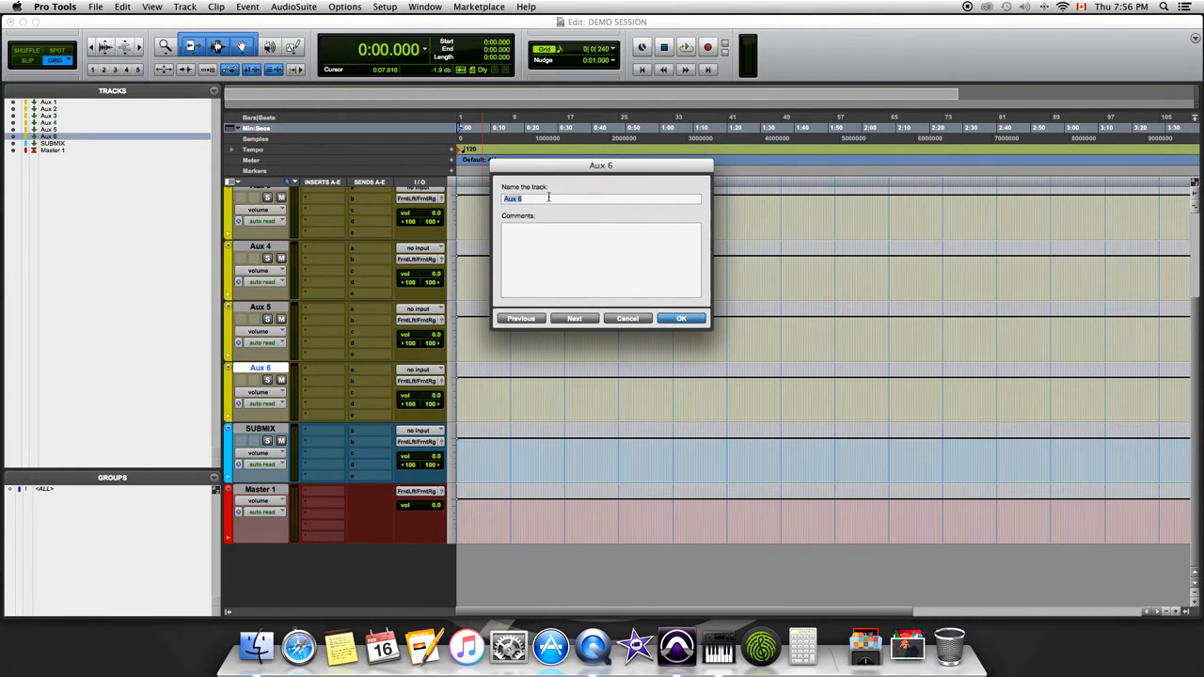
{"action": "type", "text": "VOXB"}
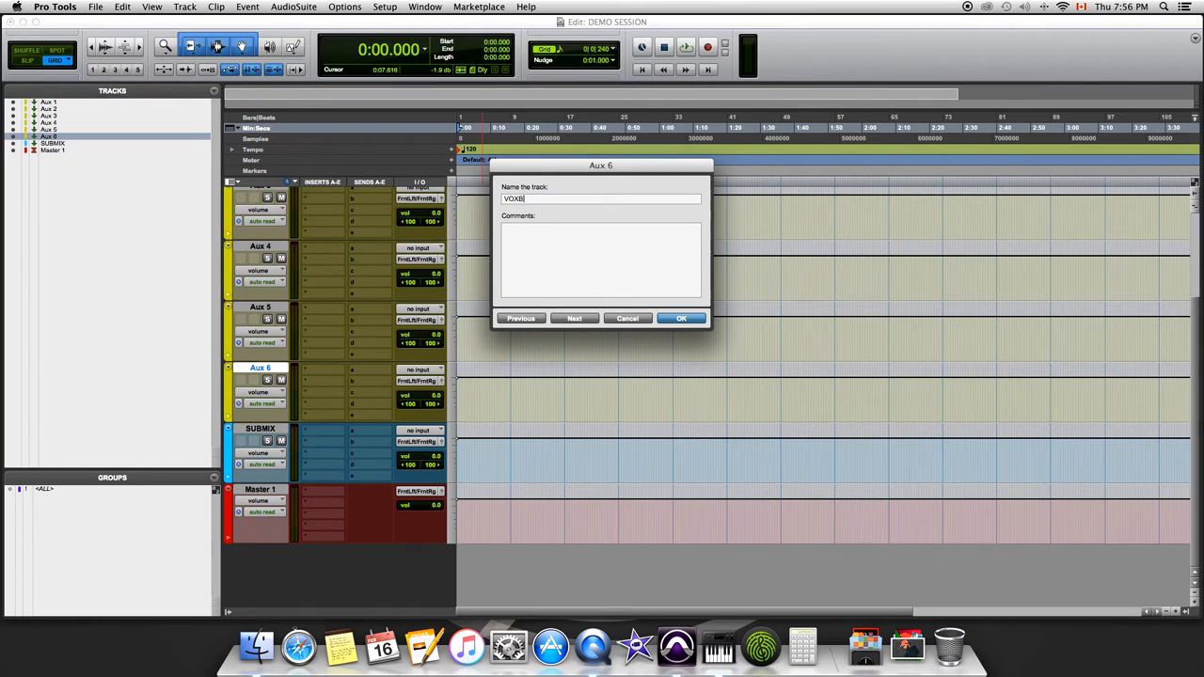
{"action": "left_click", "coordinate": [681, 318]}
{"action": "type", "text": "DR"}
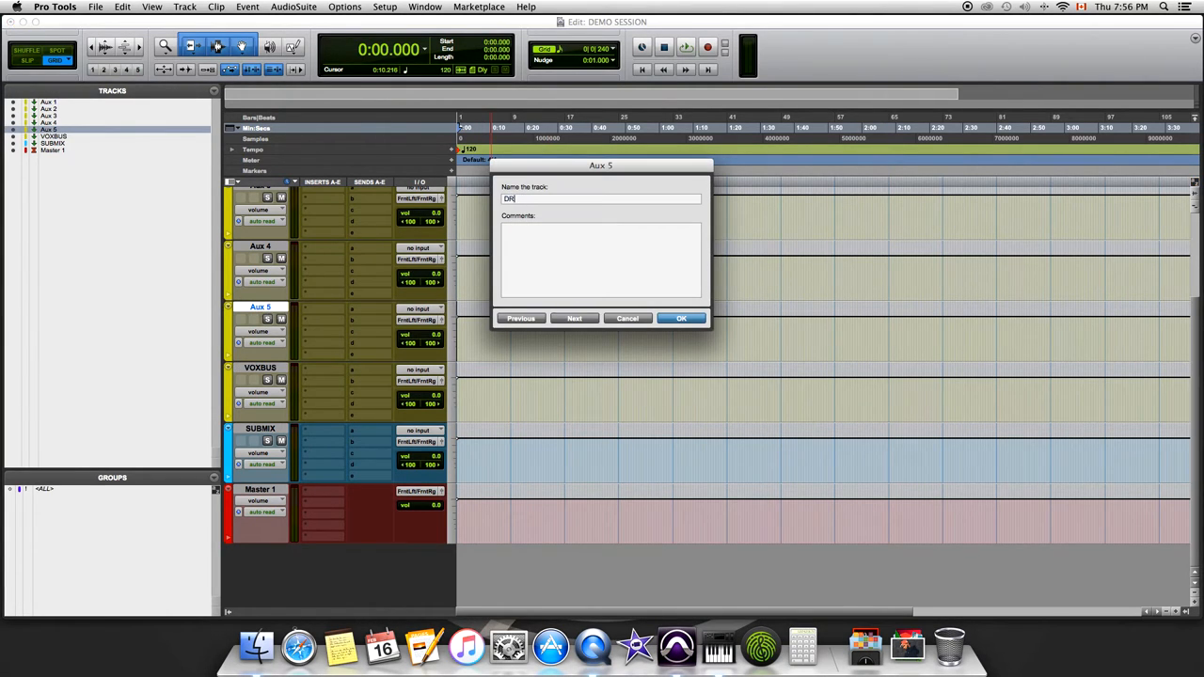
{"action": "left_click", "coordinate": [681, 318]}
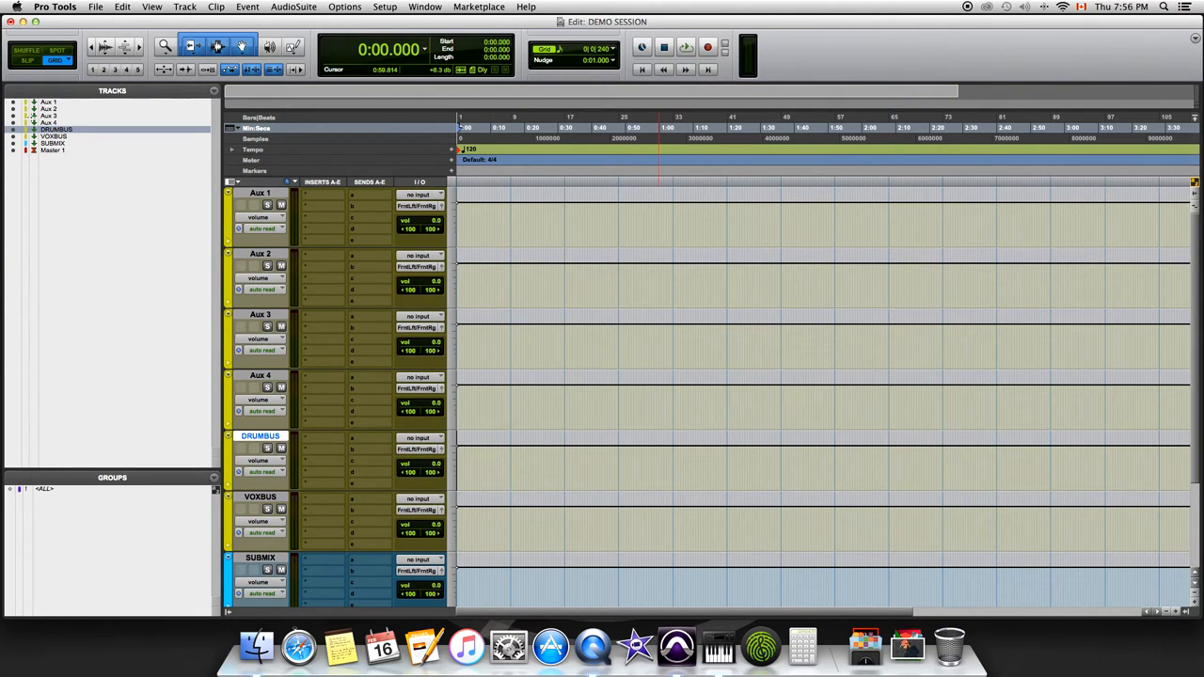
Step: Hide Aux 1 through Aux 4 from the Tracks list context menu
{"action": "right_click", "coordinate": [52, 129]}
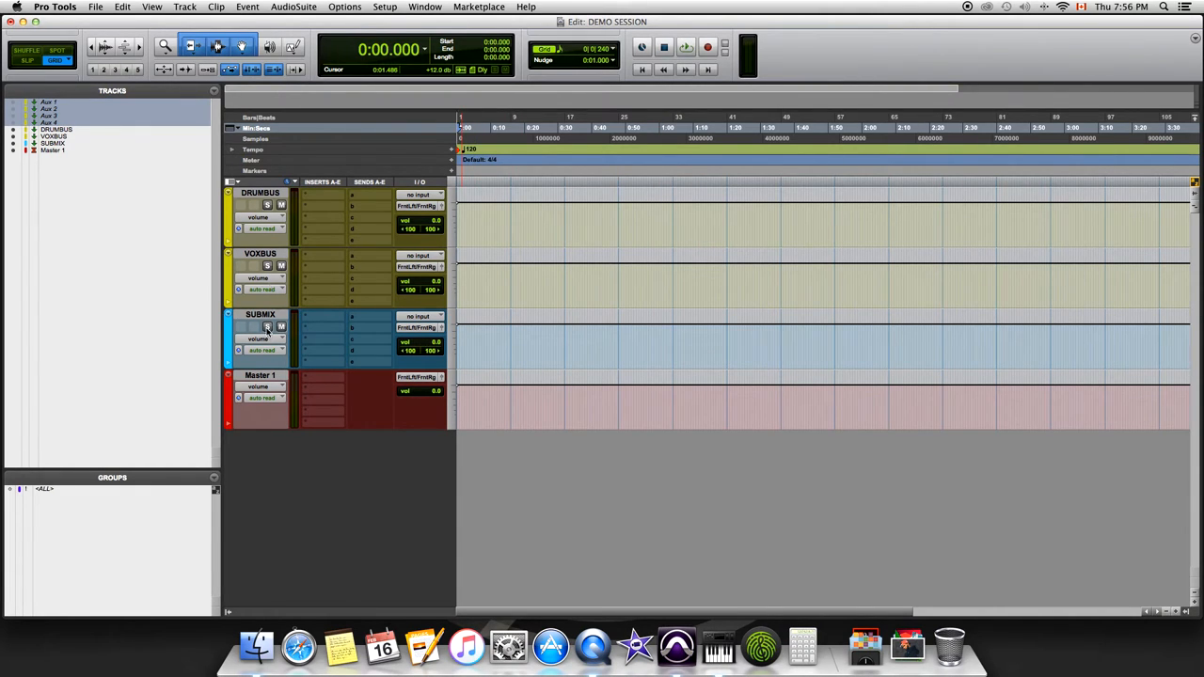
{"action": "mouse_move", "coordinate": [292, 203]}
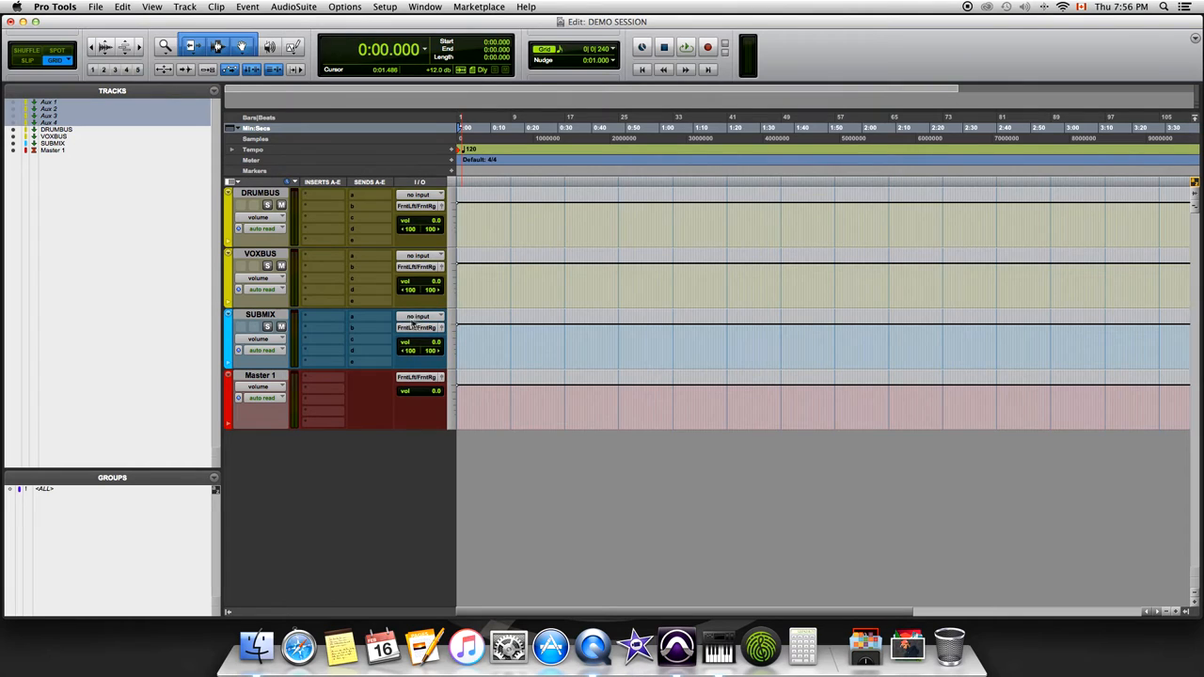
Step: Set SUBMIX's input to Bus 9-10 and begin renaming that bus
{"action": "left_click", "coordinate": [419, 316]}
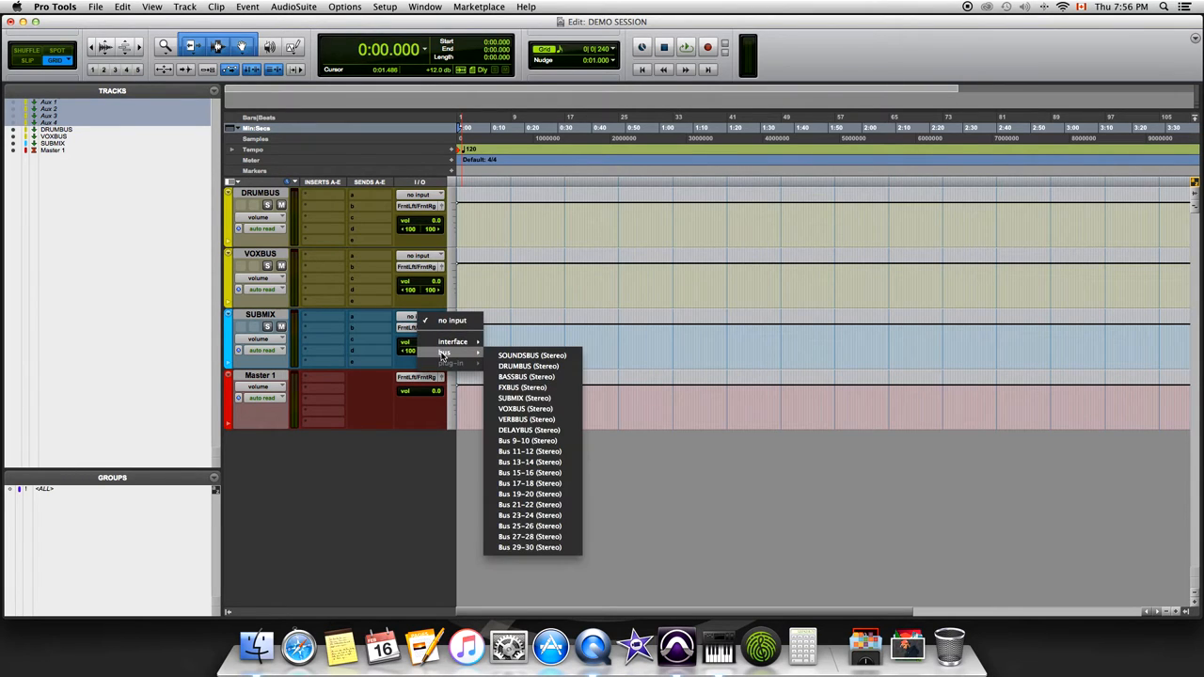
{"action": "mouse_move", "coordinate": [528, 440]}
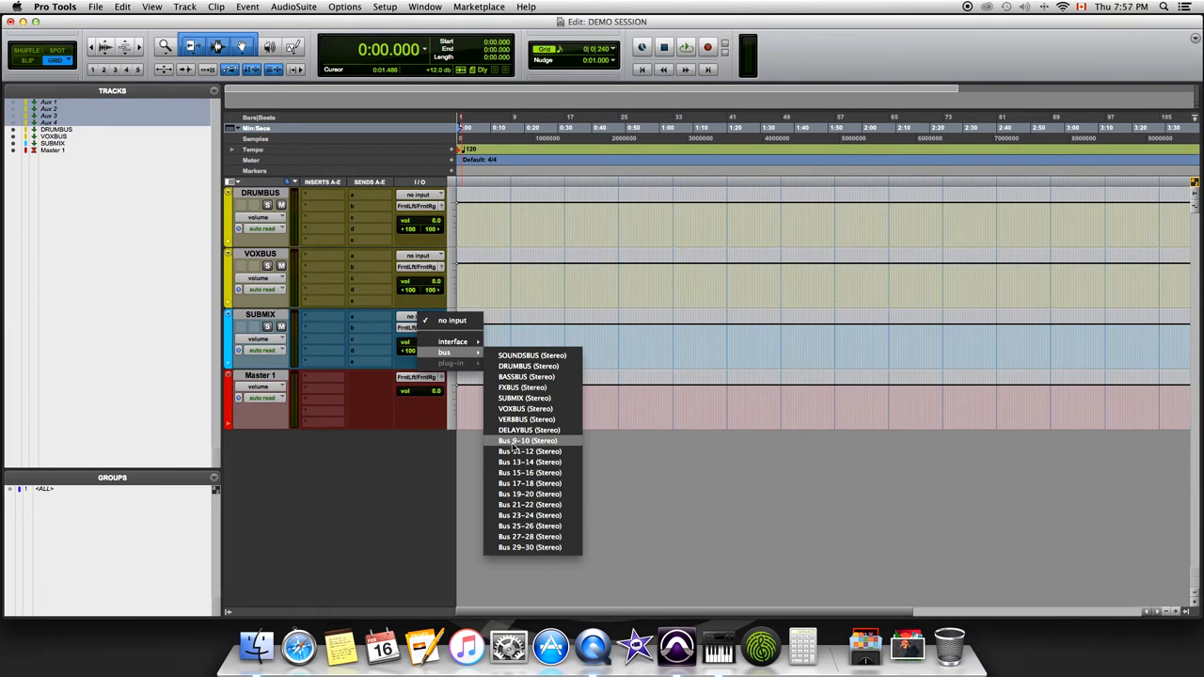
{"action": "mouse_move", "coordinate": [514, 449]}
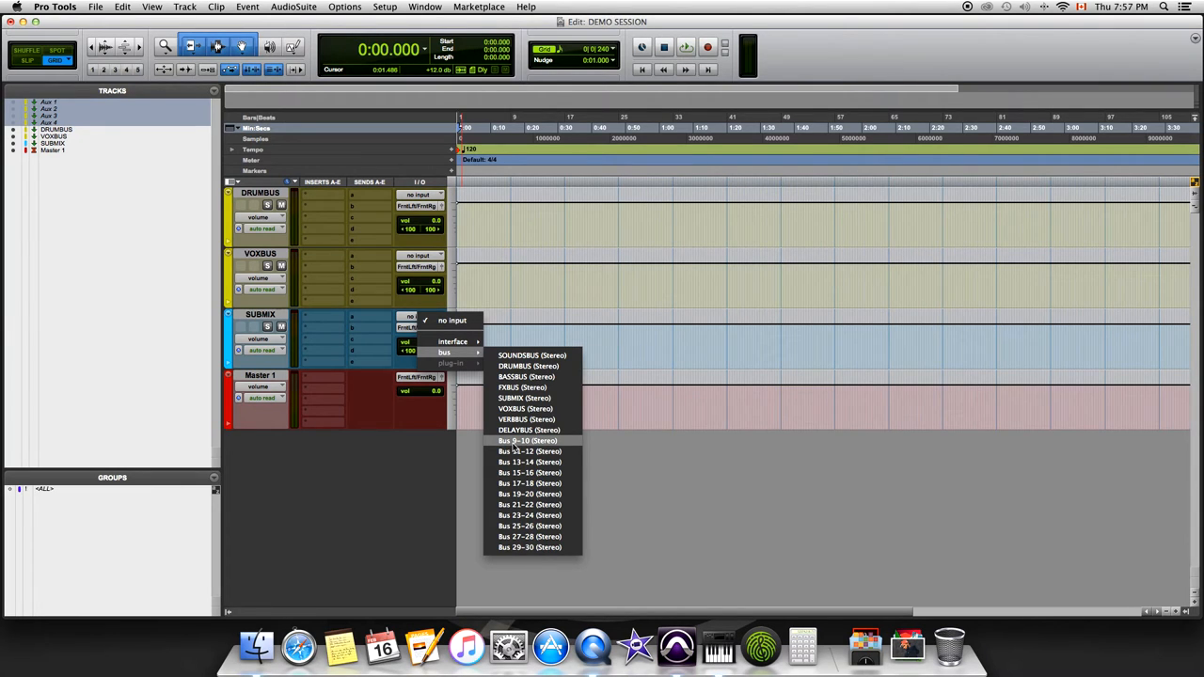
{"action": "mouse_move", "coordinate": [513, 448]}
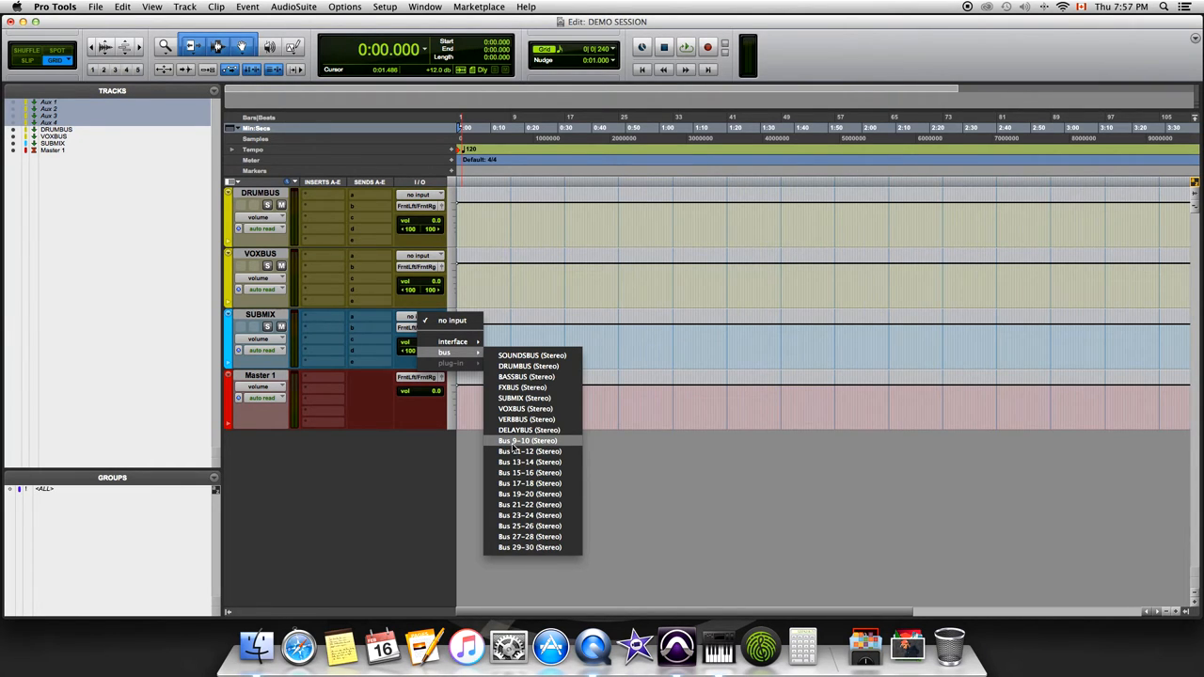
{"action": "left_click", "coordinate": [528, 440]}
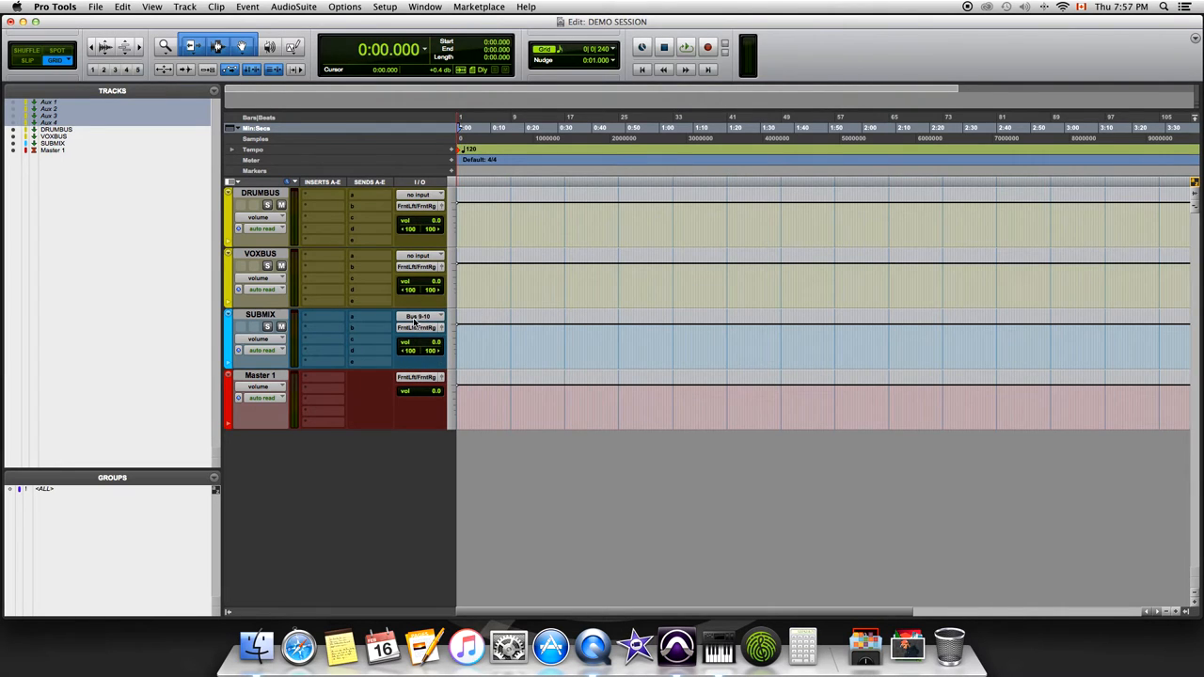
{"action": "left_click", "coordinate": [418, 316]}
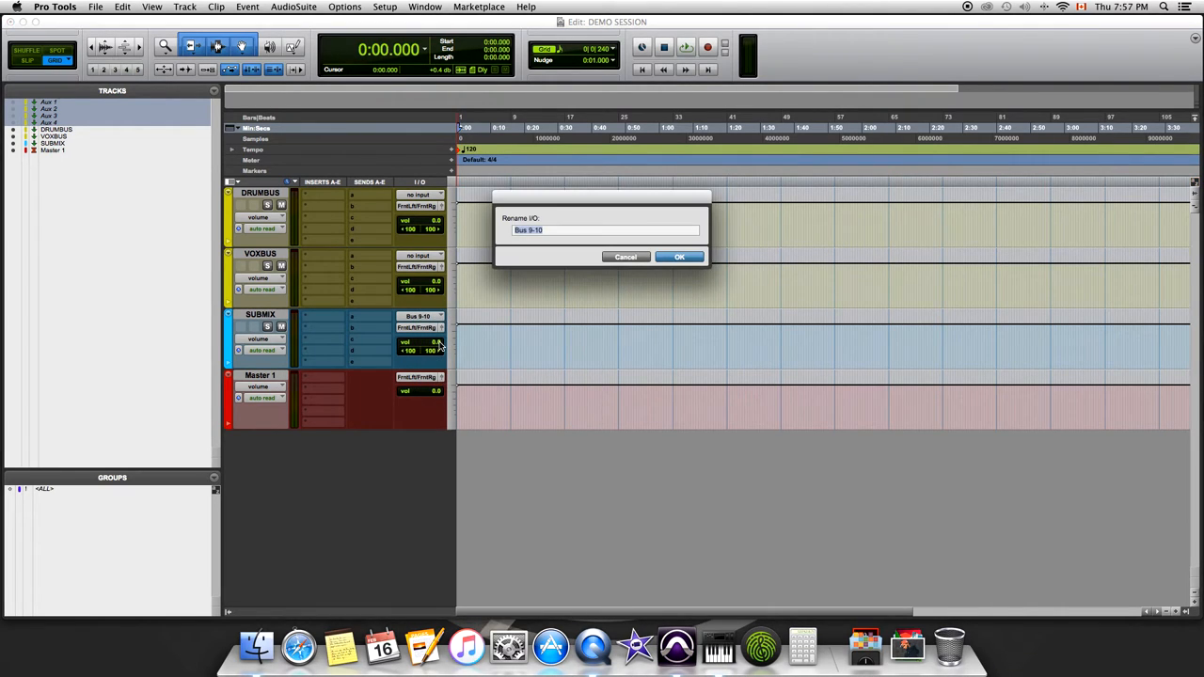
Step: Finish naming the bus SUBMIX and assign the SUBMIX bus to Master 1's output
{"action": "type", "text": "SU"}
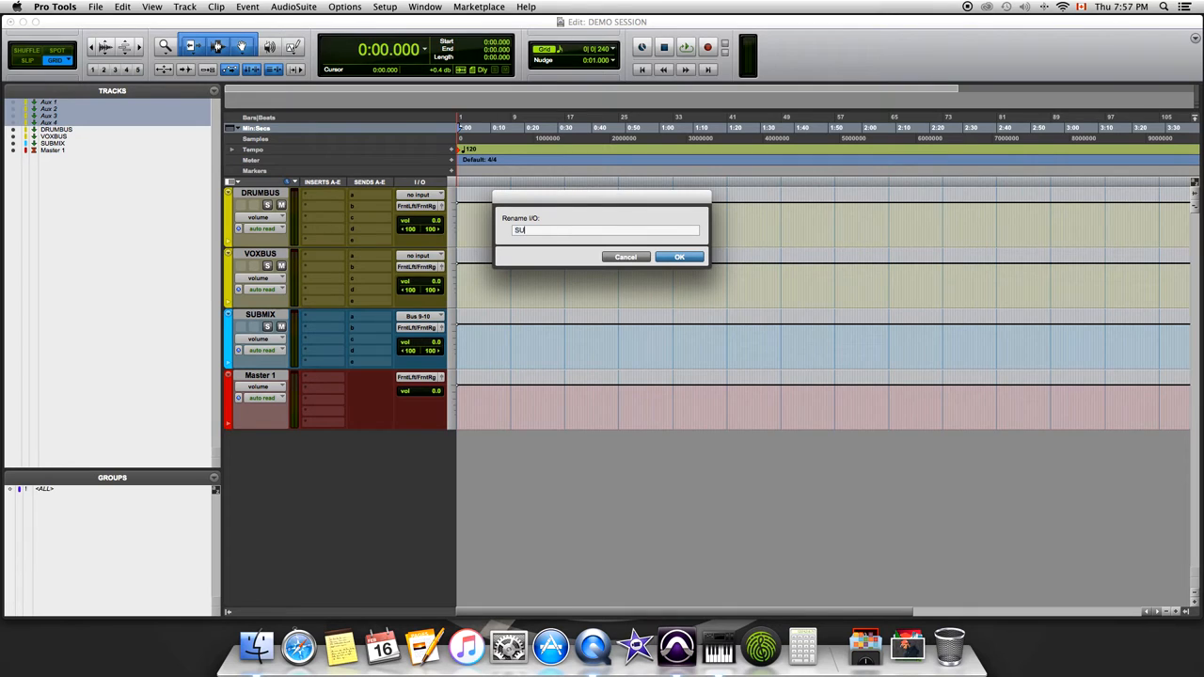
{"action": "left_click", "coordinate": [680, 257]}
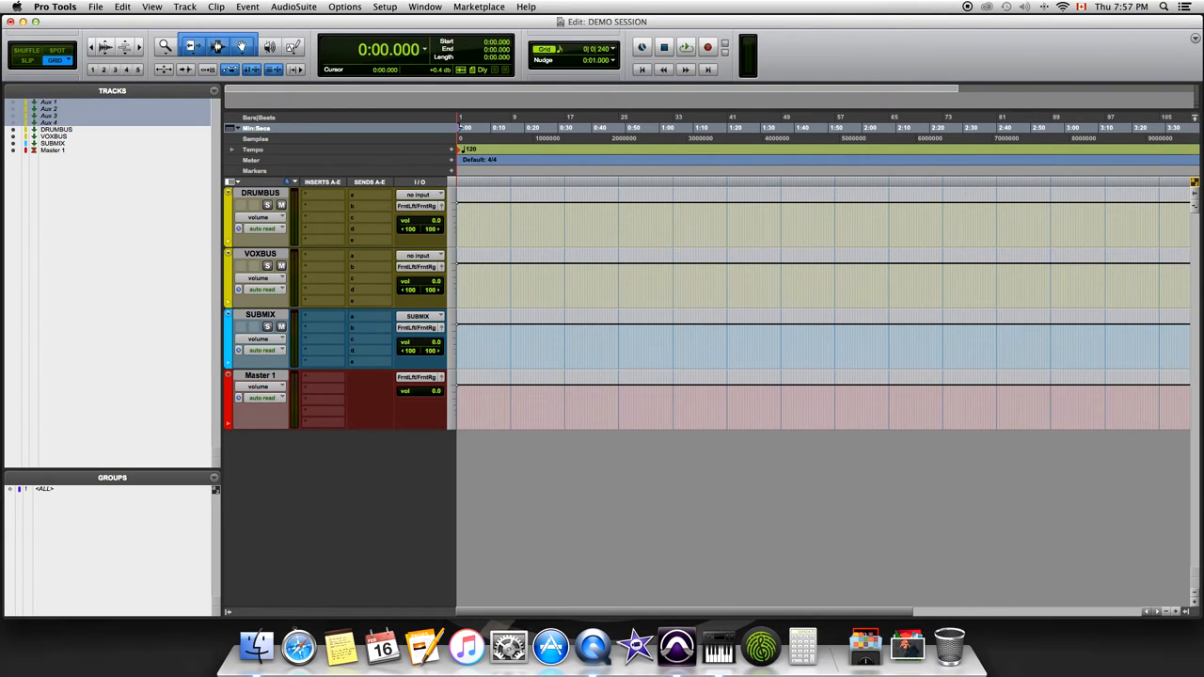
{"action": "mouse_move", "coordinate": [410, 383]}
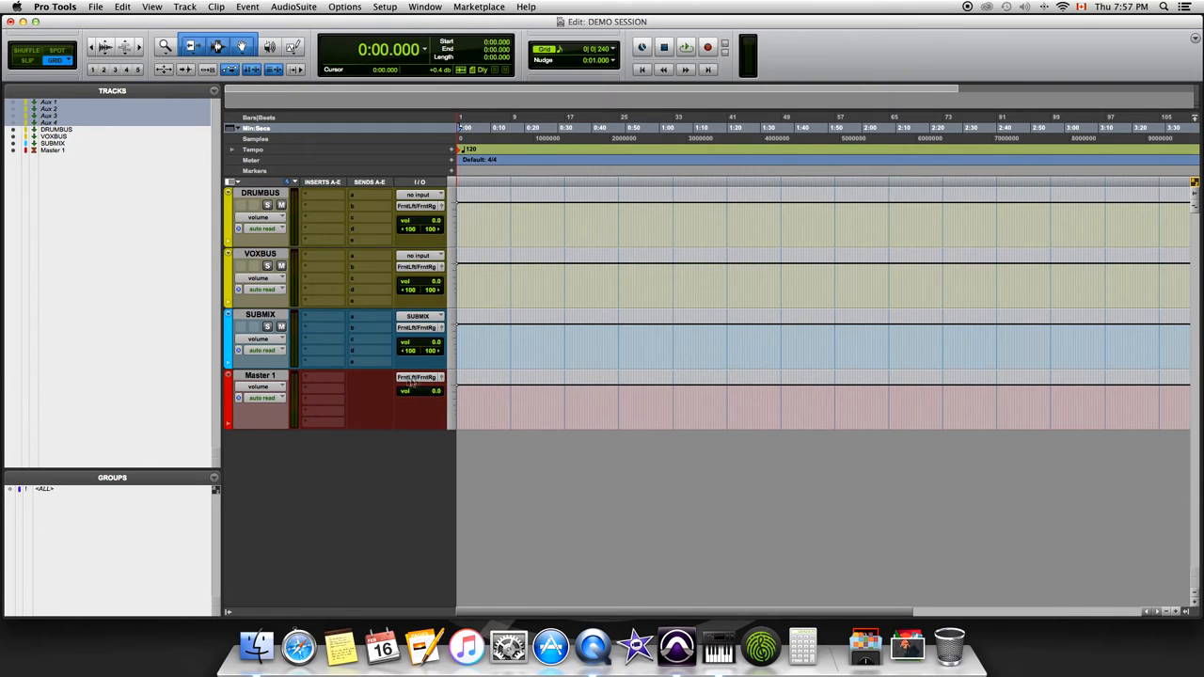
{"action": "left_click", "coordinate": [418, 377]}
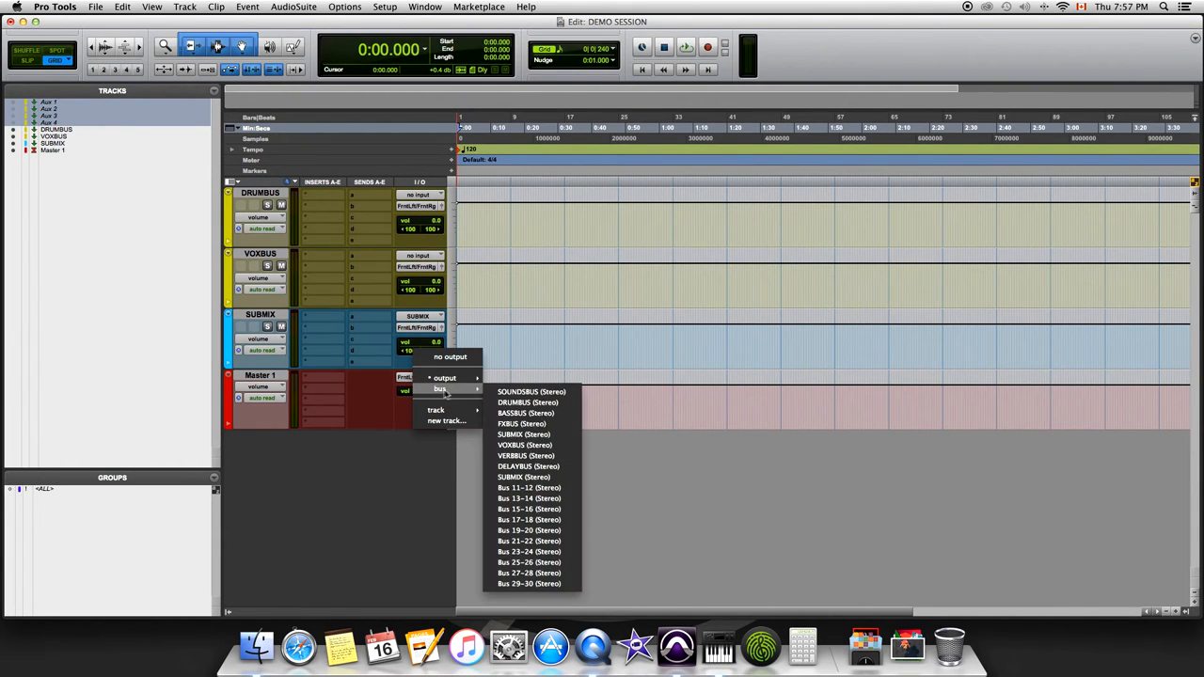
{"action": "mouse_move", "coordinate": [524, 477]}
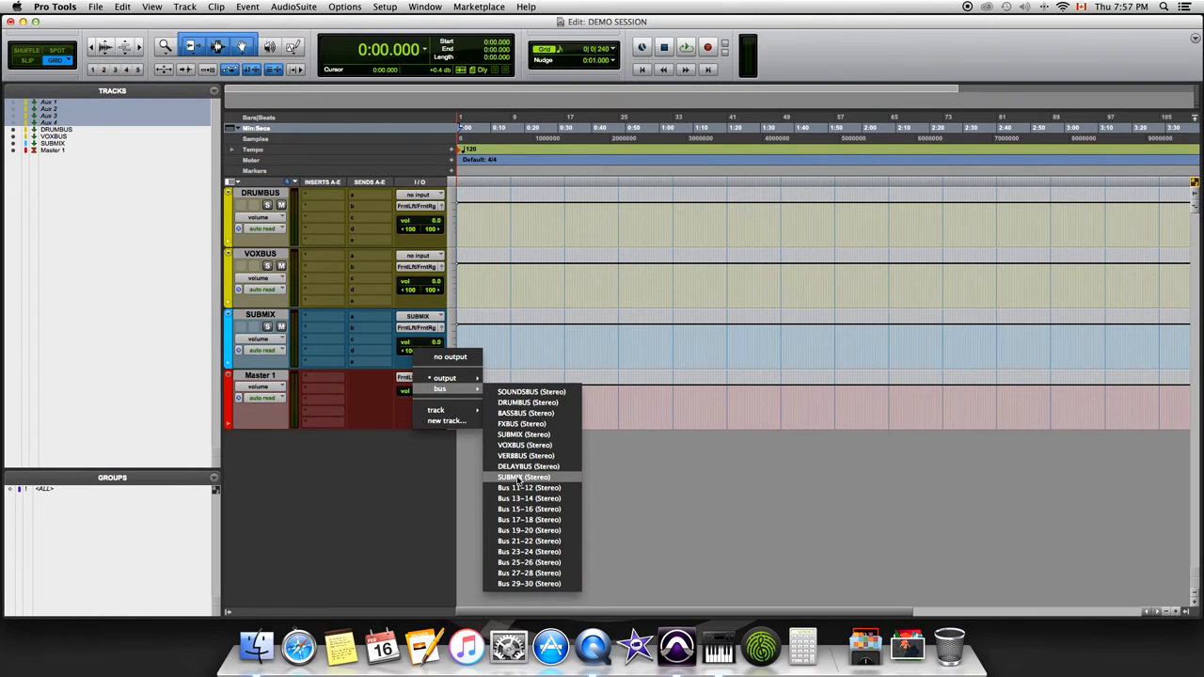
{"action": "left_click", "coordinate": [524, 477]}
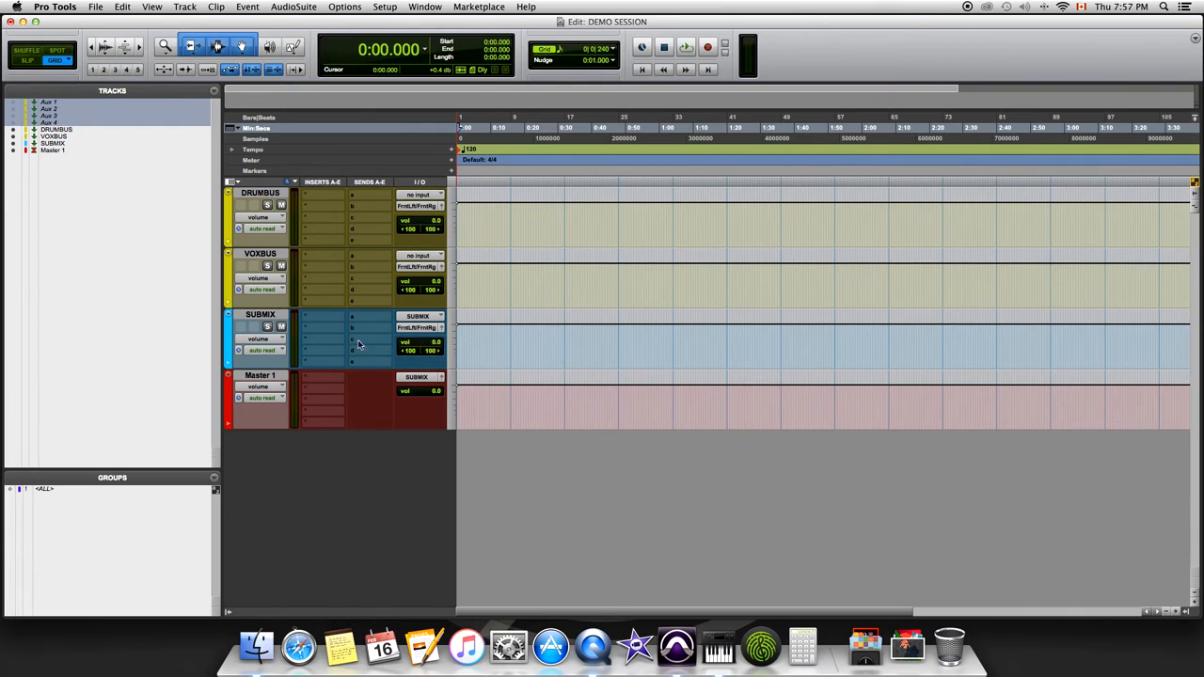
{"action": "mouse_move", "coordinate": [411, 348]}
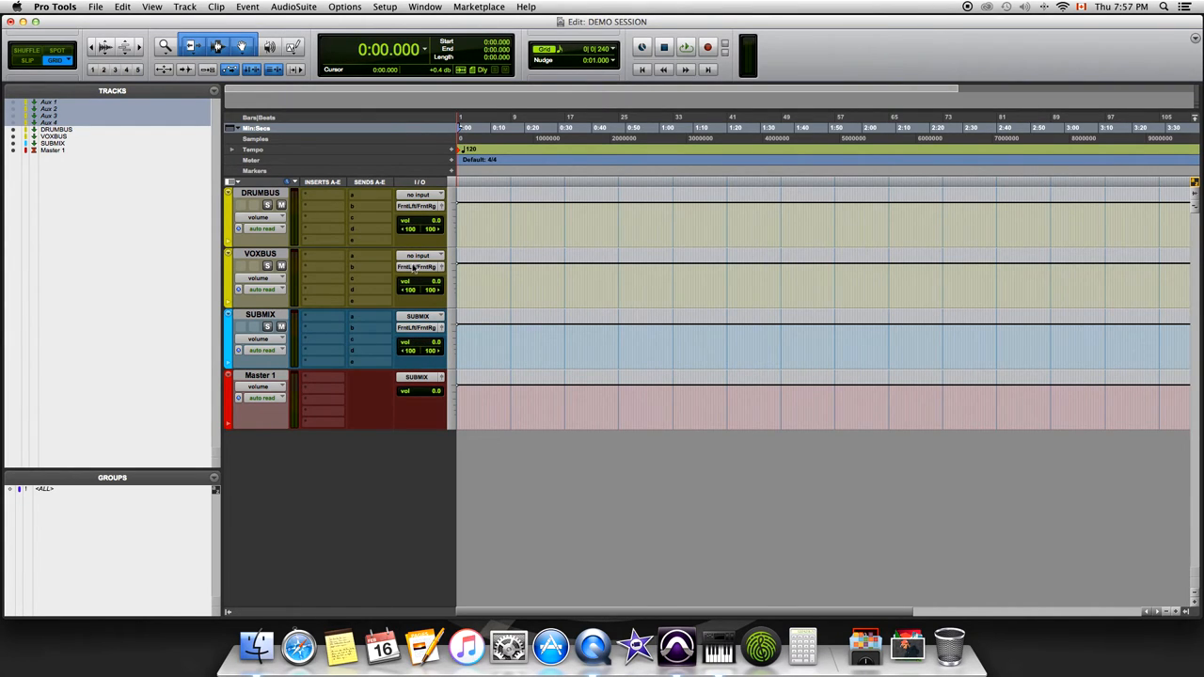
Step: Feed VOXBUS and DRUMBUS from their same-named buses and output both to SUBMIX
{"action": "left_click", "coordinate": [419, 255]}
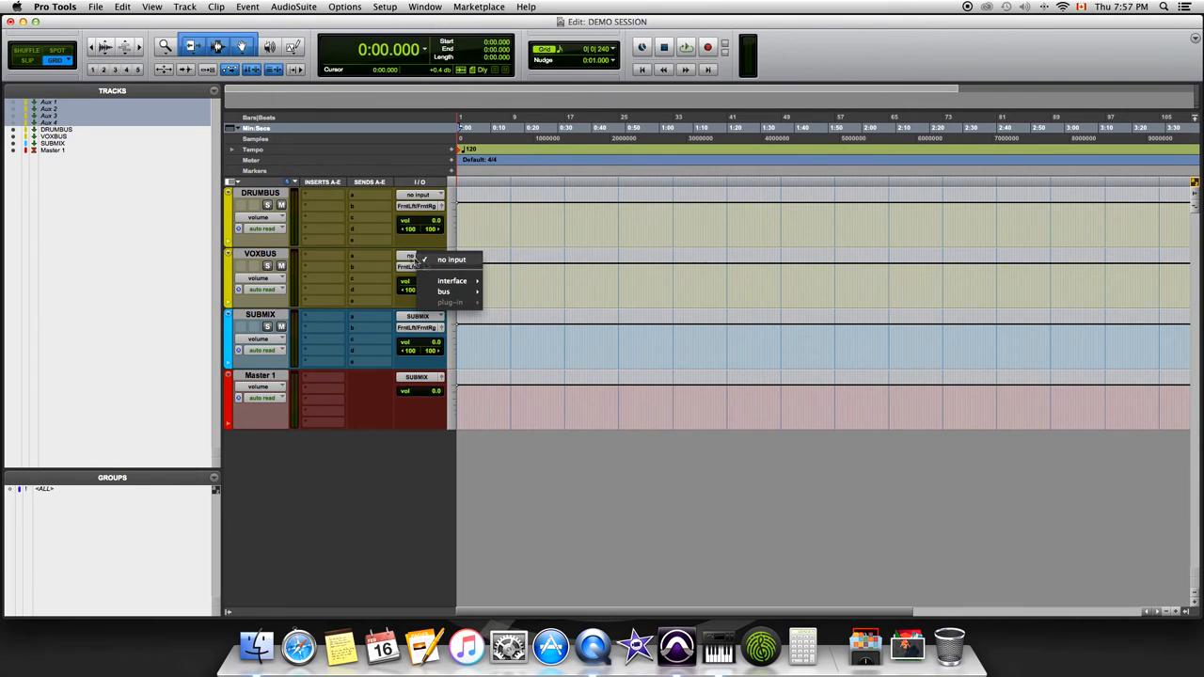
{"action": "mouse_move", "coordinate": [444, 291]}
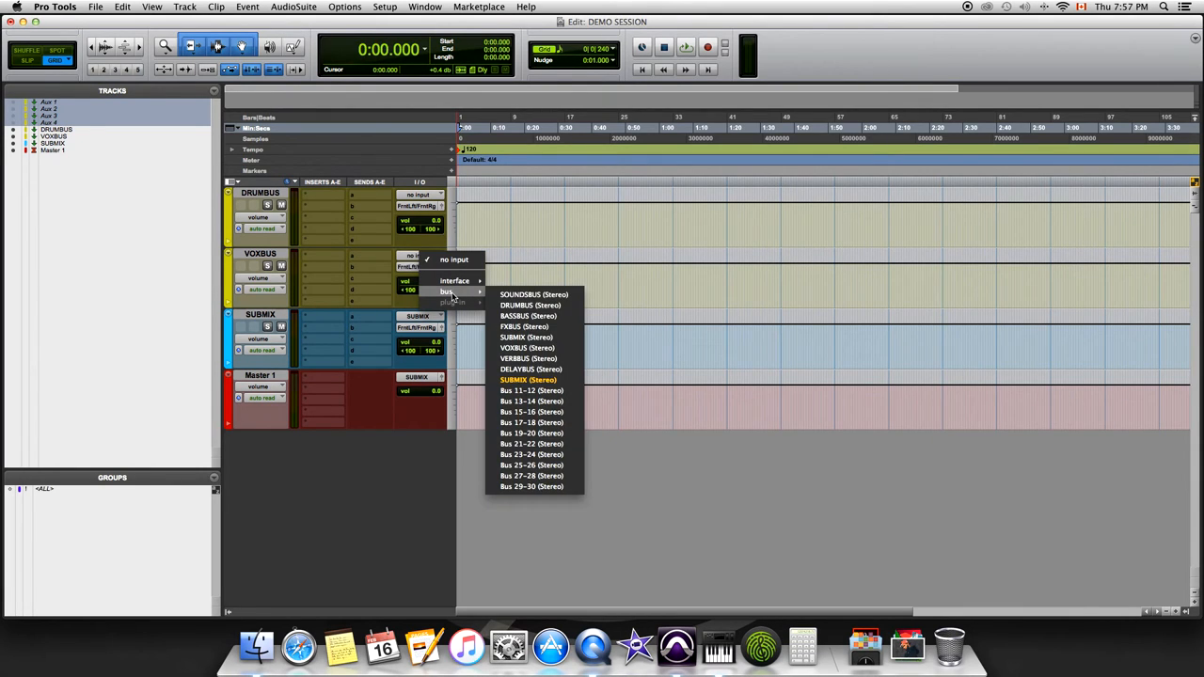
{"action": "mouse_move", "coordinate": [524, 369]}
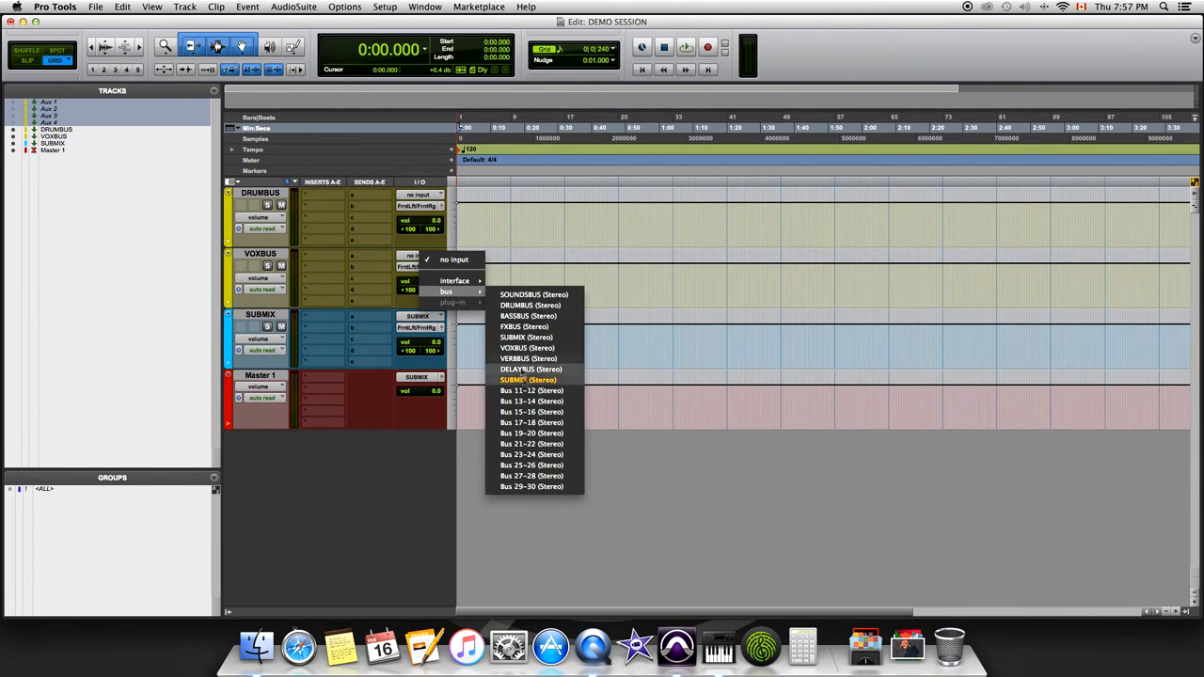
{"action": "mouse_move", "coordinate": [526, 326]}
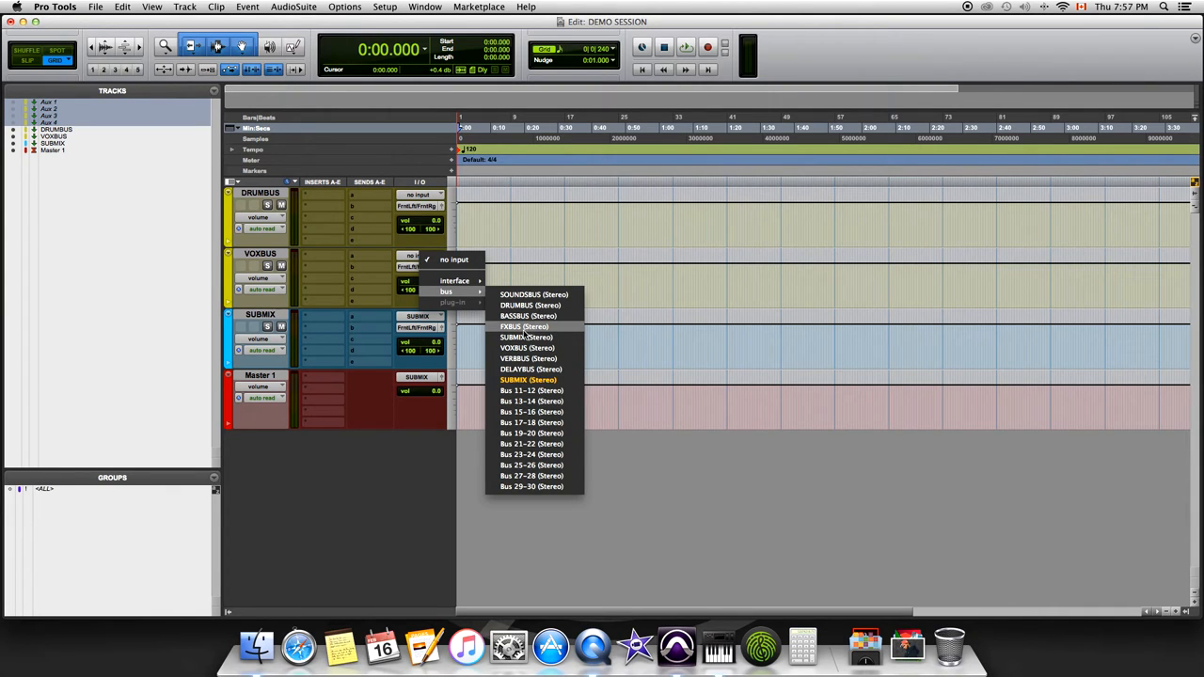
{"action": "mouse_move", "coordinate": [527, 348]}
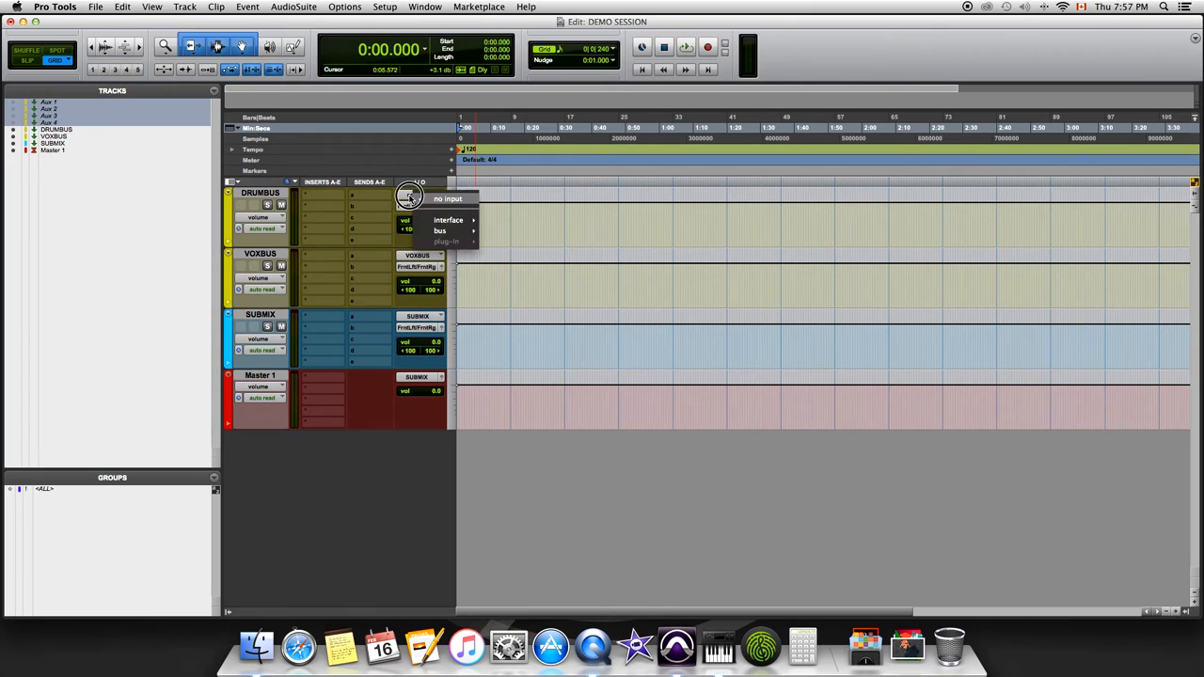
{"action": "mouse_move", "coordinate": [440, 230]}
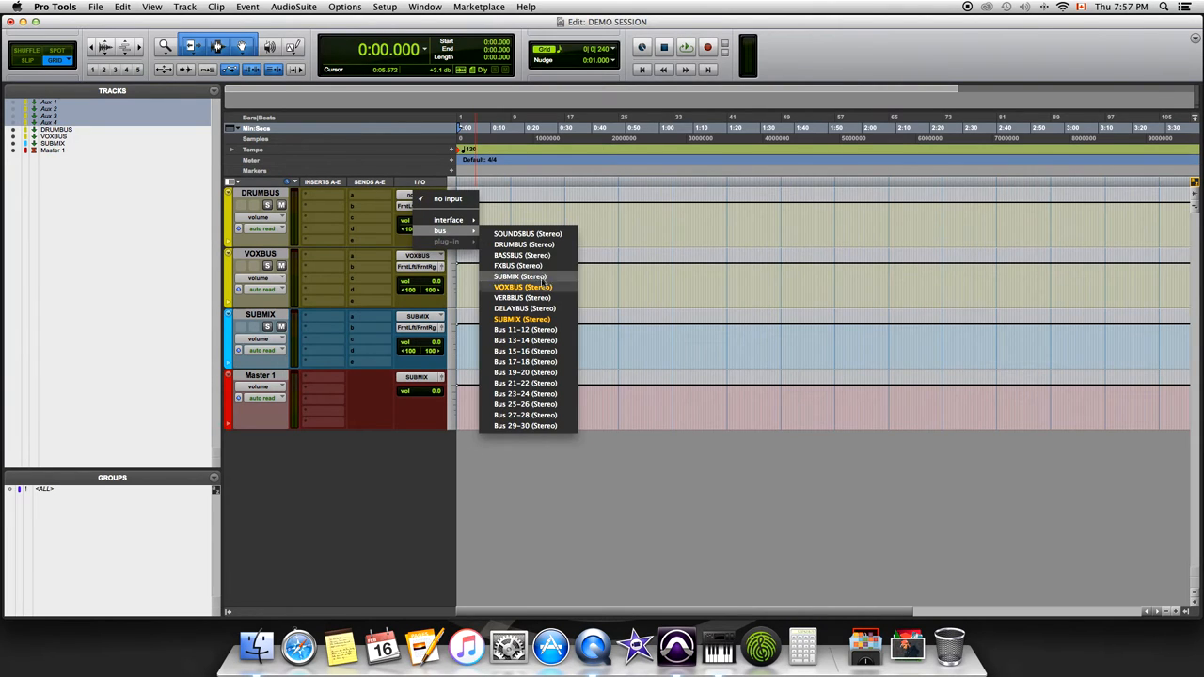
{"action": "left_click", "coordinate": [524, 245]}
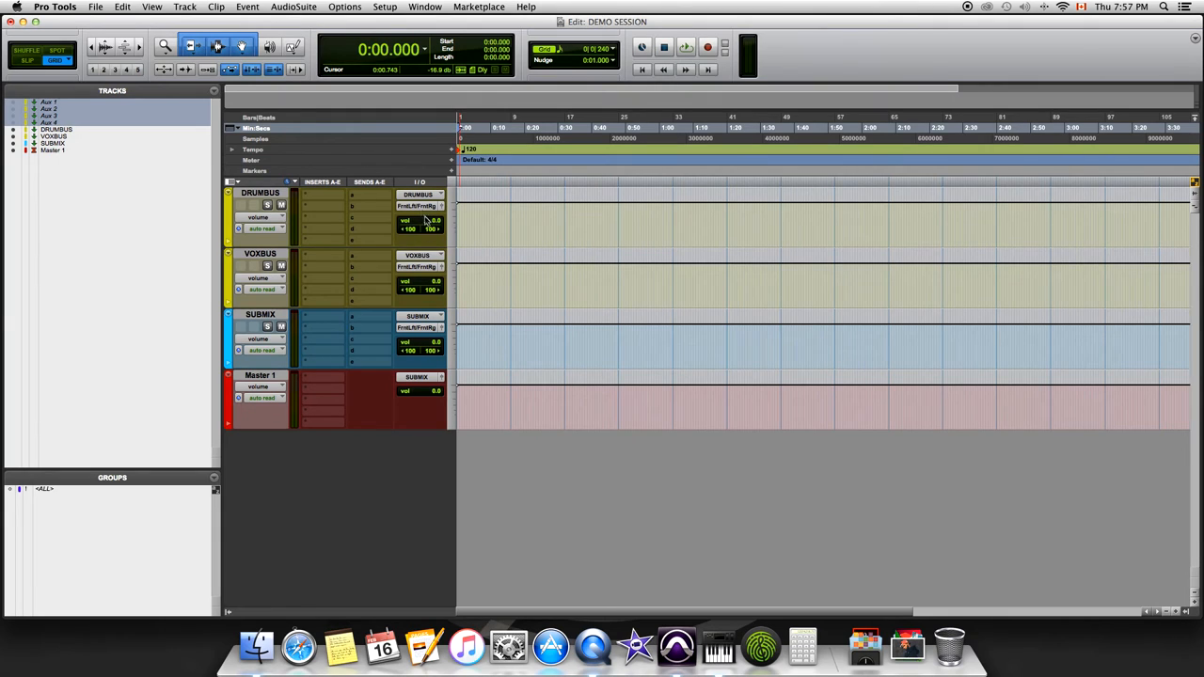
{"action": "mouse_move", "coordinate": [416, 206]}
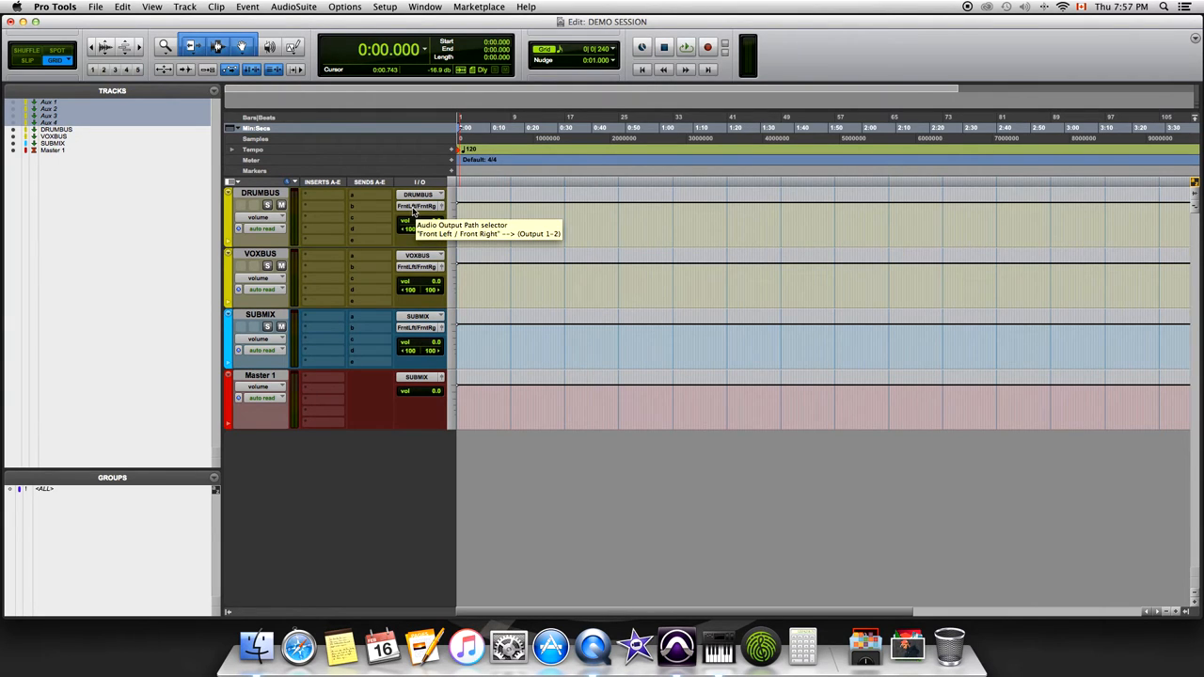
{"action": "left_click", "coordinate": [419, 207]}
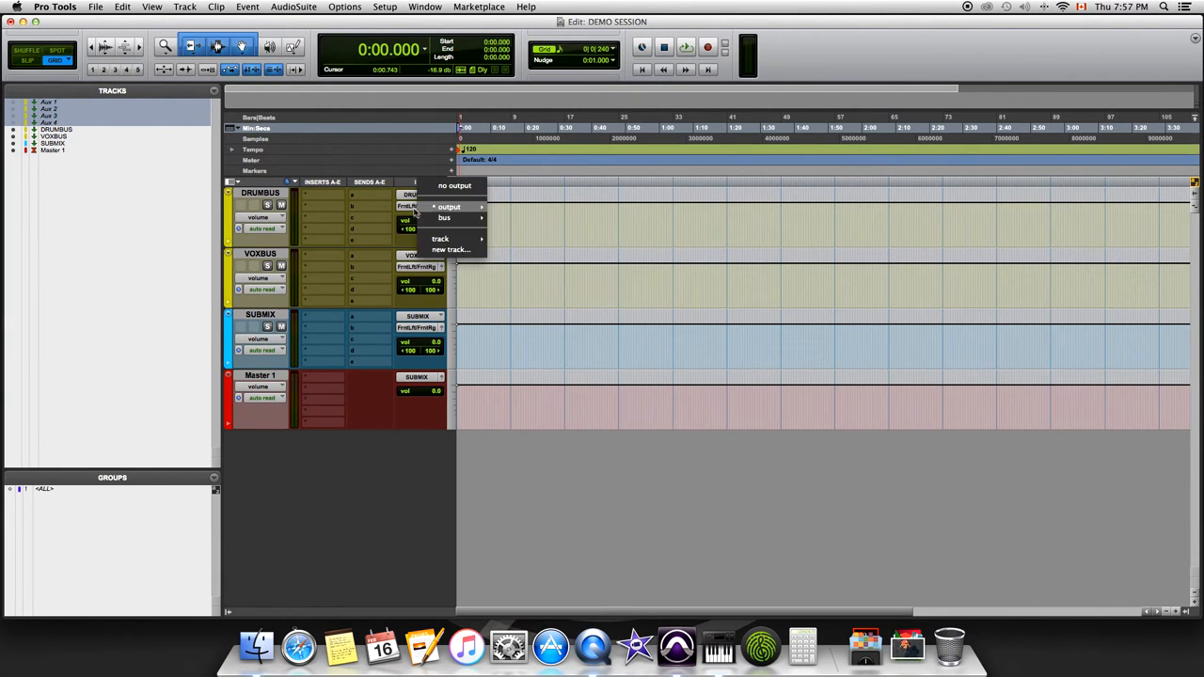
{"action": "mouse_move", "coordinate": [444, 218]}
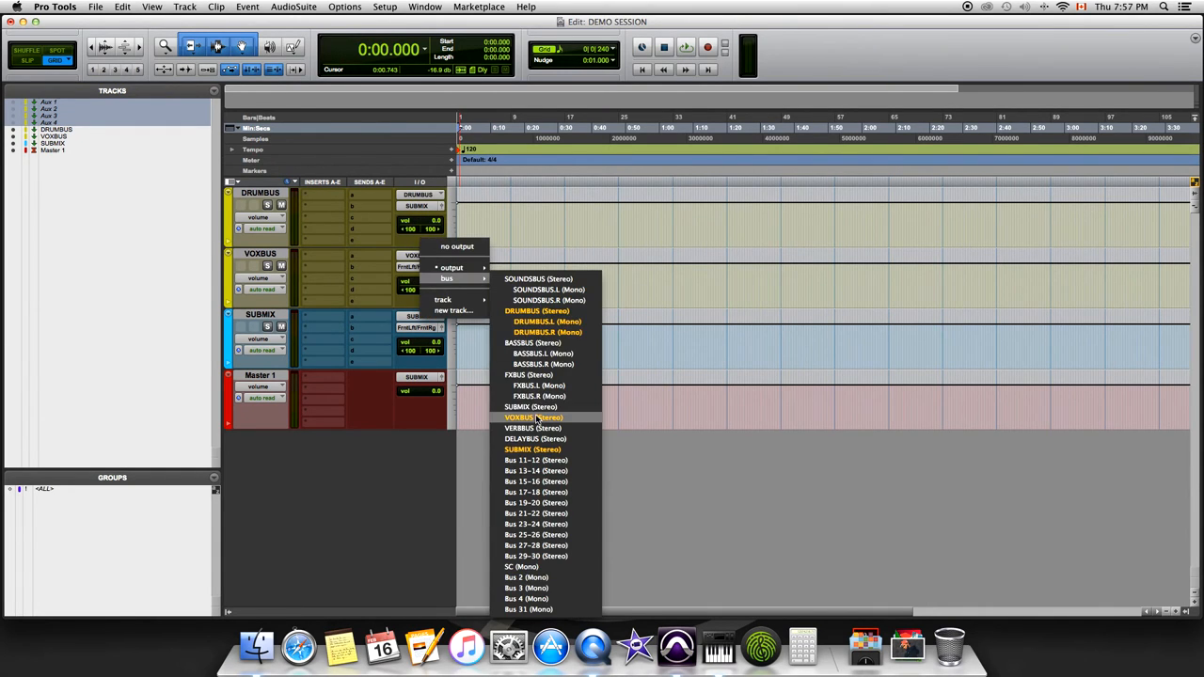
{"action": "left_click", "coordinate": [534, 418]}
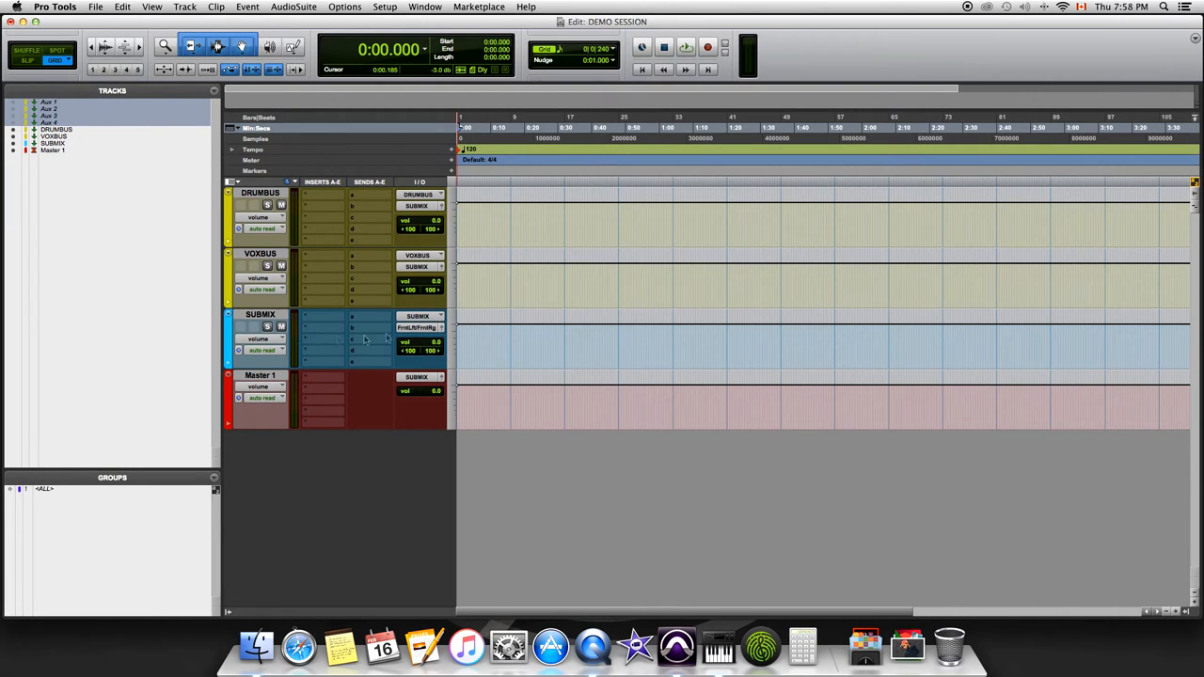
Step: Import the kick and snap audio files as Gyrate-Track-Outs Kick 1 and Snap 1 tracks
{"action": "left_click", "coordinate": [95, 6]}
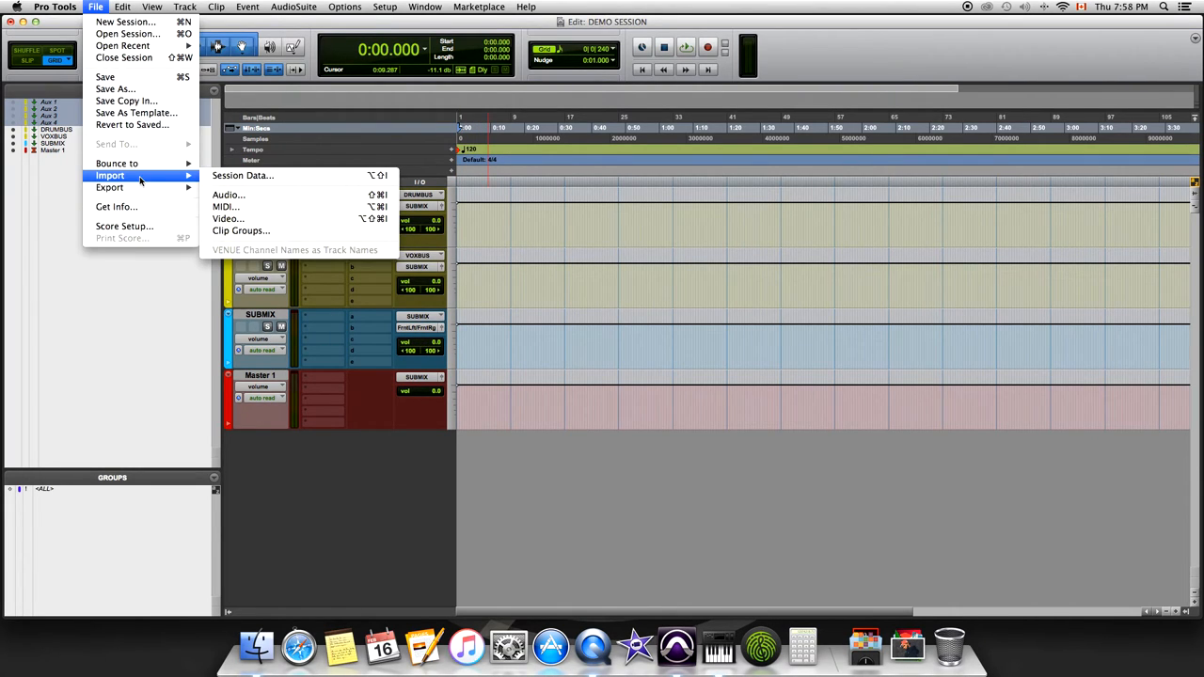
{"action": "mouse_move", "coordinate": [228, 195]}
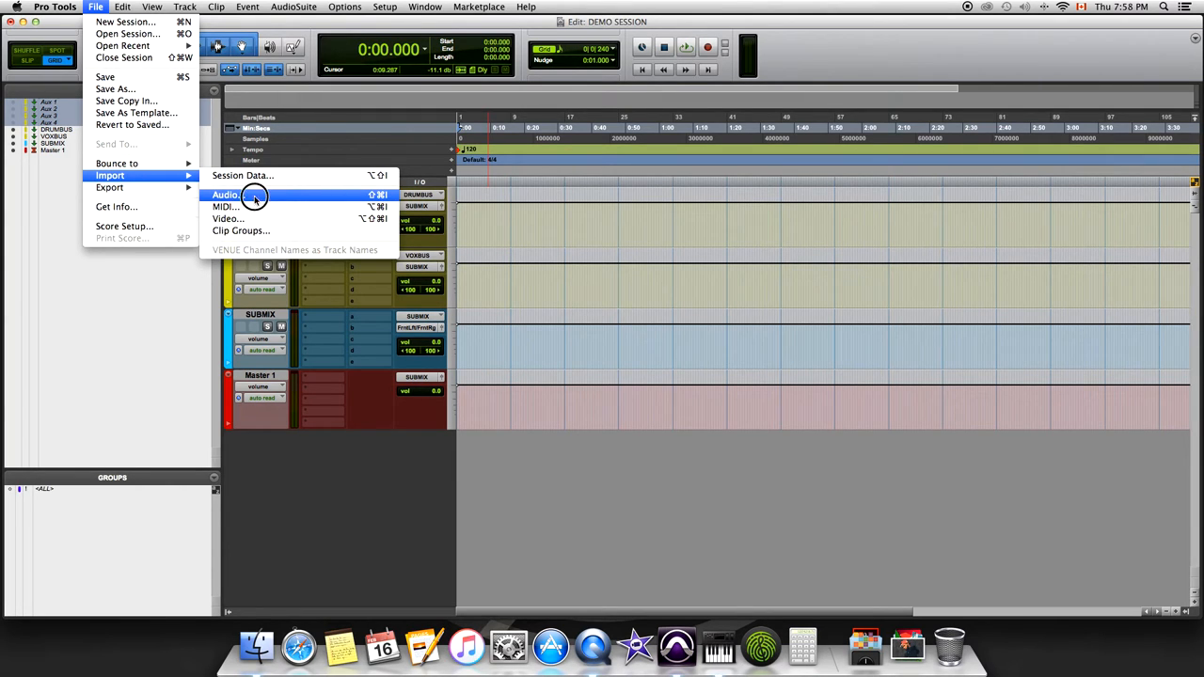
{"action": "left_click", "coordinate": [226, 195]}
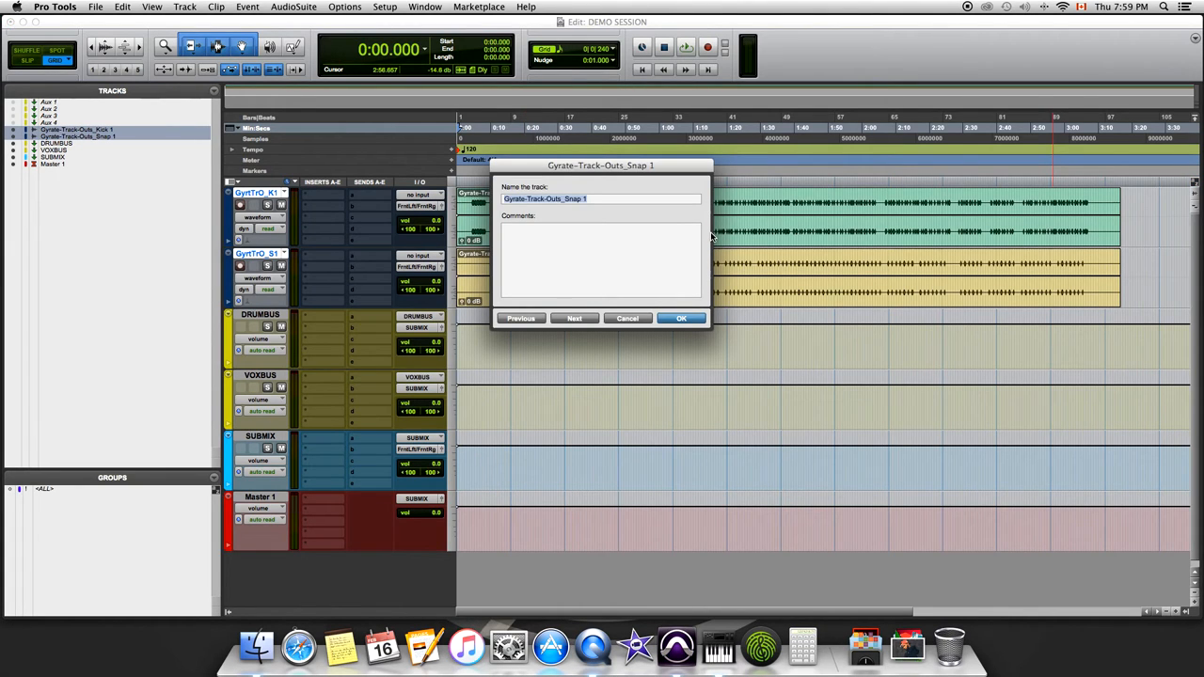
{"action": "left_click", "coordinate": [681, 318]}
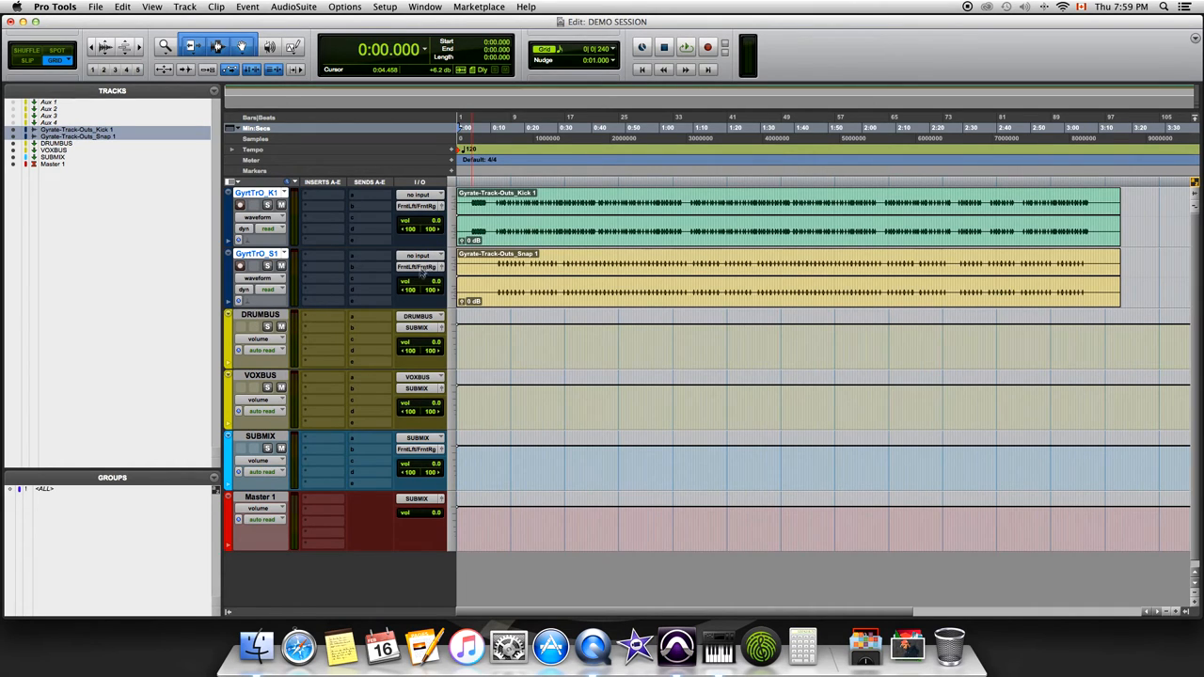
{"action": "mouse_move", "coordinate": [425, 216]}
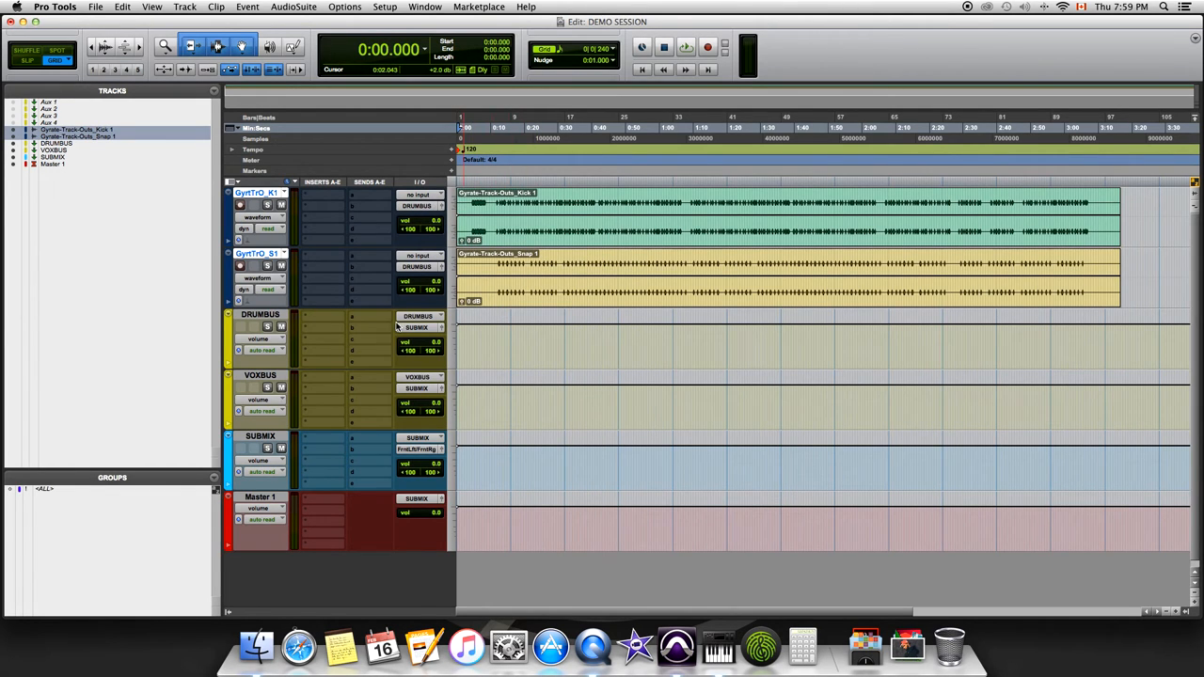
{"action": "mouse_move", "coordinate": [303, 331]}
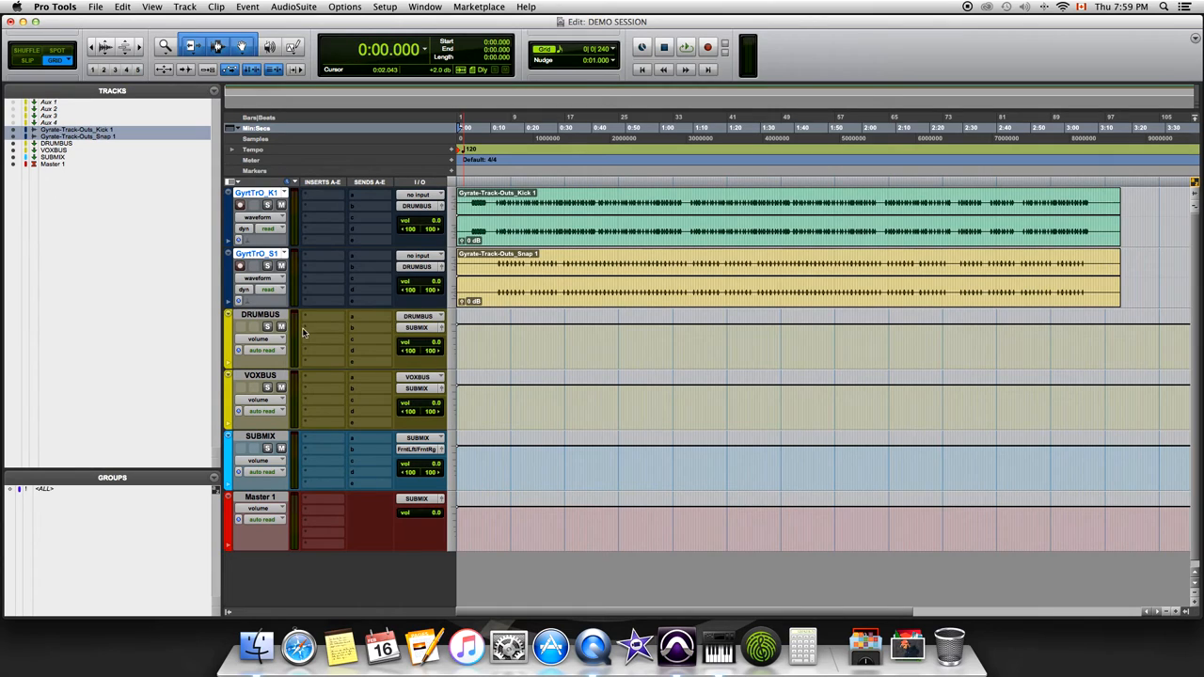
{"action": "mouse_move", "coordinate": [367, 453]}
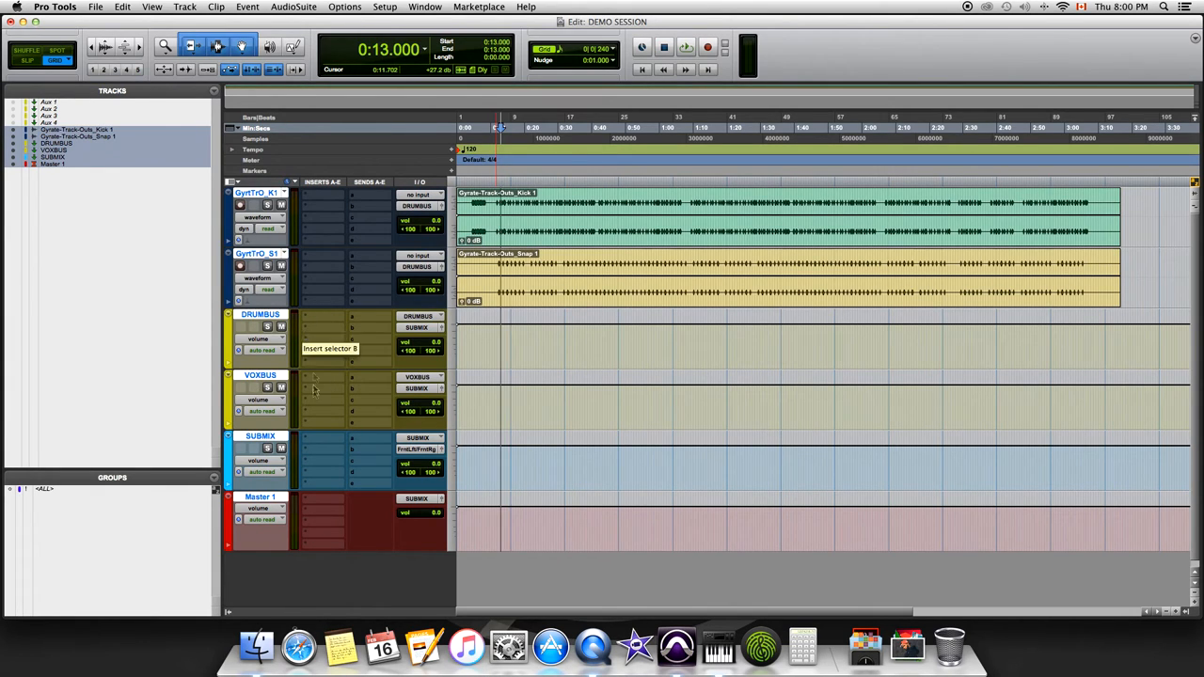
{"action": "mouse_move", "coordinate": [339, 224]}
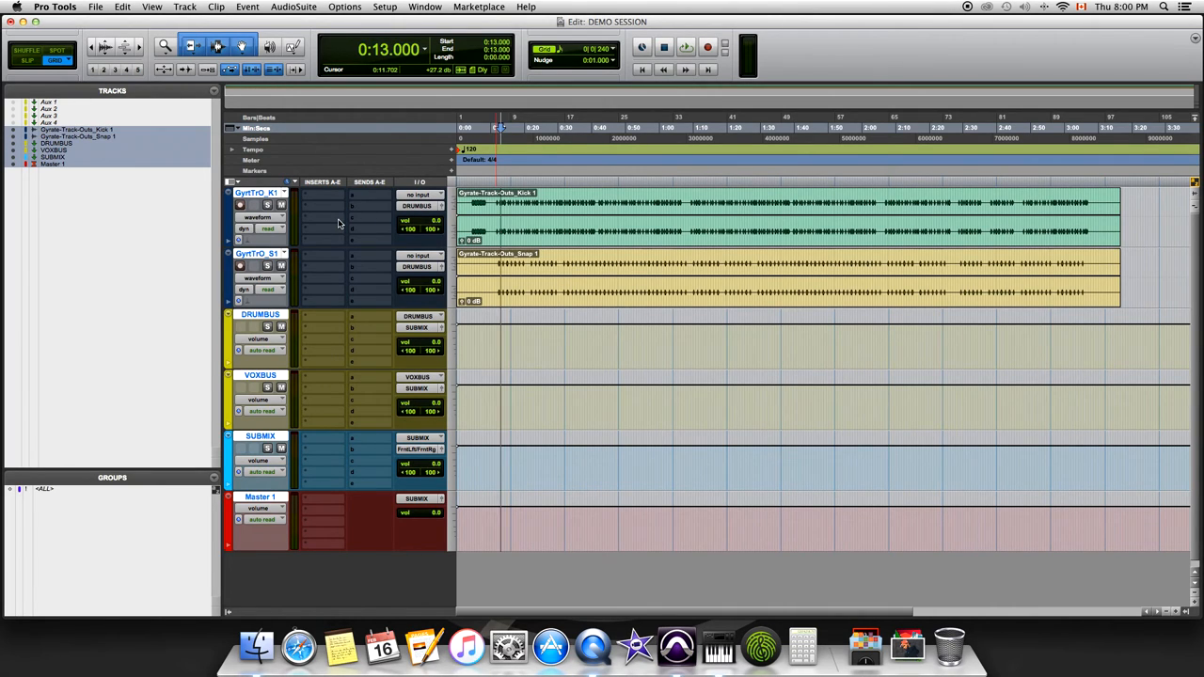
{"action": "mouse_move", "coordinate": [301, 348]}
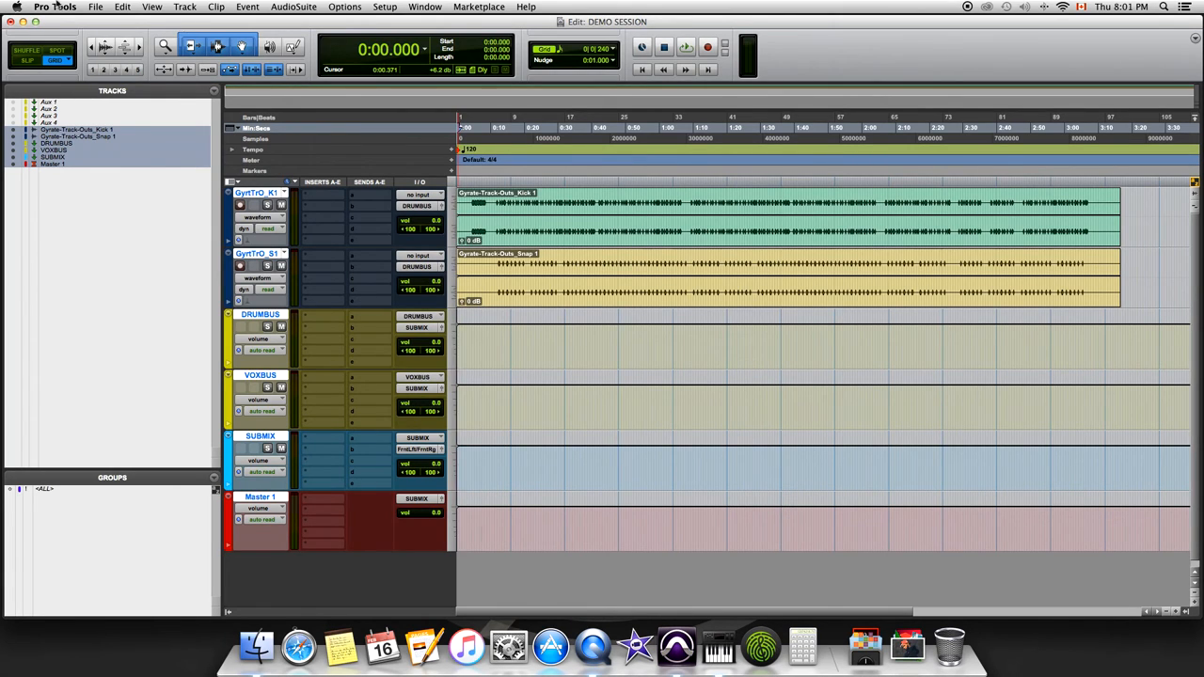
Step: Open Save As Template, installing in the system under the Record+Mix category
{"action": "left_click", "coordinate": [95, 6]}
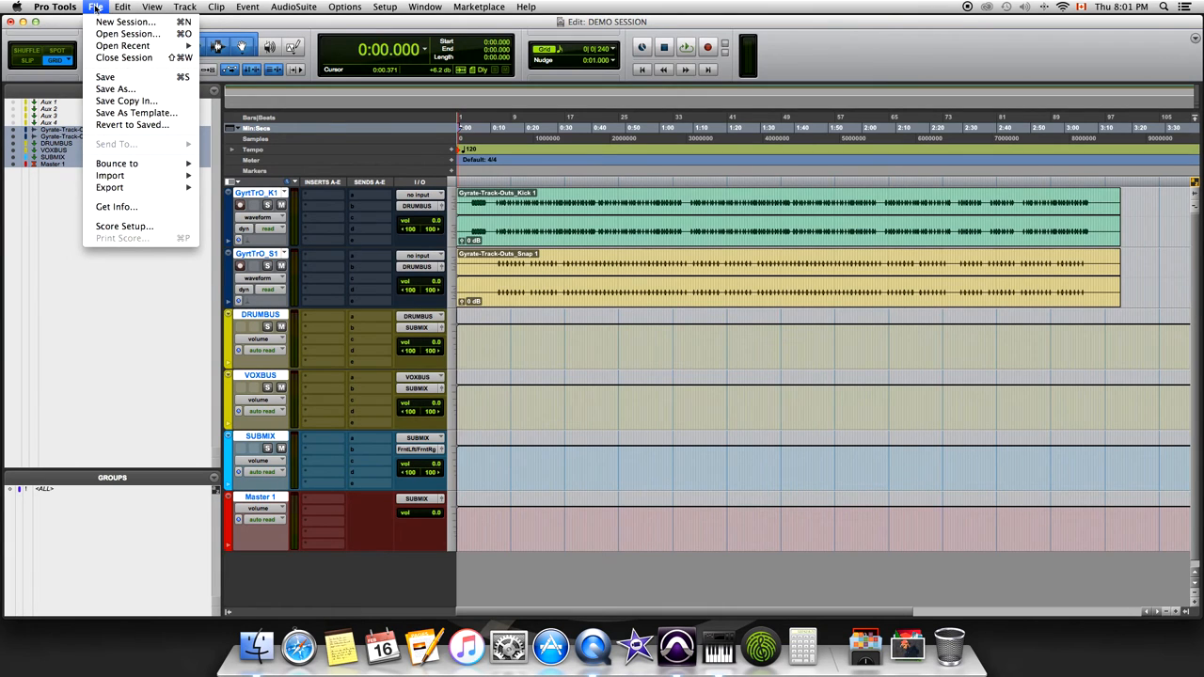
{"action": "left_click", "coordinate": [135, 112]}
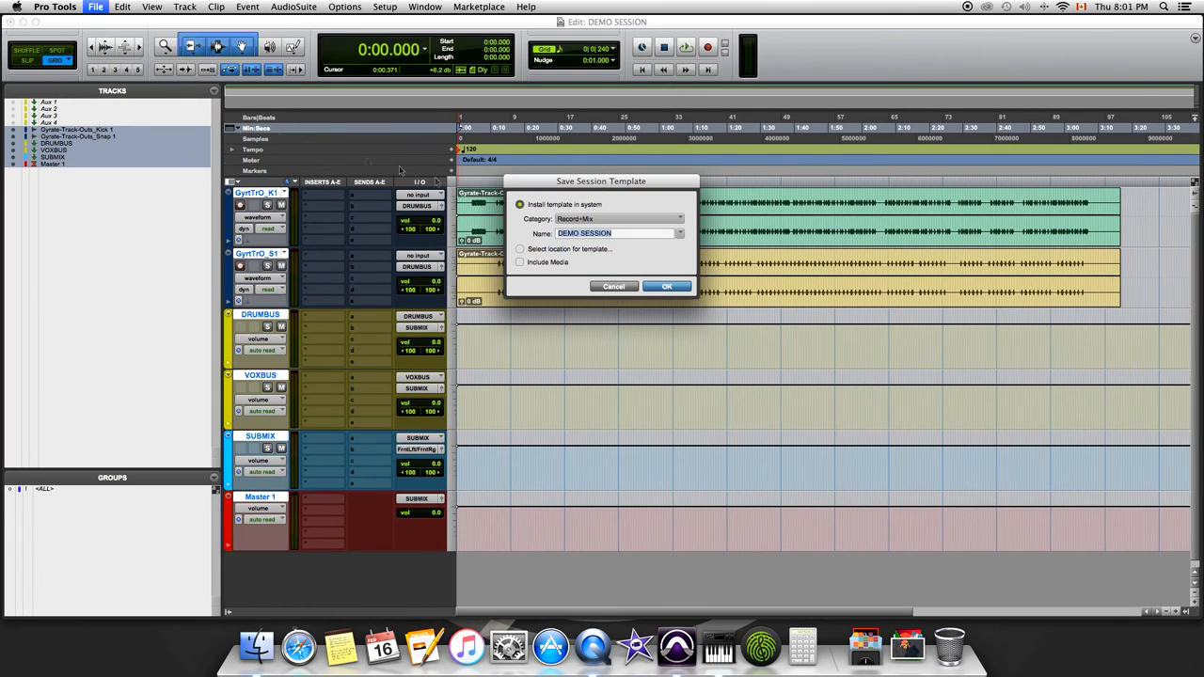
{"action": "mouse_move", "coordinate": [546, 266]}
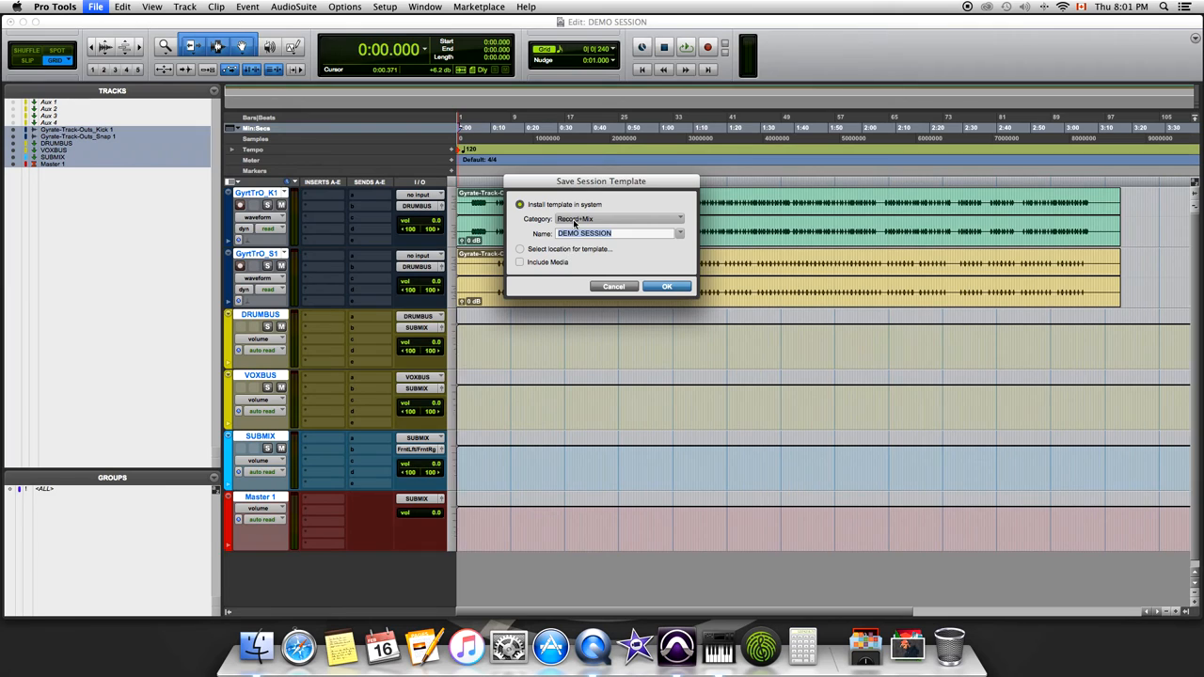
{"action": "left_click", "coordinate": [621, 218]}
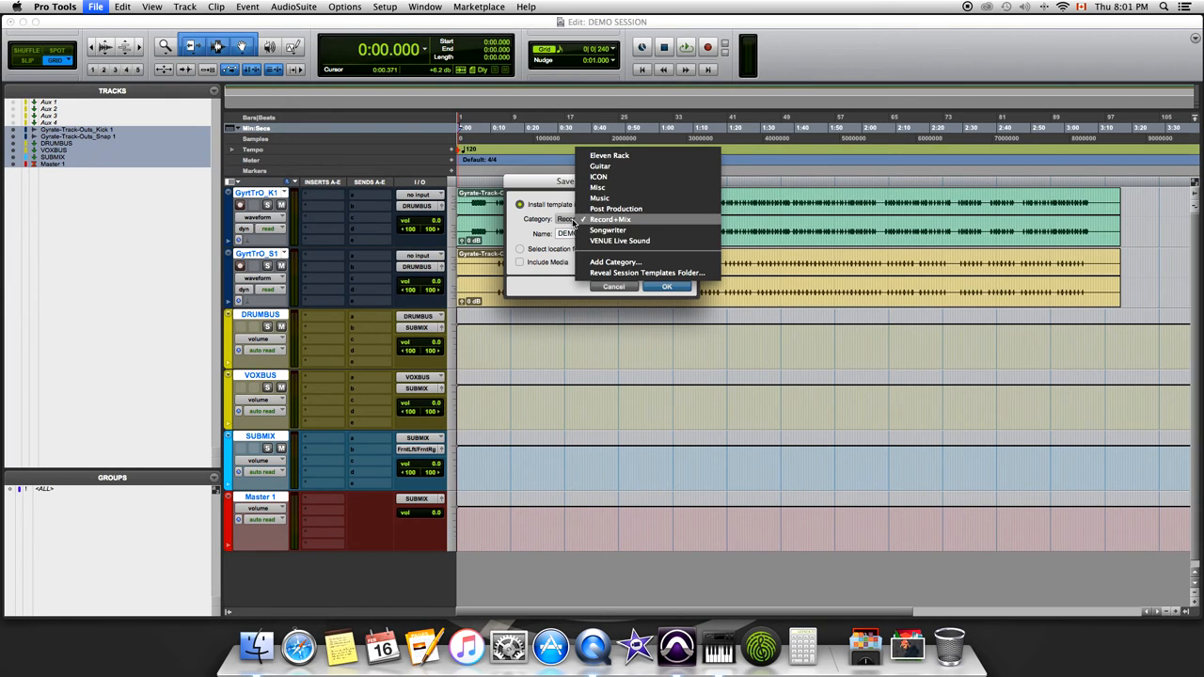
{"action": "mouse_move", "coordinate": [600, 166]}
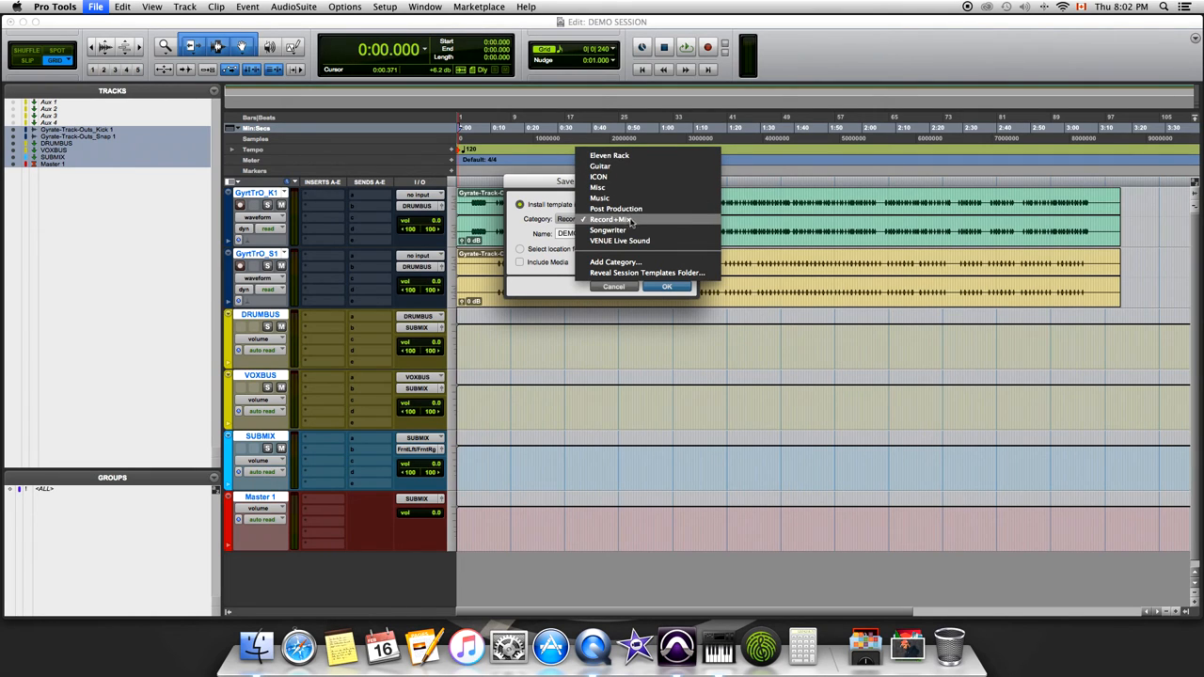
{"action": "mouse_move", "coordinate": [628, 224]}
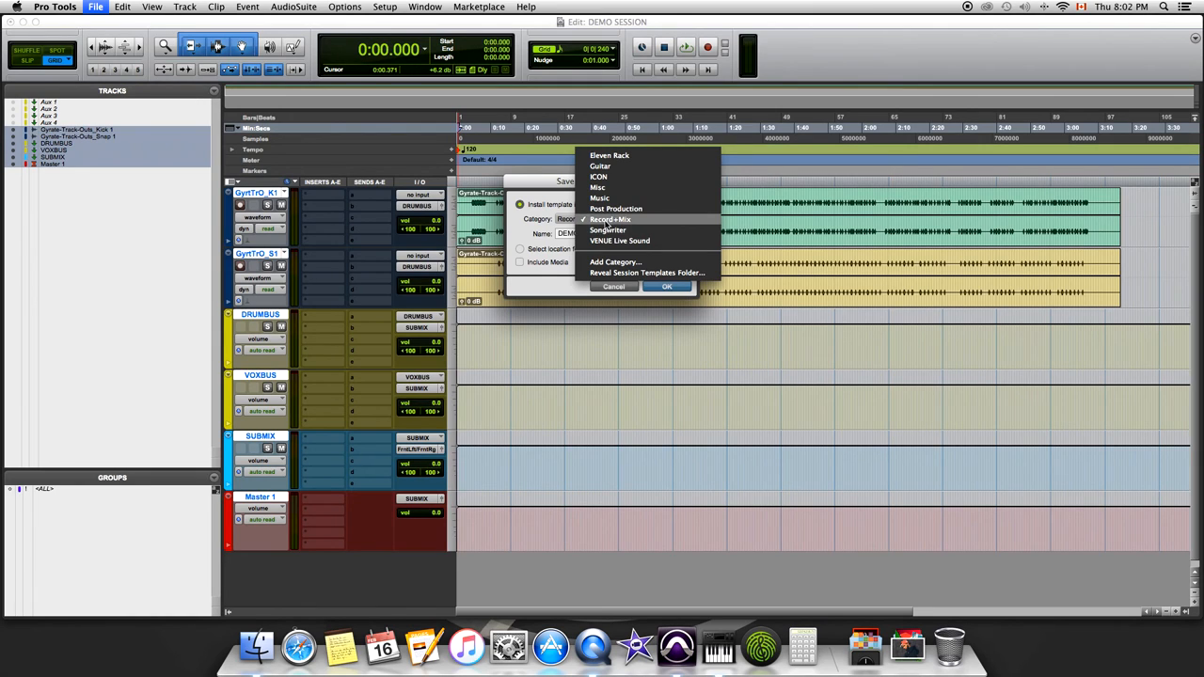
{"action": "left_click", "coordinate": [610, 219]}
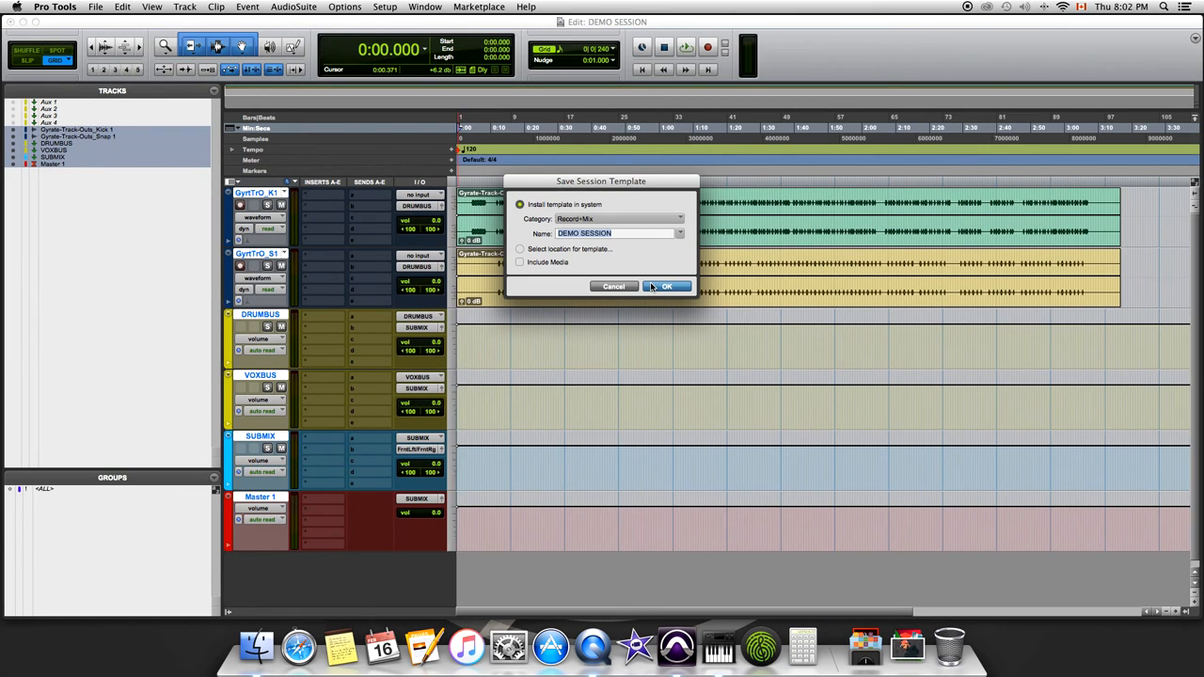
Step: Confirm saving DEMO SESSION as a session template
{"action": "left_click", "coordinate": [667, 286]}
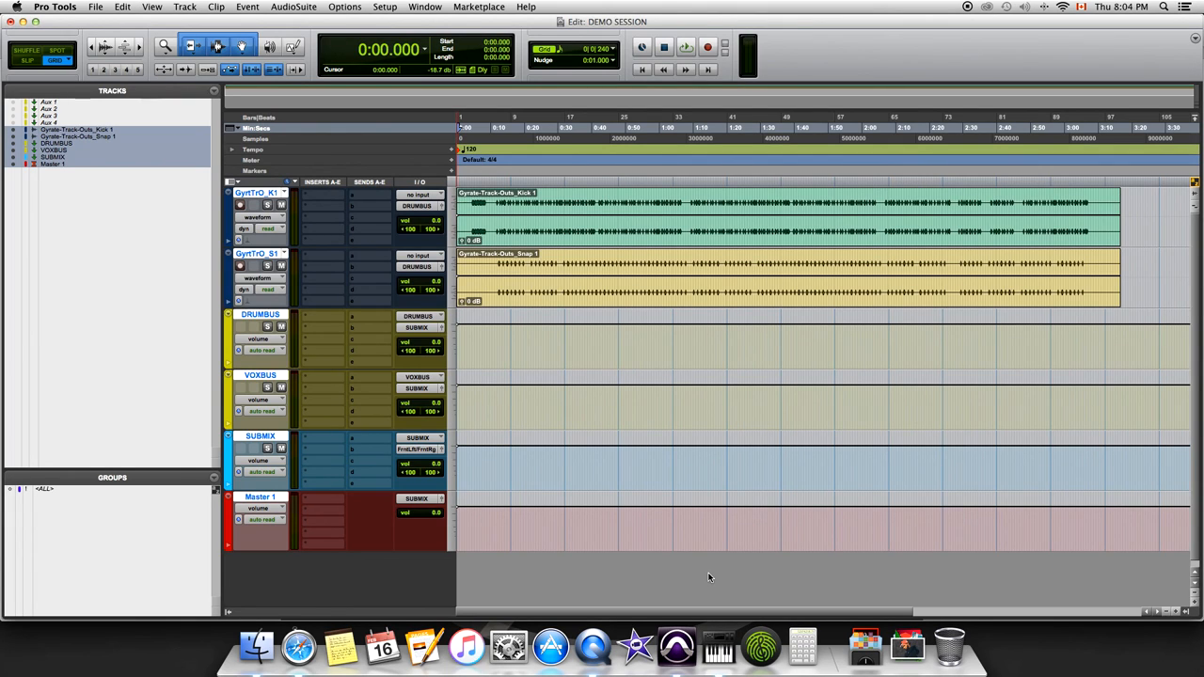
{"action": "mouse_move", "coordinate": [298, 647]}
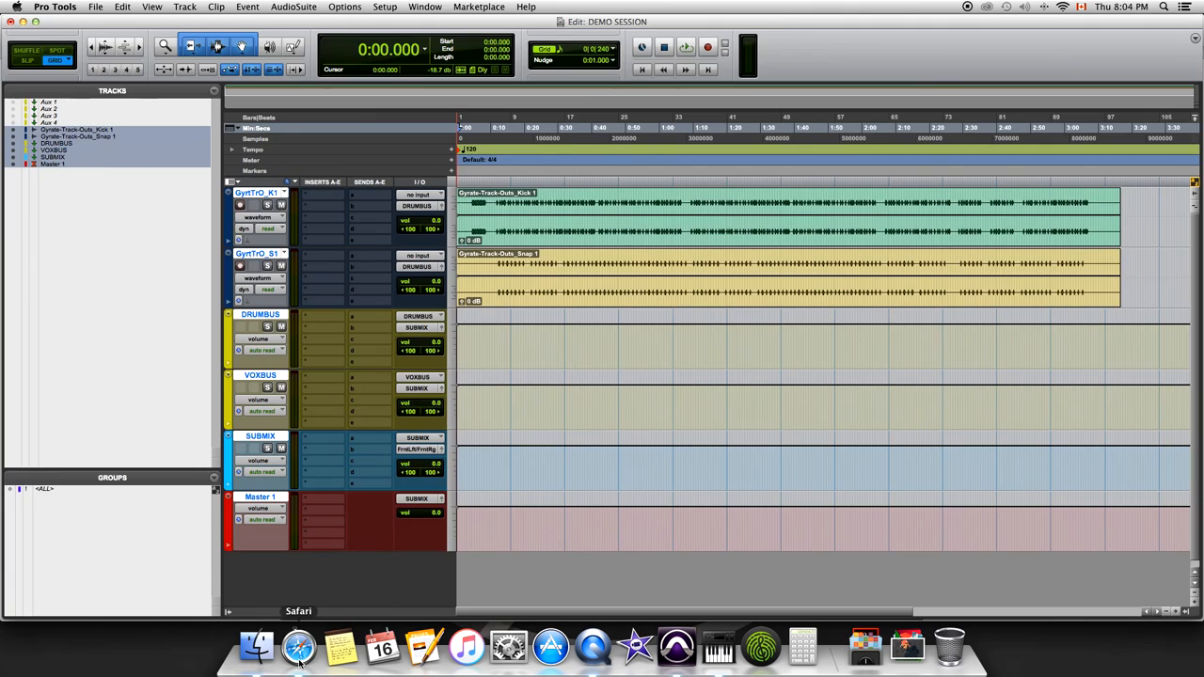
Step: Scroll the jcookmusic.com home page in Safari to the free-beats signup and select the E-mail field
{"action": "left_click", "coordinate": [298, 647]}
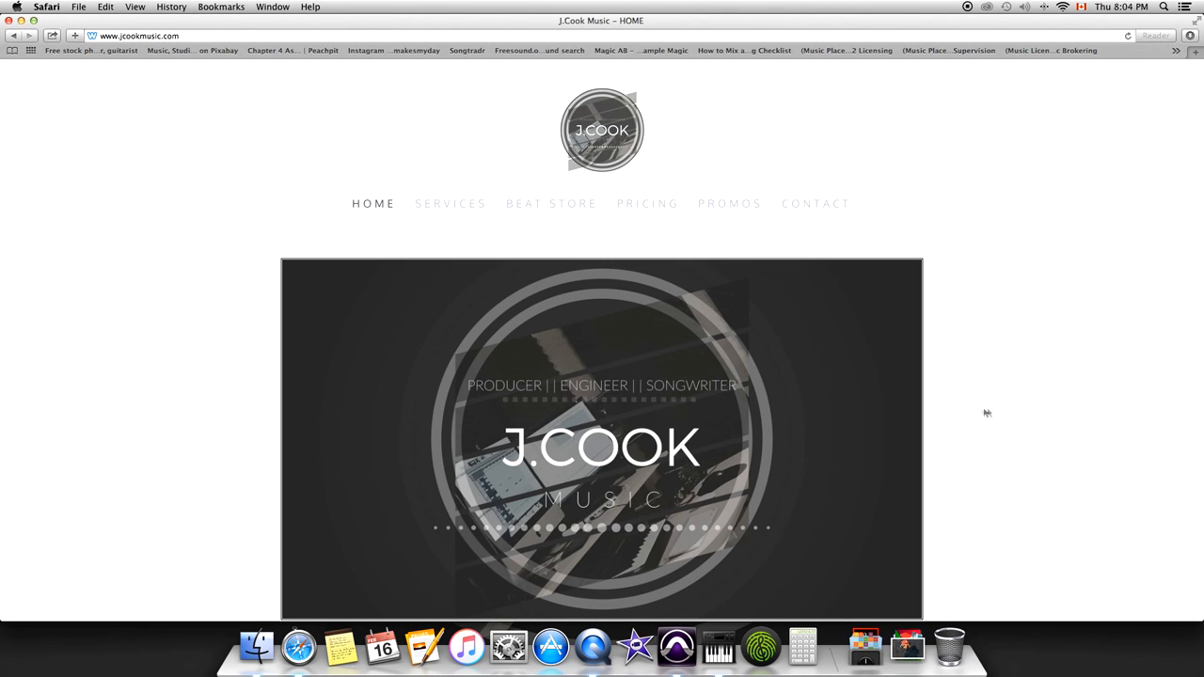
{"action": "scroll", "scroll_direction": "down", "scroll_amount": 3}
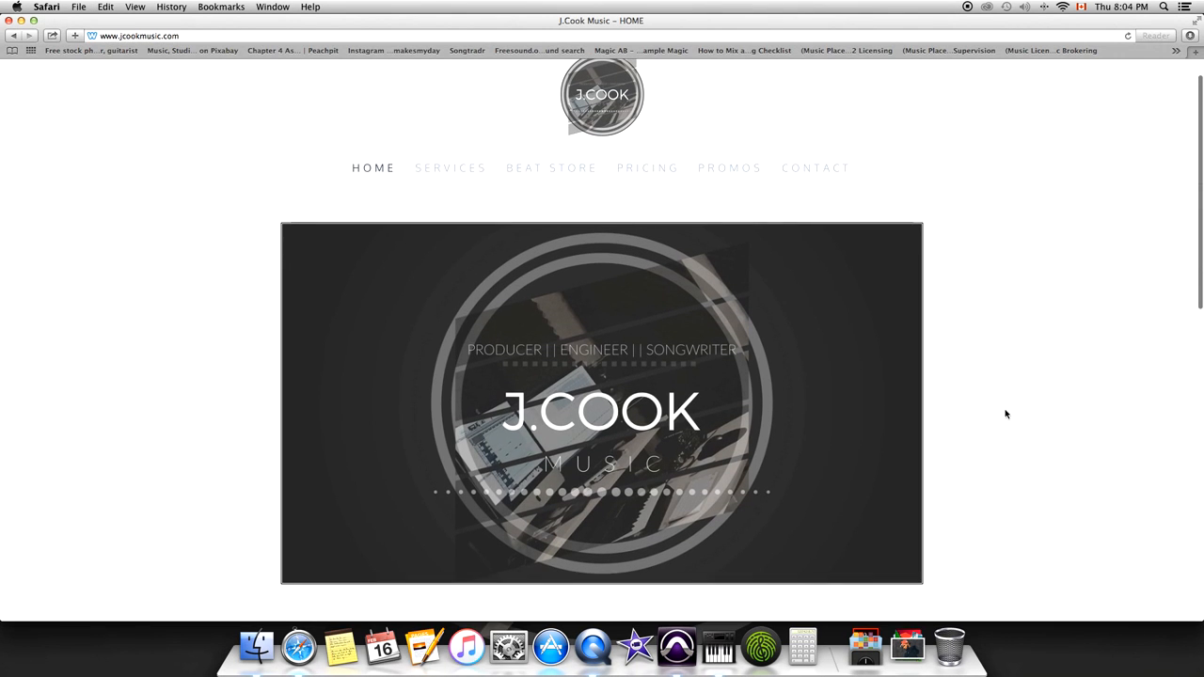
{"action": "scroll", "scroll_direction": "down", "scroll_amount": 3}
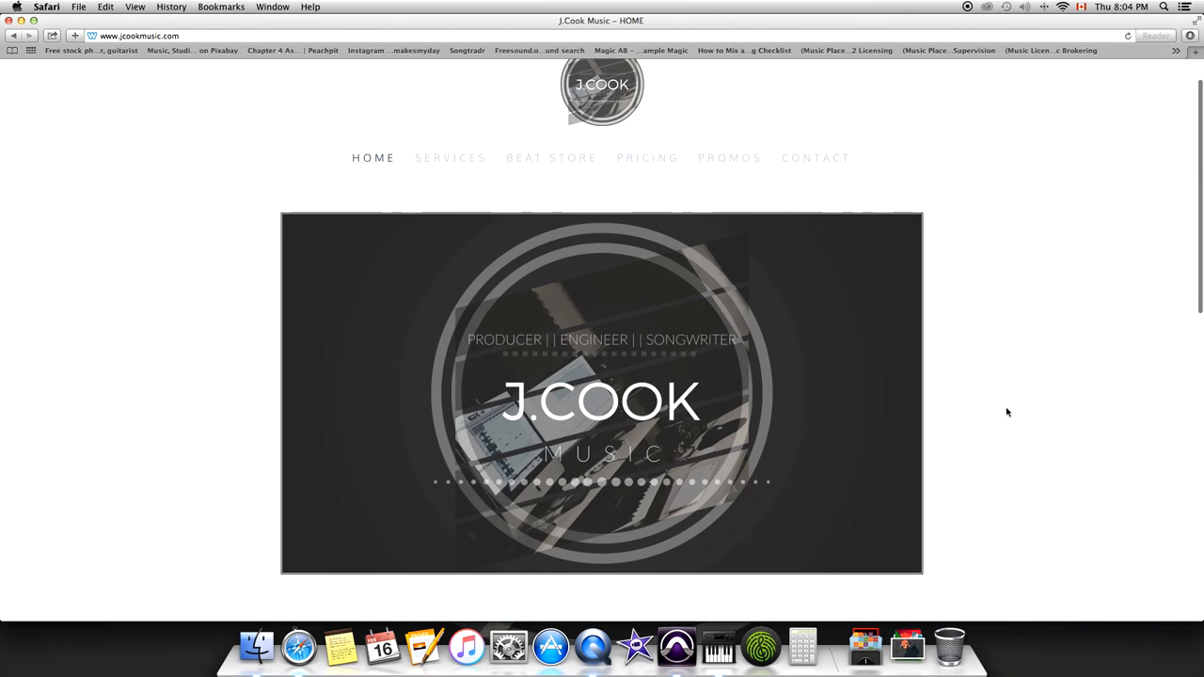
{"action": "scroll", "scroll_direction": "down", "scroll_amount": 3}
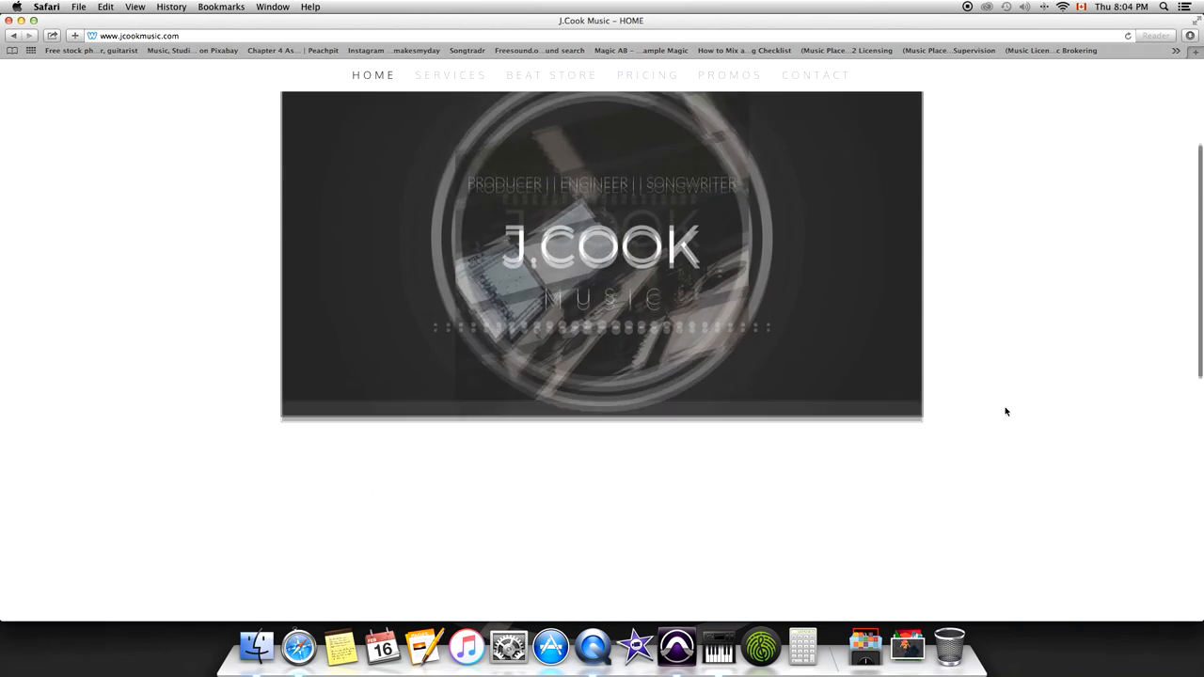
{"action": "scroll", "scroll_direction": "down", "scroll_amount": 3}
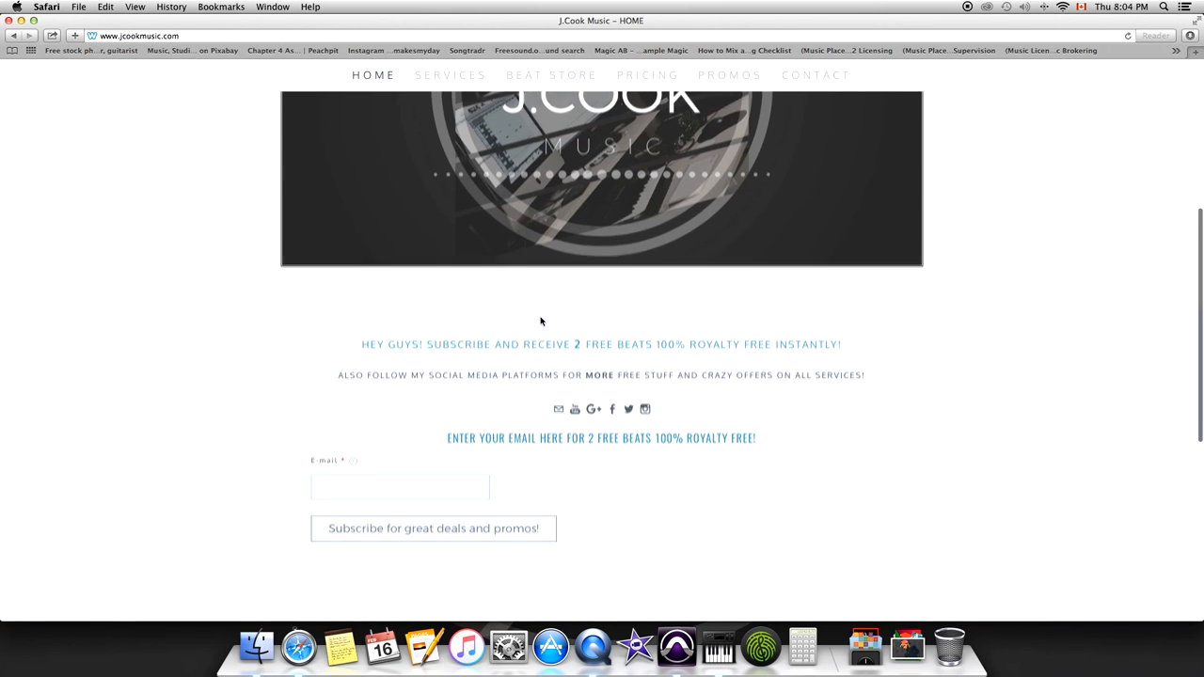
{"action": "scroll", "scroll_direction": "down", "scroll_amount": 3}
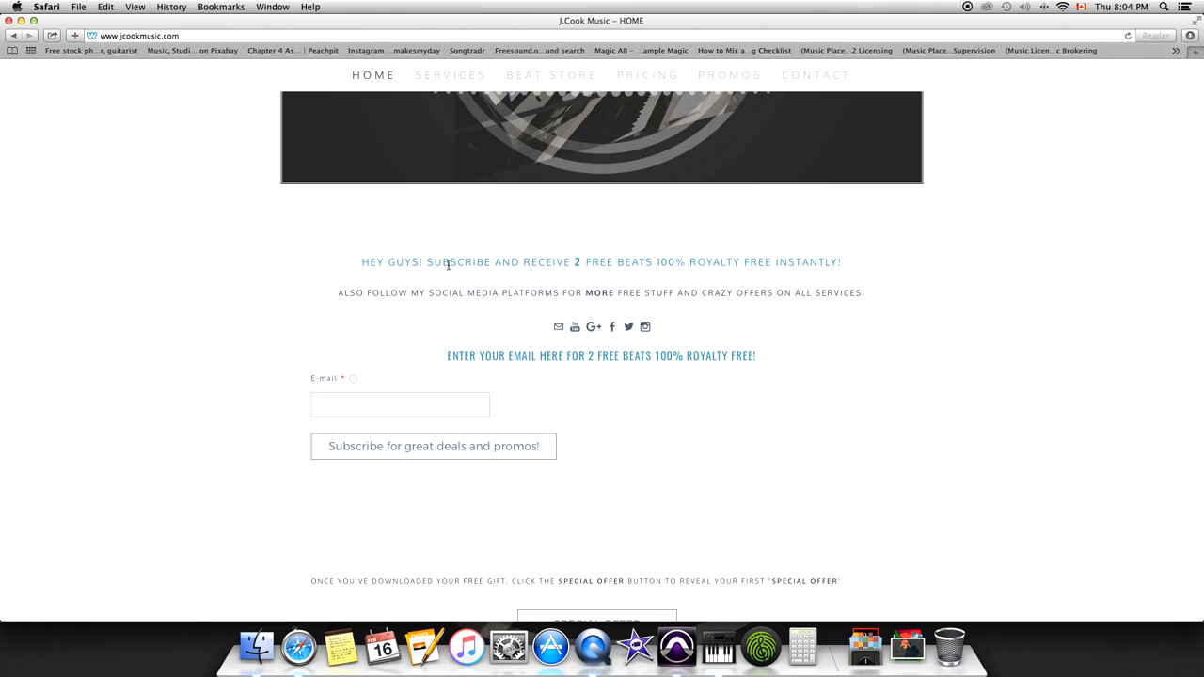
{"action": "left_click", "coordinate": [399, 404]}
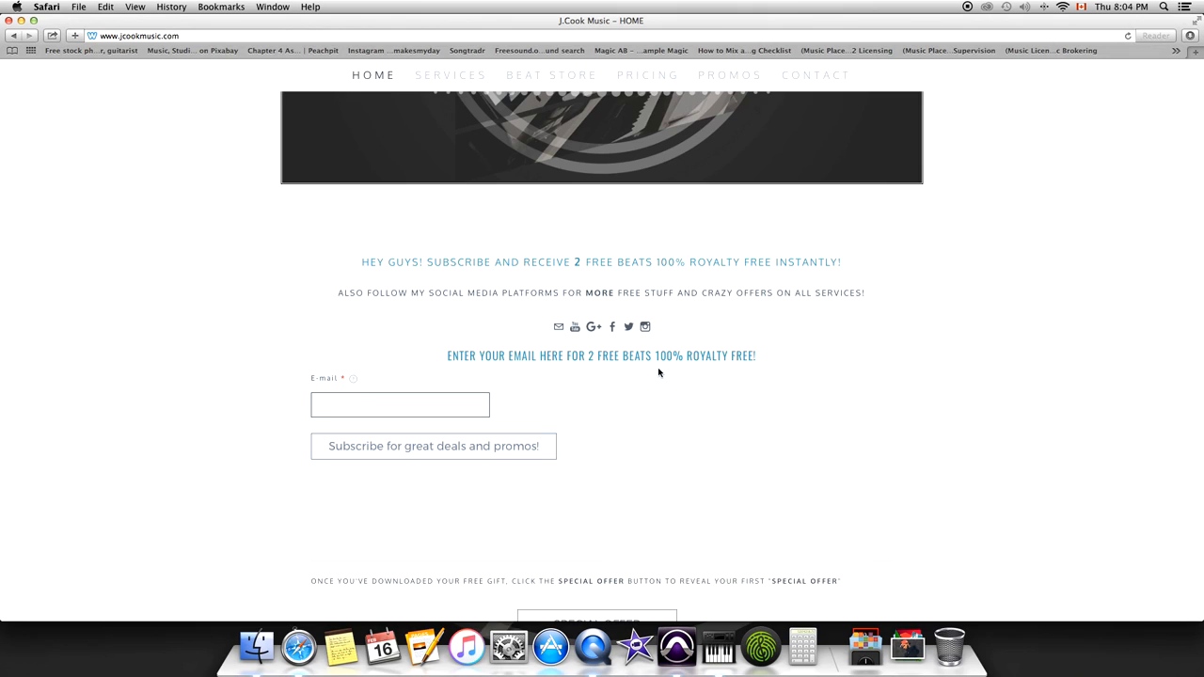
{"action": "left_click", "coordinate": [400, 404]}
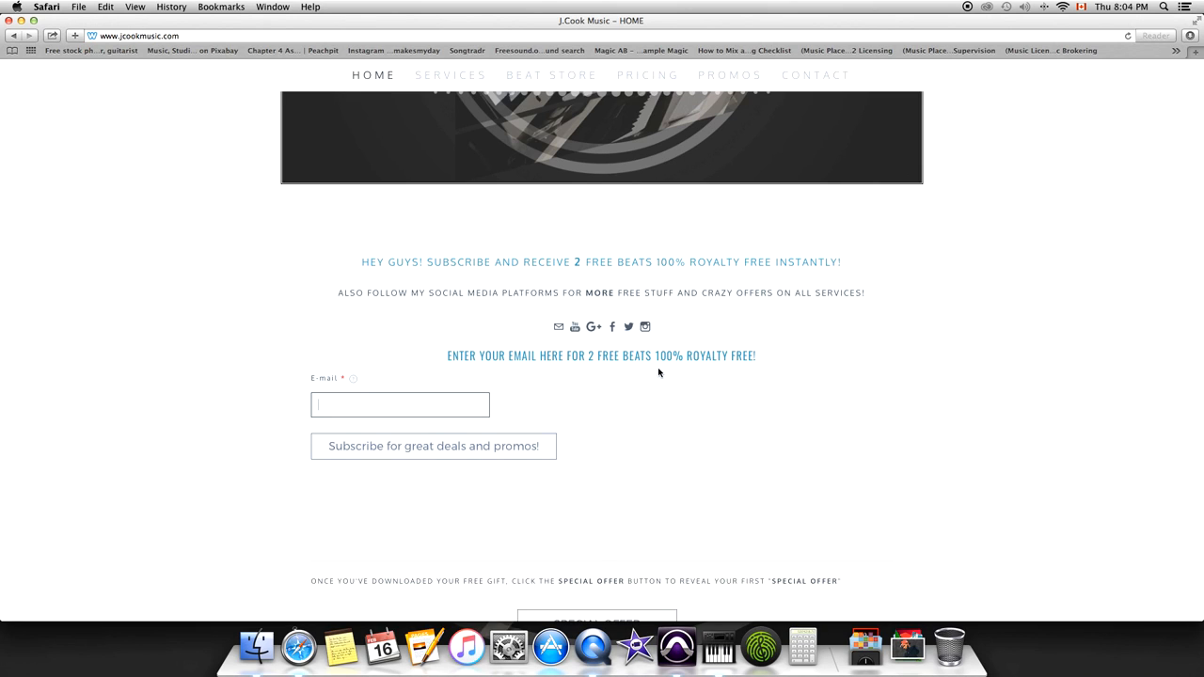
{"action": "mouse_move", "coordinate": [657, 373]}
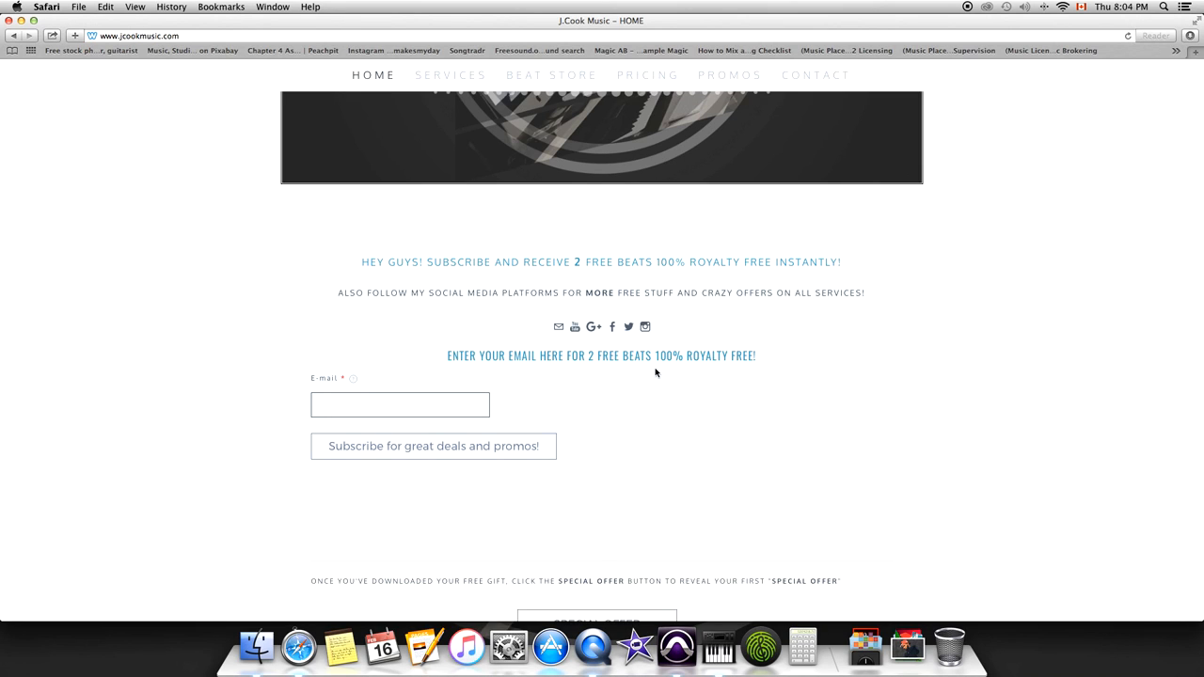